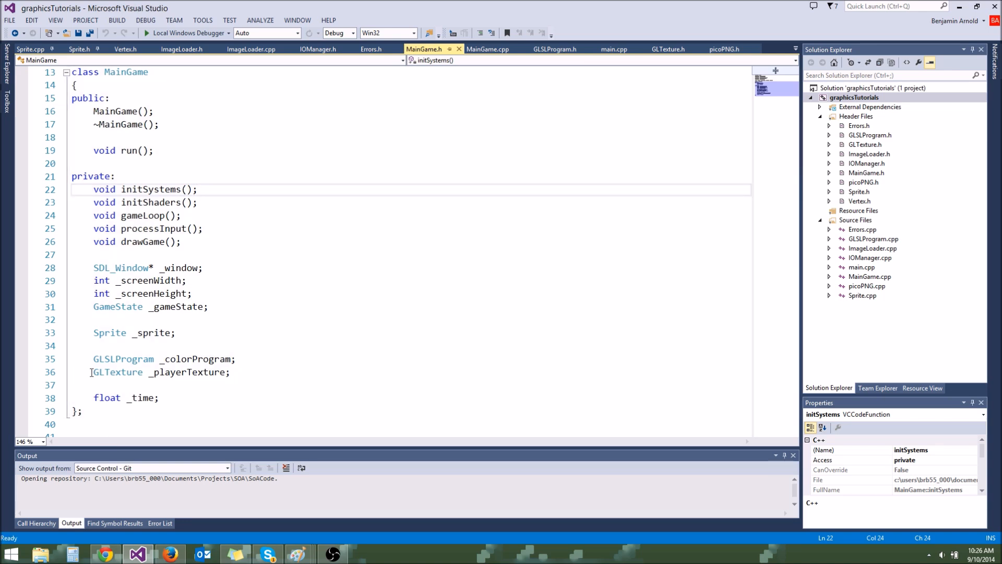
Select the _playerTexture member name in the code beside the sketch.
{"action": "left_click", "coordinate": [126, 319]}
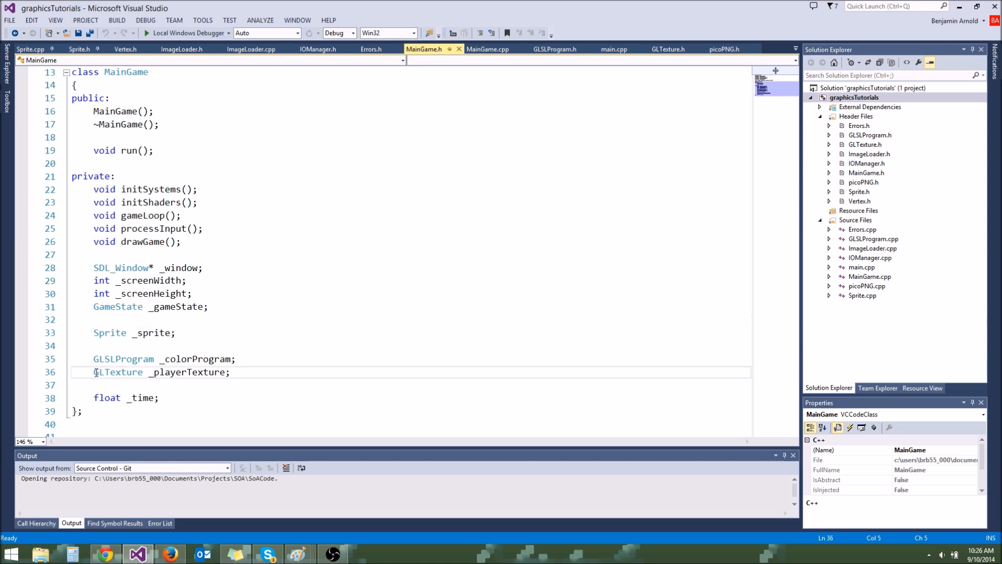
{"action": "double_click", "coordinate": [186, 372]}
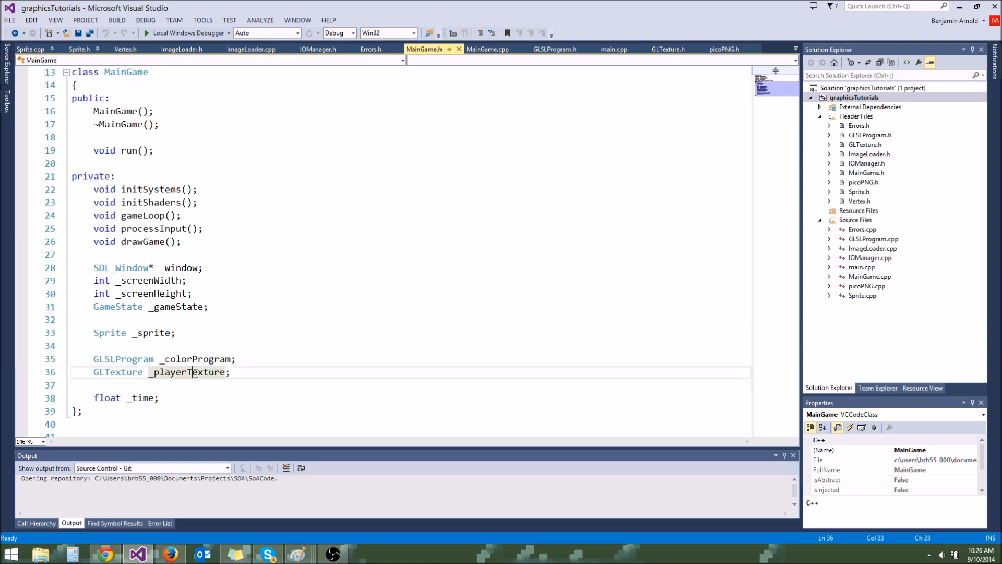
{"action": "double_click", "coordinate": [187, 371]}
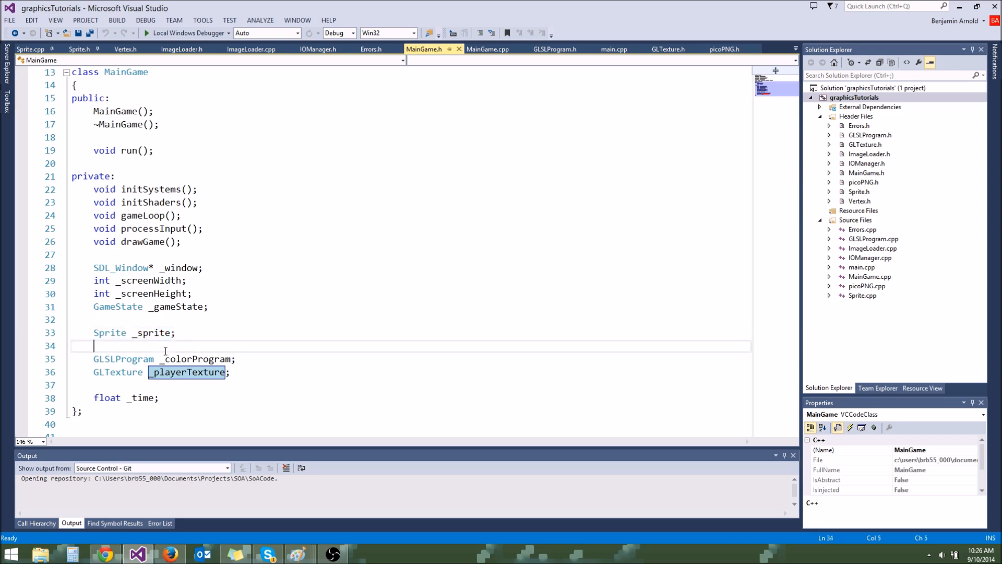
{"action": "left_click", "coordinate": [229, 332]}
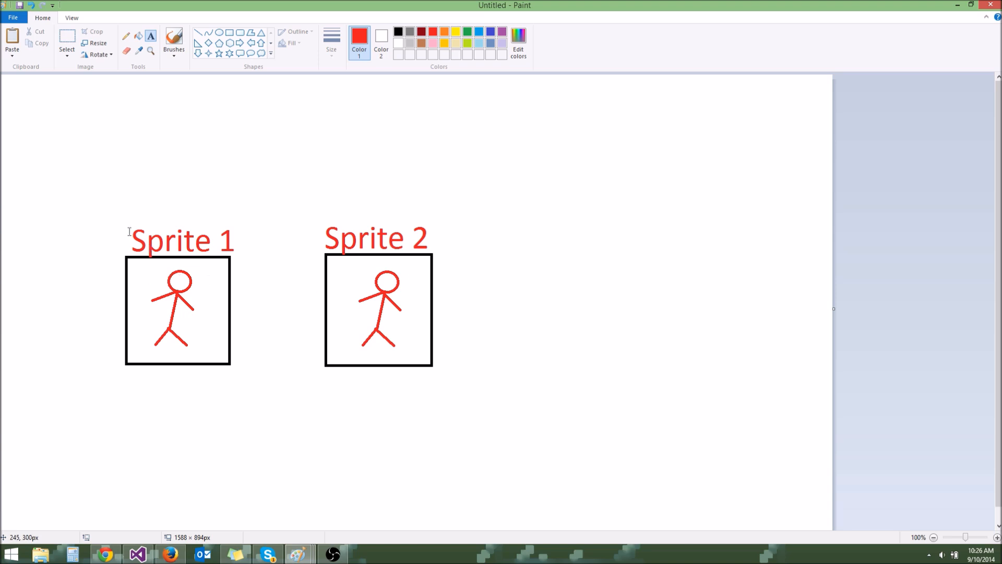
{"action": "mouse_move", "coordinate": [191, 289]}
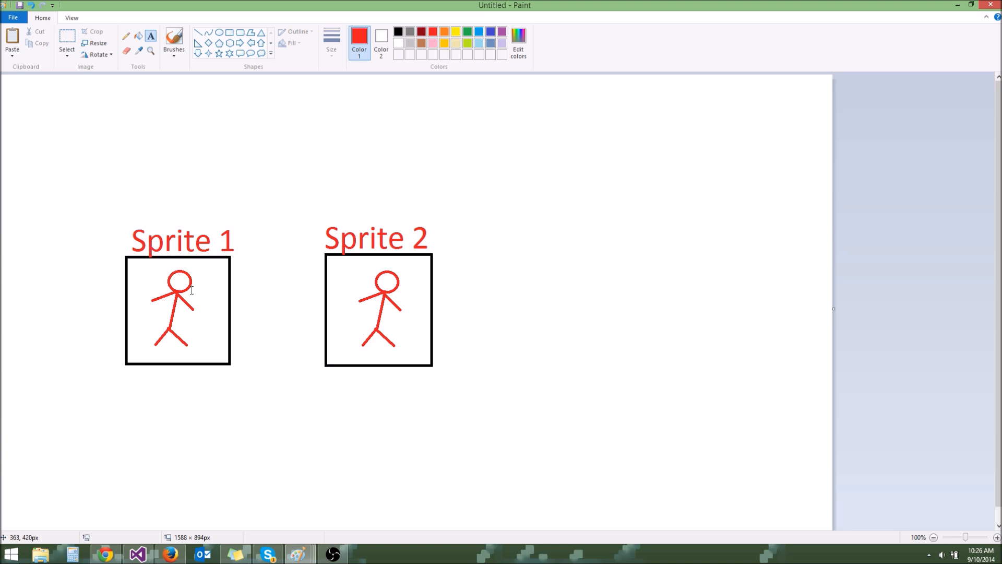
{"action": "mouse_move", "coordinate": [197, 25]}
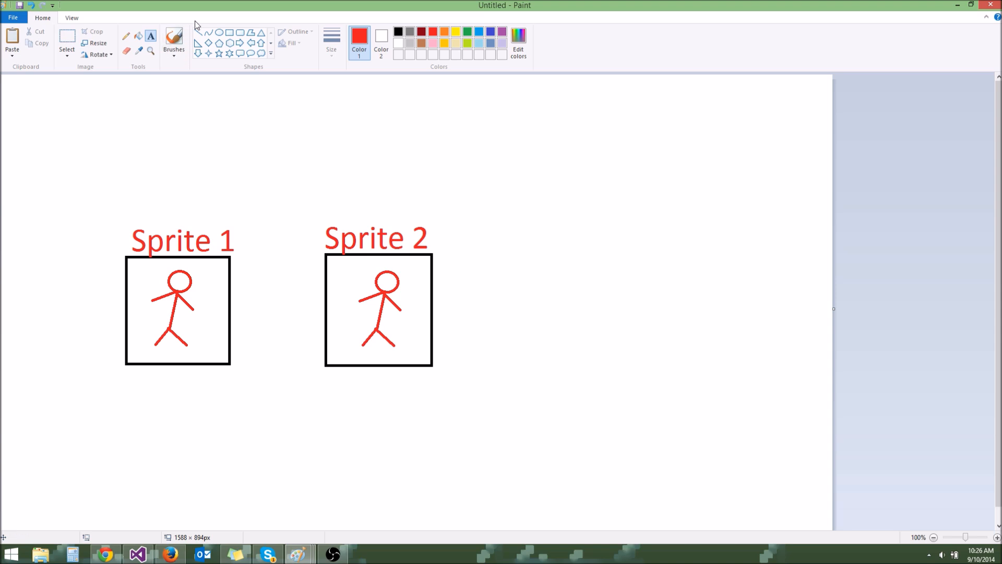
Copy the stick figure above Sprite 1 and draw red lines down to the Sprite 1 and Sprite 2 boxes.
{"action": "left_click", "coordinate": [66, 43]}
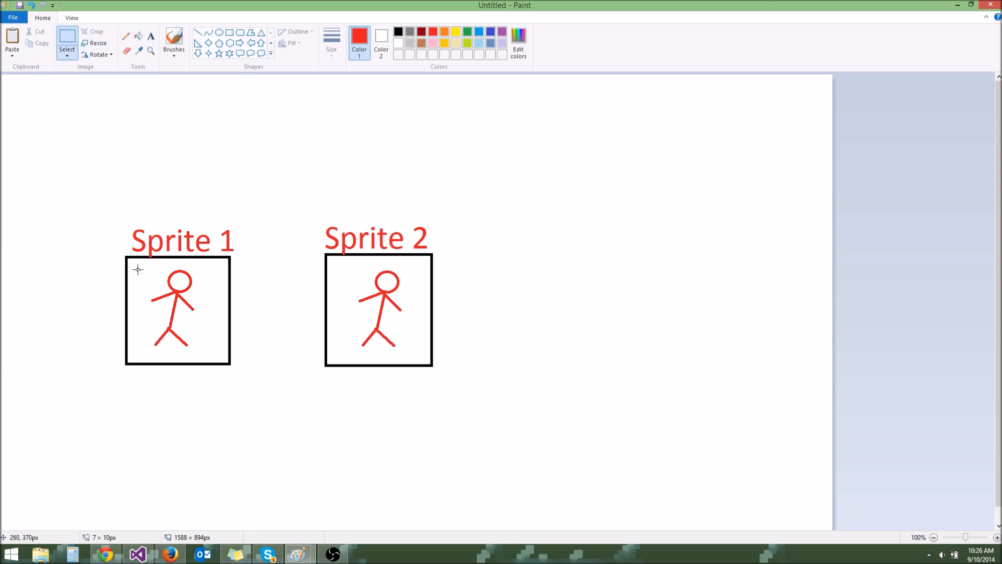
{"action": "left_click_drag", "start_coordinate": [178, 310], "coordinate": [160, 141]}
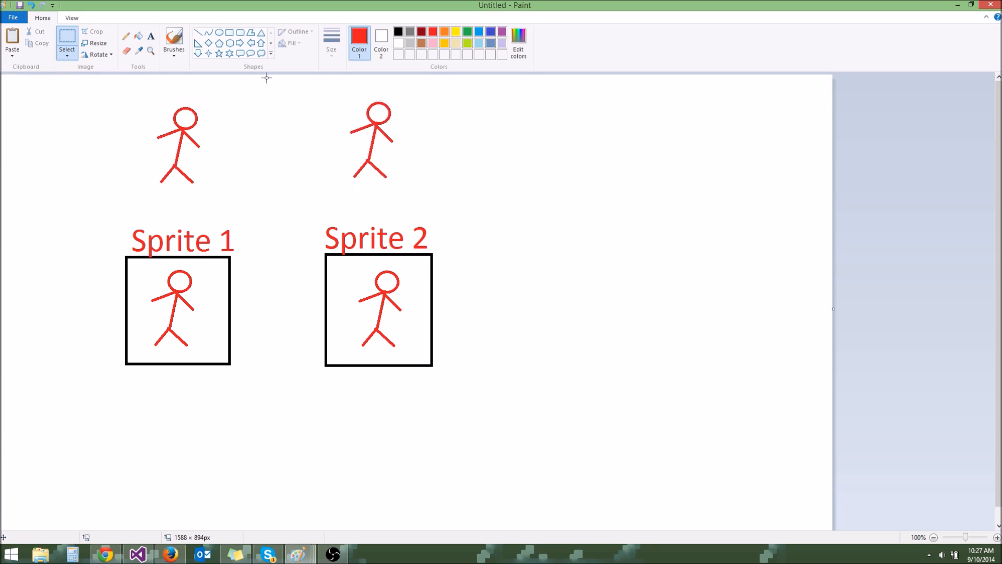
{"action": "left_click_drag", "start_coordinate": [180, 166], "coordinate": [180, 262]}
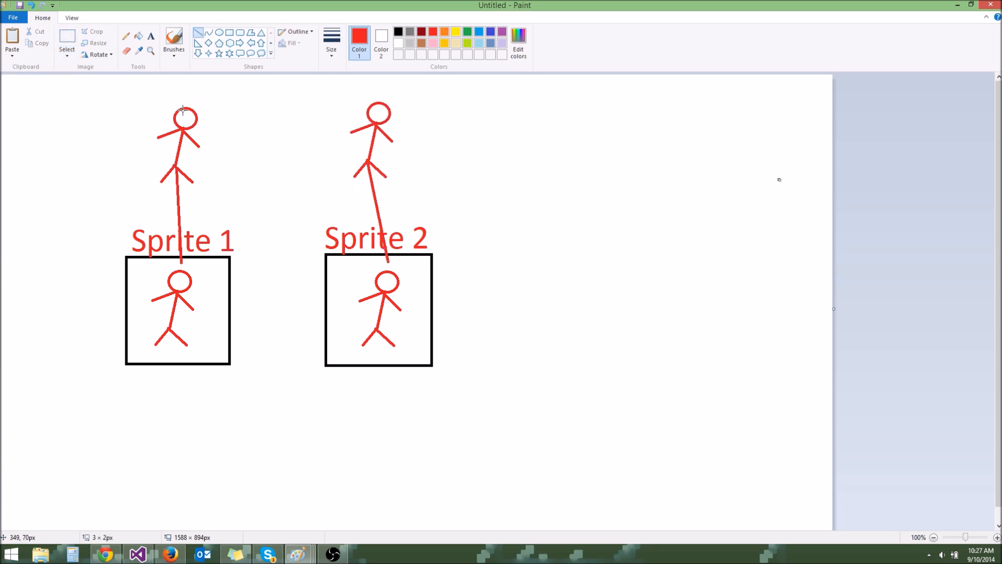
{"action": "mouse_move", "coordinate": [362, 119]}
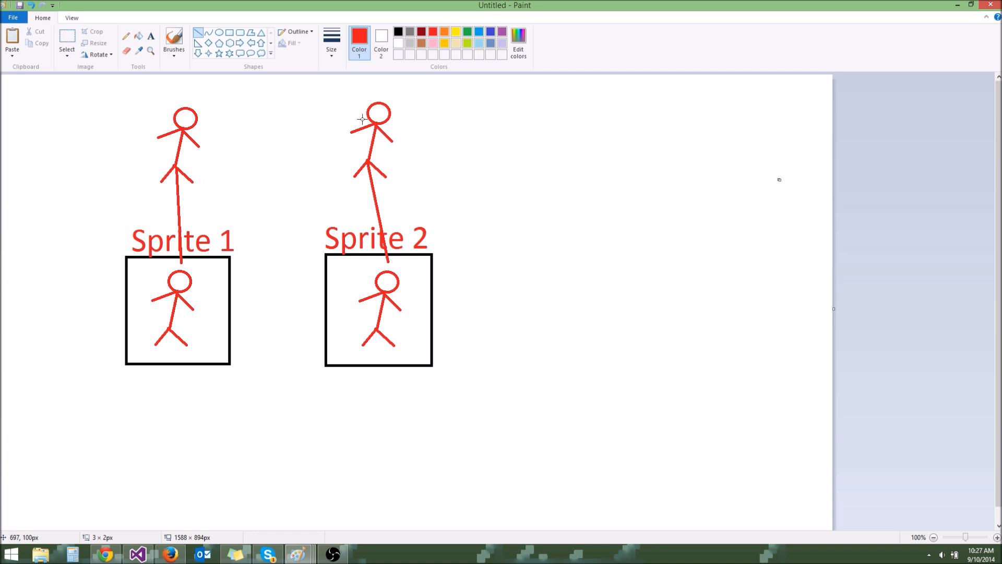
{"action": "mouse_move", "coordinate": [426, 124]}
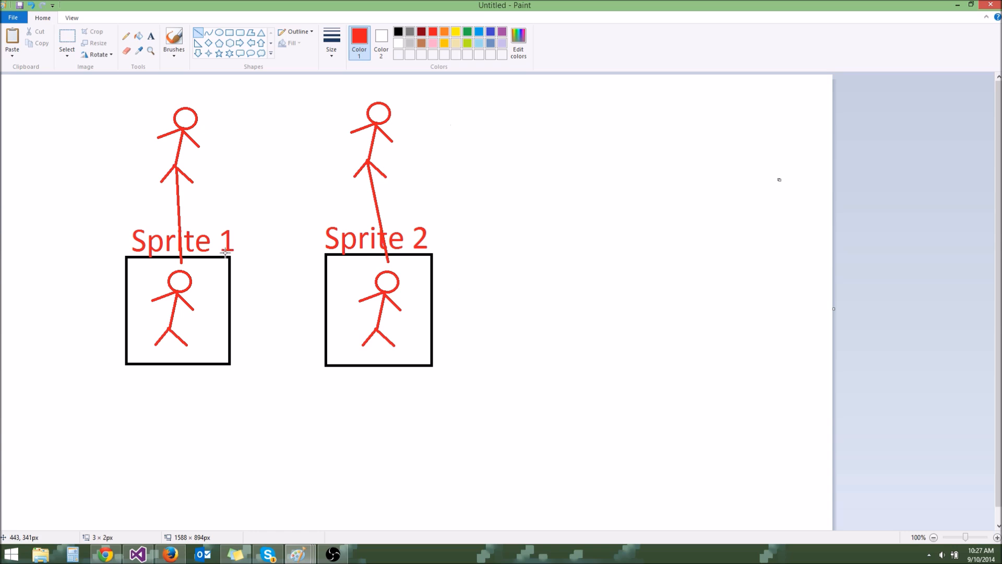
{"action": "mouse_move", "coordinate": [727, 156]}
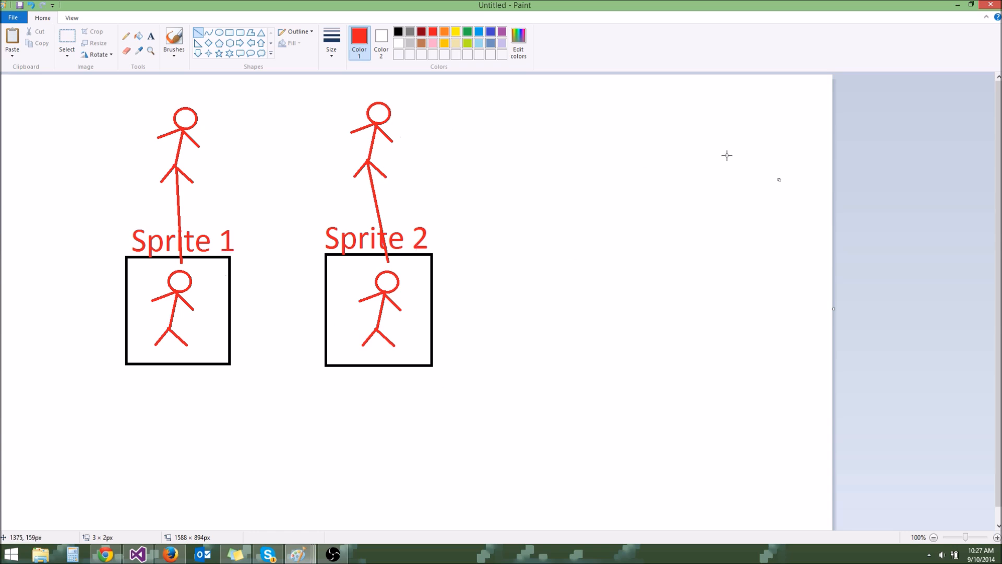
{"action": "mouse_move", "coordinate": [248, 186]}
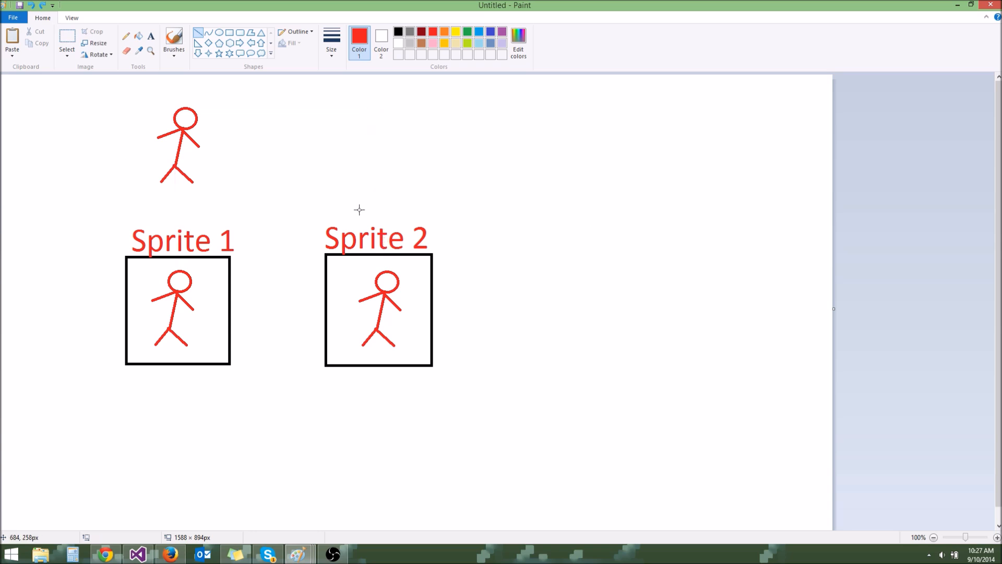
{"action": "left_click_drag", "start_coordinate": [186, 141], "coordinate": [328, 258]}
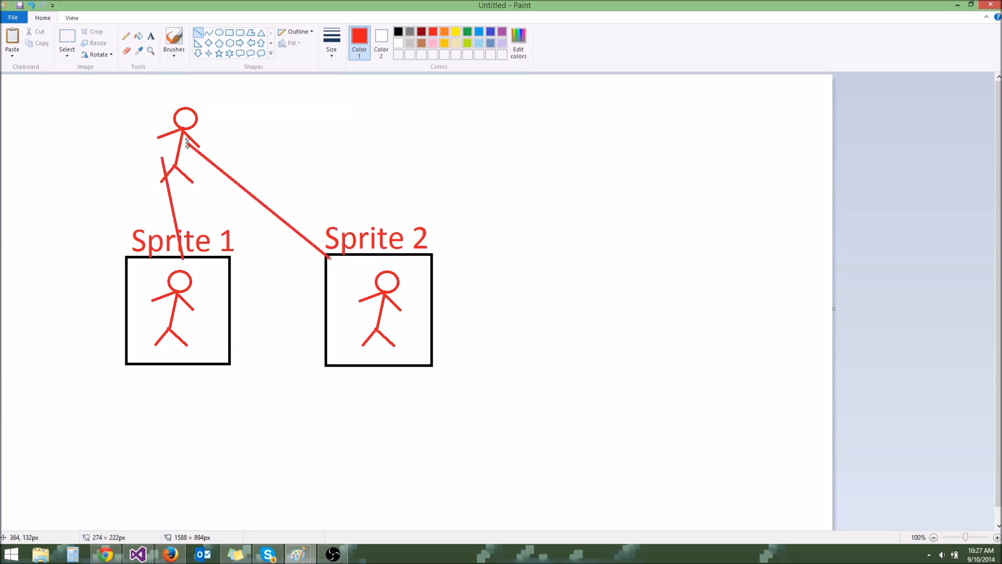
{"action": "mouse_move", "coordinate": [333, 119]}
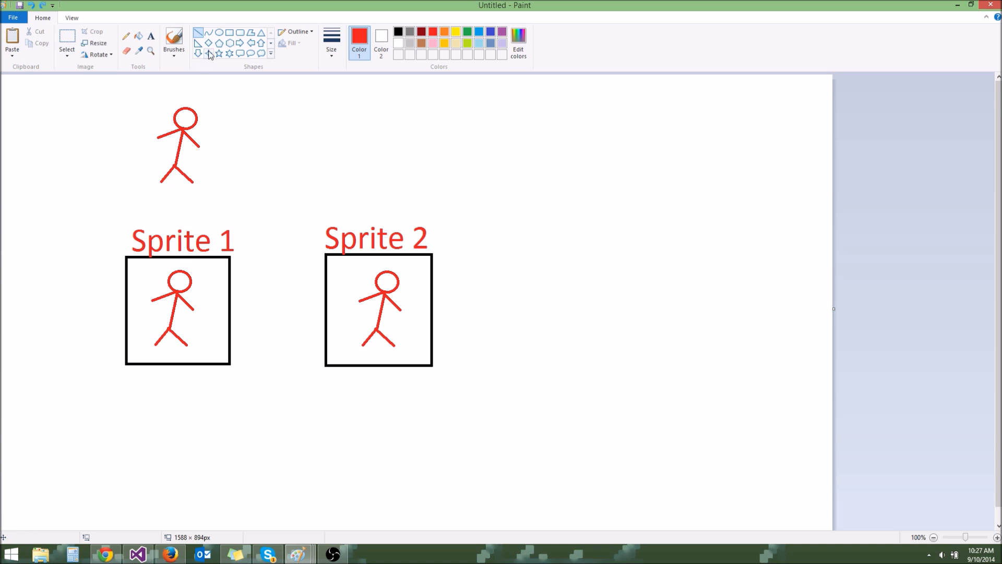
Start typing a draft Texture Cache label with the Text tool.
{"action": "type", "text": "Texture Cachein"}
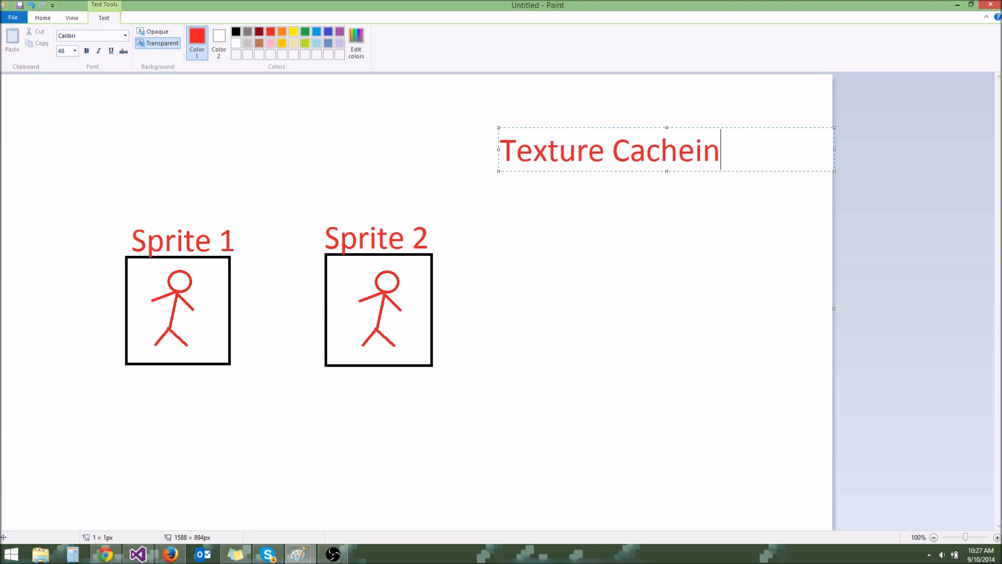
{"action": "type", "text": "g"}
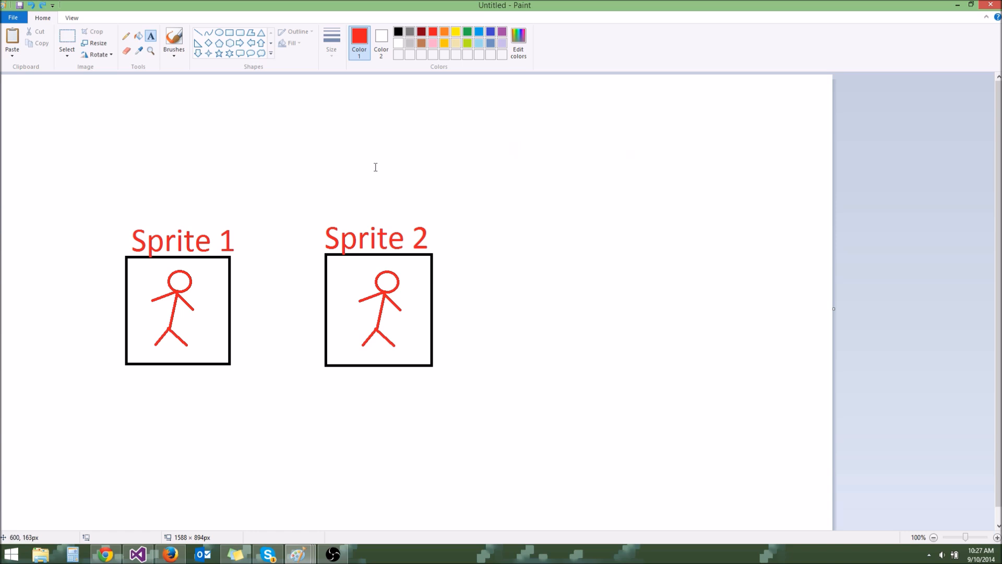
{"action": "mouse_move", "coordinate": [209, 169]}
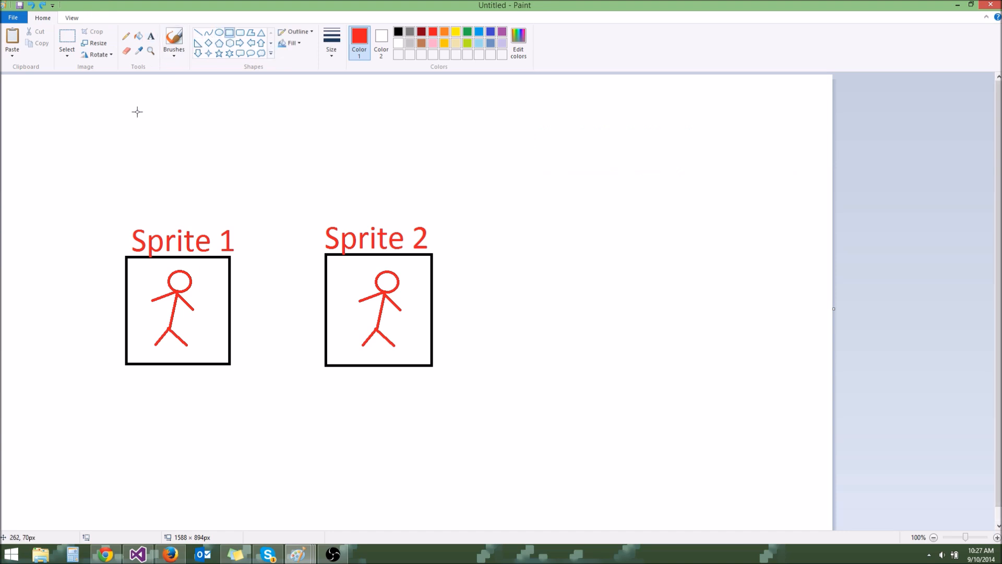
{"action": "mouse_move", "coordinate": [133, 107]}
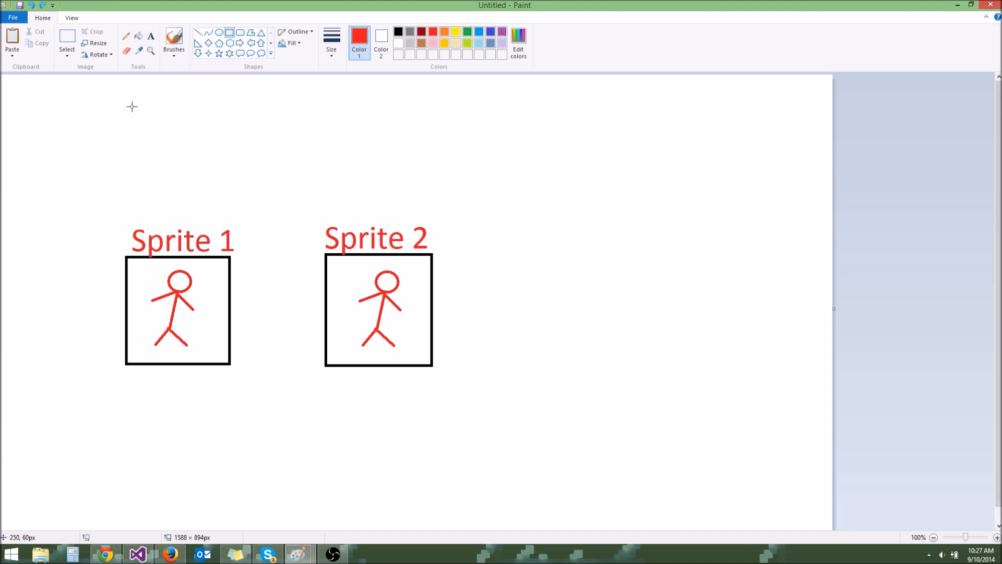
{"action": "mouse_move", "coordinate": [388, 282]}
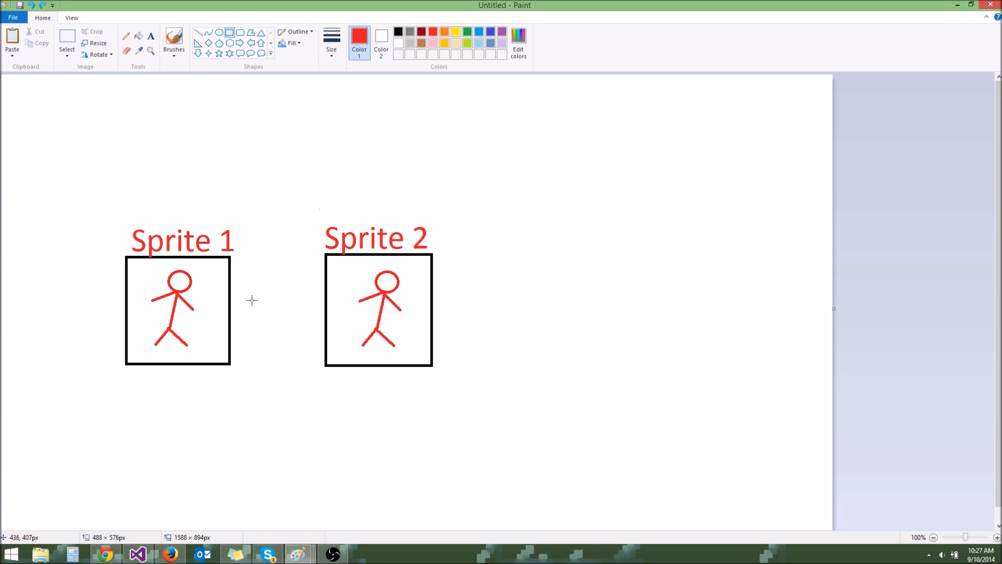
{"action": "mouse_move", "coordinate": [122, 221]}
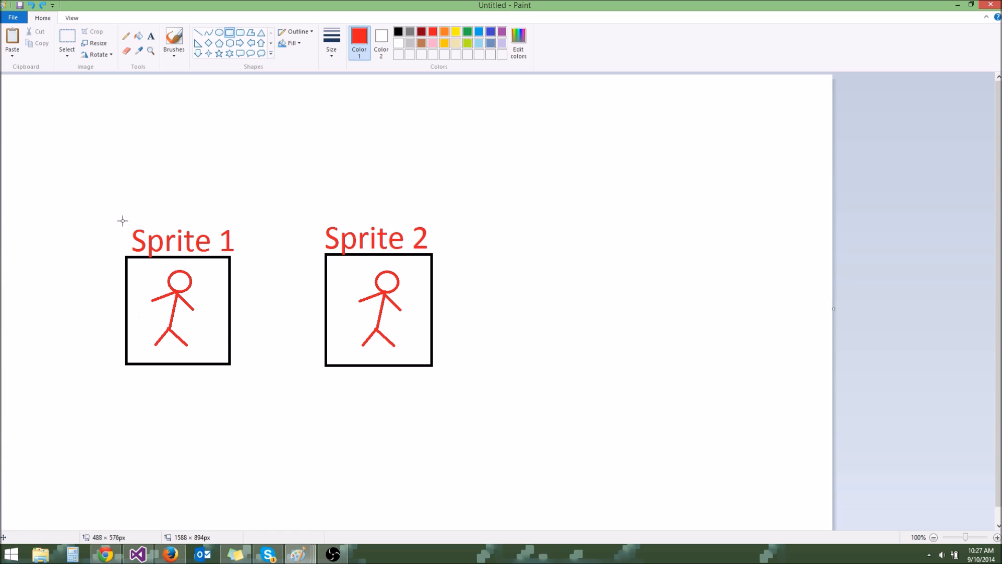
{"action": "left_click", "coordinate": [397, 32]}
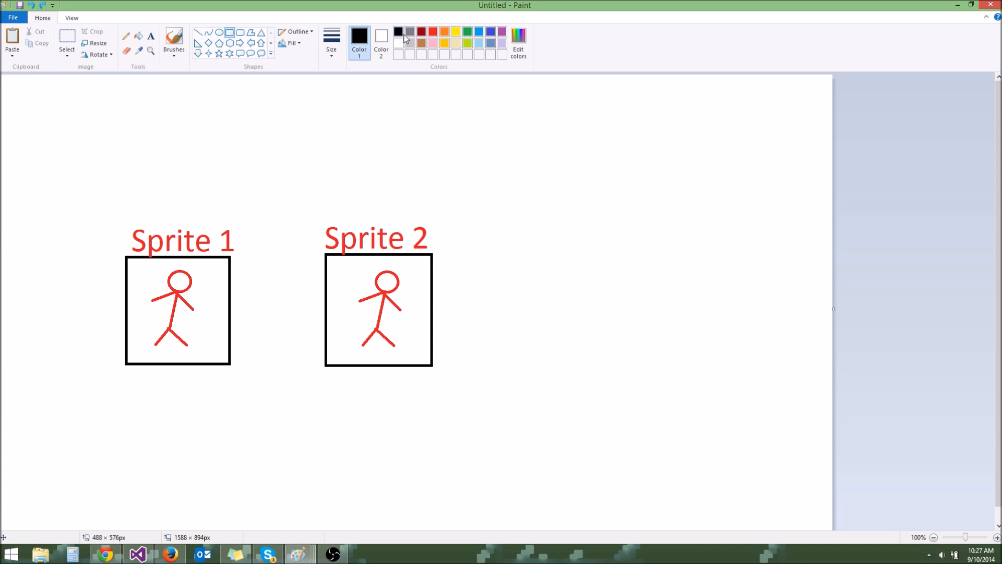
{"action": "left_click_drag", "start_coordinate": [138, 87], "coordinate": [197, 147]}
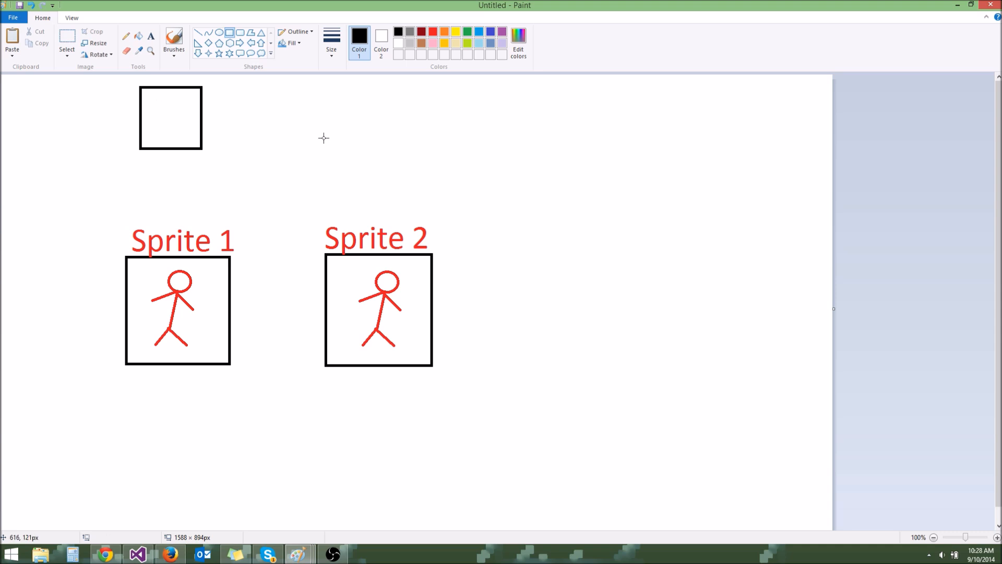
{"action": "mouse_move", "coordinate": [210, 286]}
{"action": "type", "text": "textures/stickma"}
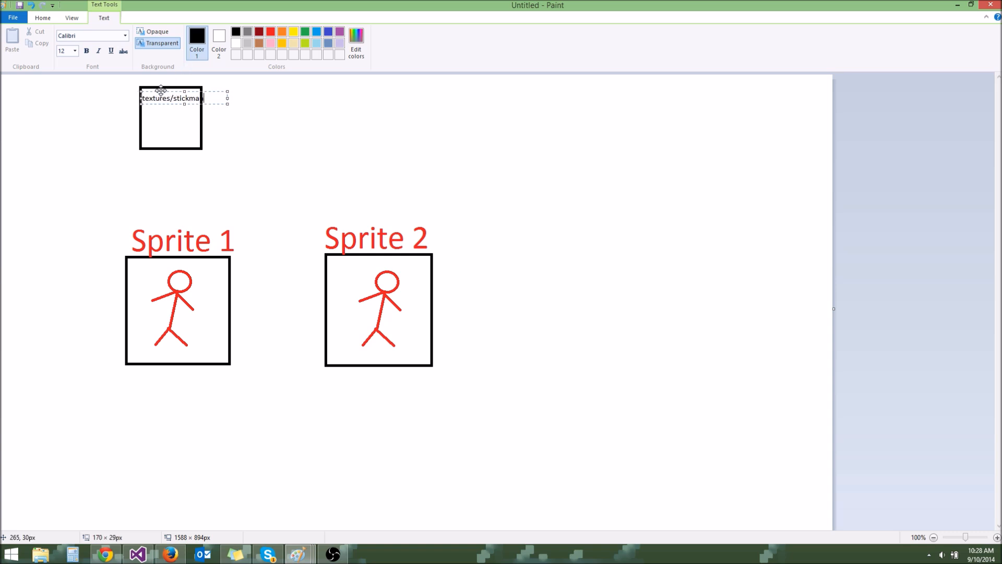
{"action": "key", "text": "Backspace"}
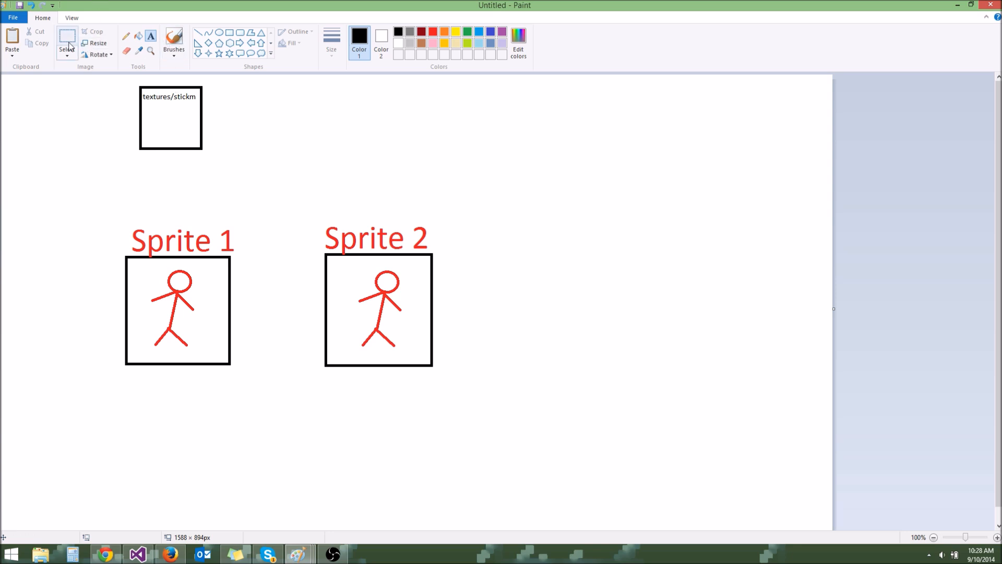
{"action": "left_click_drag", "start_coordinate": [136, 263], "coordinate": [216, 358]}
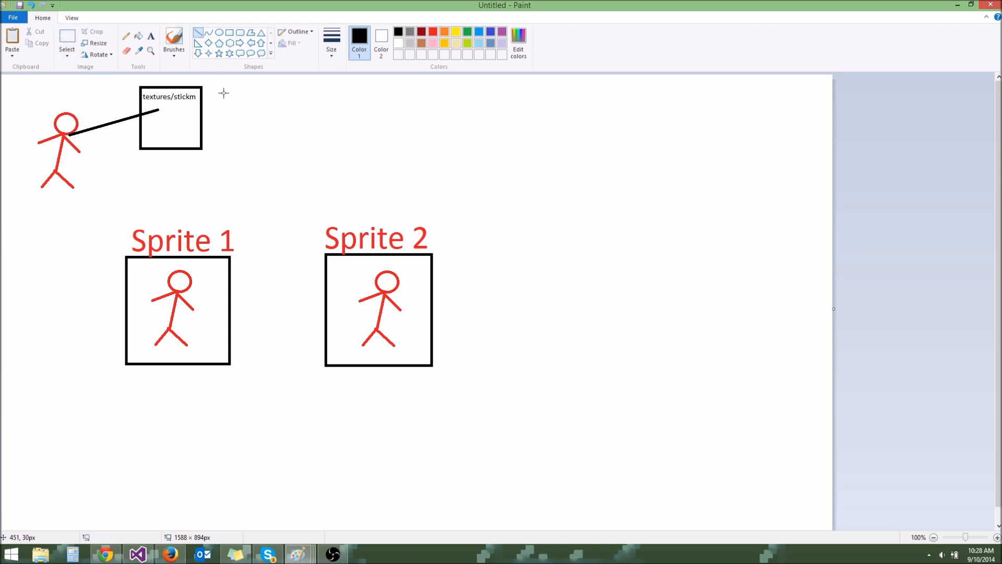
{"action": "mouse_move", "coordinate": [170, 119]}
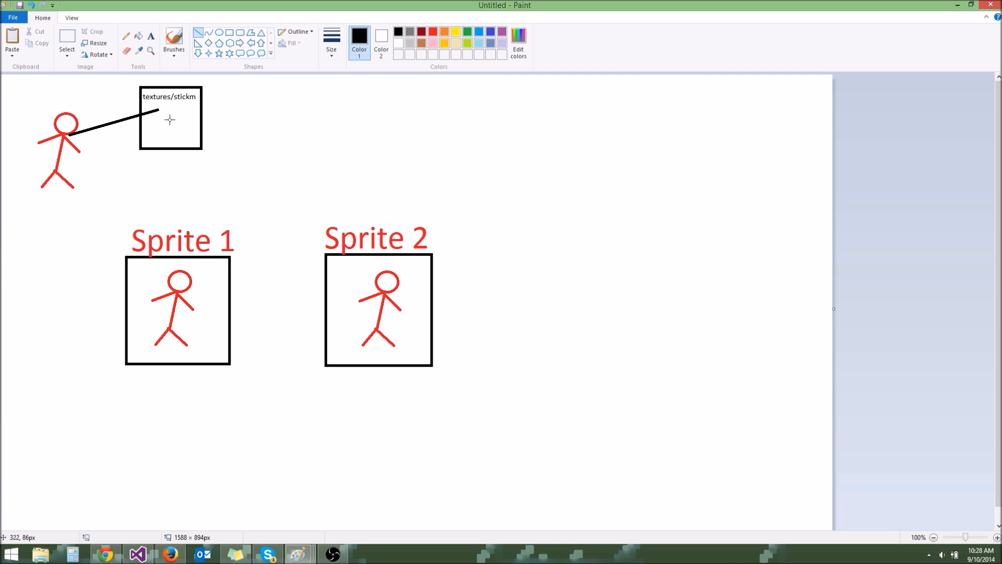
{"action": "mouse_move", "coordinate": [288, 127]}
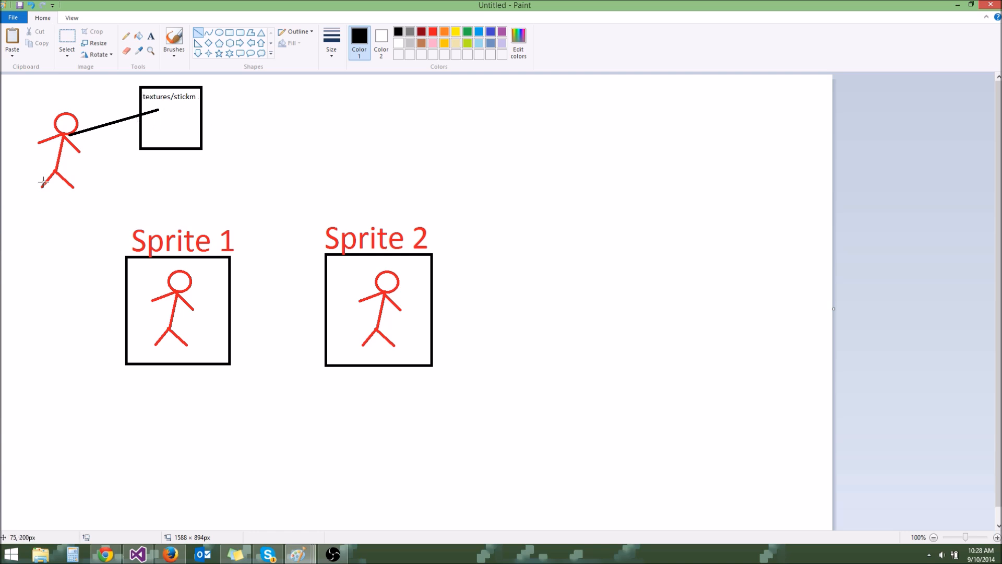
{"action": "mouse_move", "coordinate": [204, 124]}
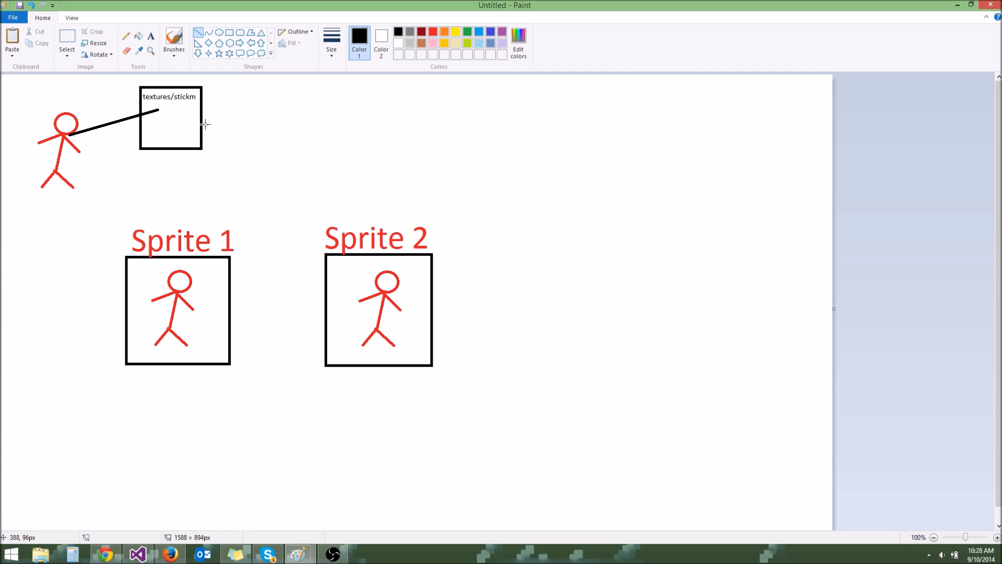
{"action": "mouse_move", "coordinate": [365, 181]}
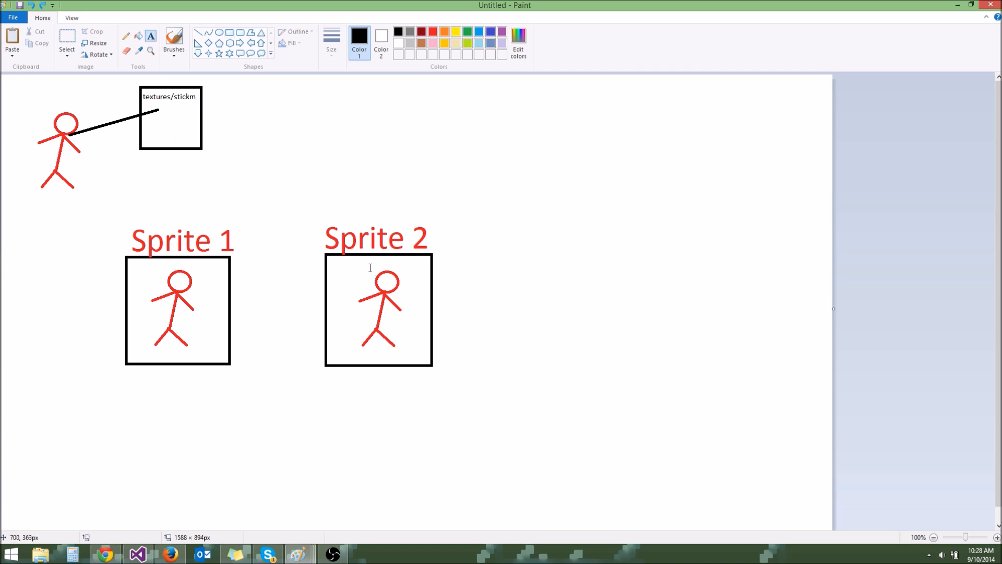
Label Sprite 2 with textures/stickm and link the loose stick figure to Sprite 2 with a line.
{"action": "left_click", "coordinate": [376, 209]}
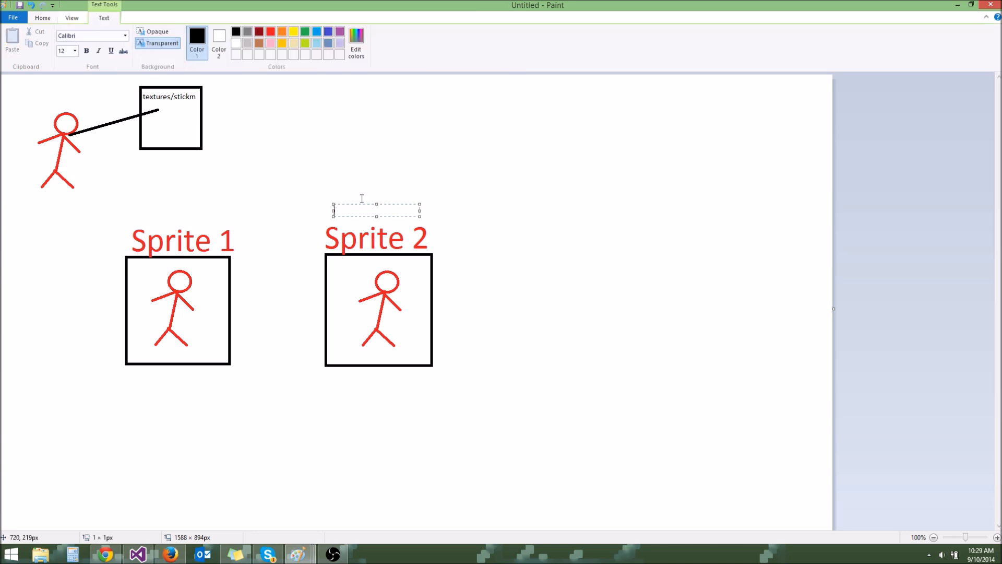
{"action": "type", "text": "textu"}
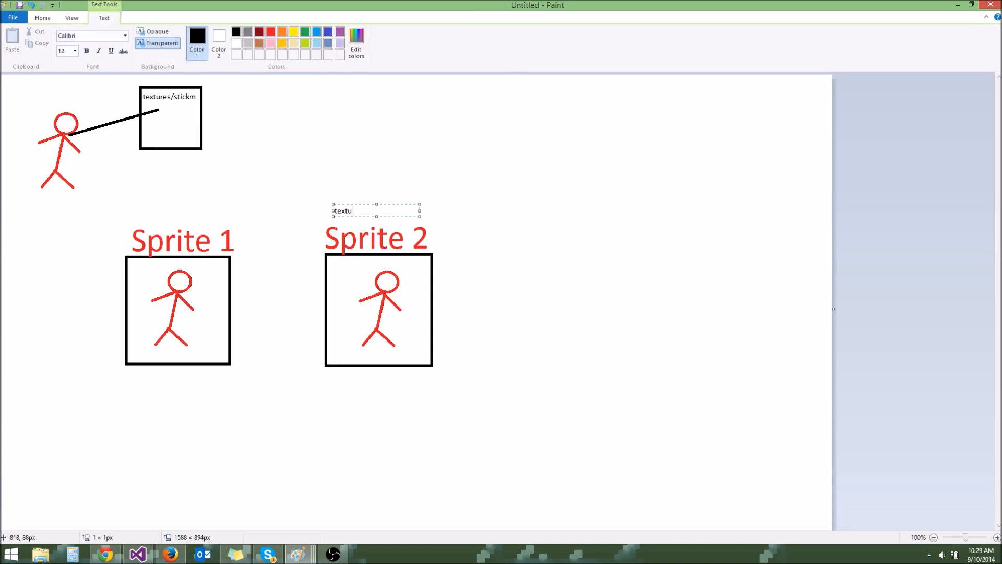
{"action": "type", "text": "res/stickm"}
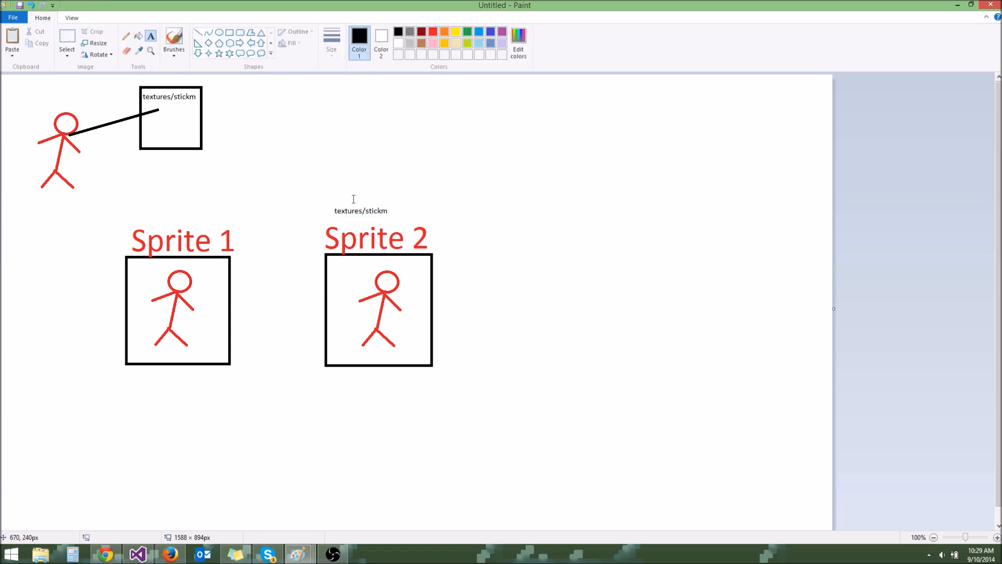
{"action": "mouse_move", "coordinate": [181, 108]}
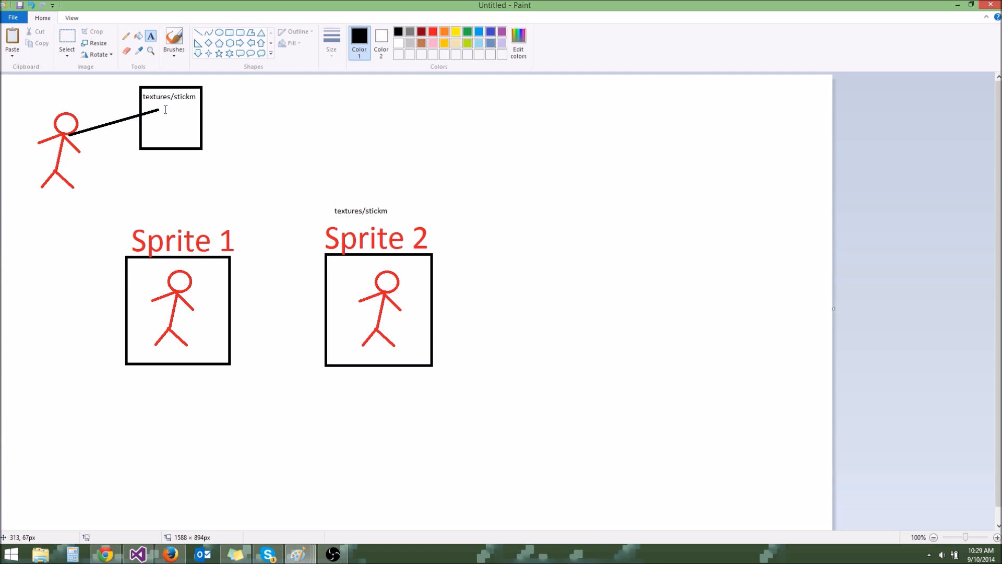
{"action": "mouse_move", "coordinate": [194, 111]}
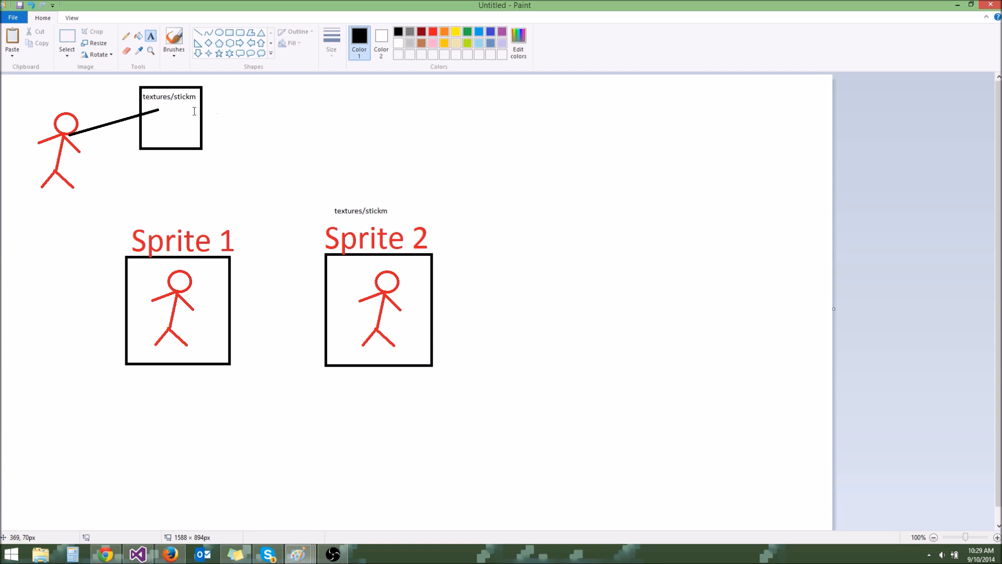
{"action": "mouse_move", "coordinate": [155, 107]}
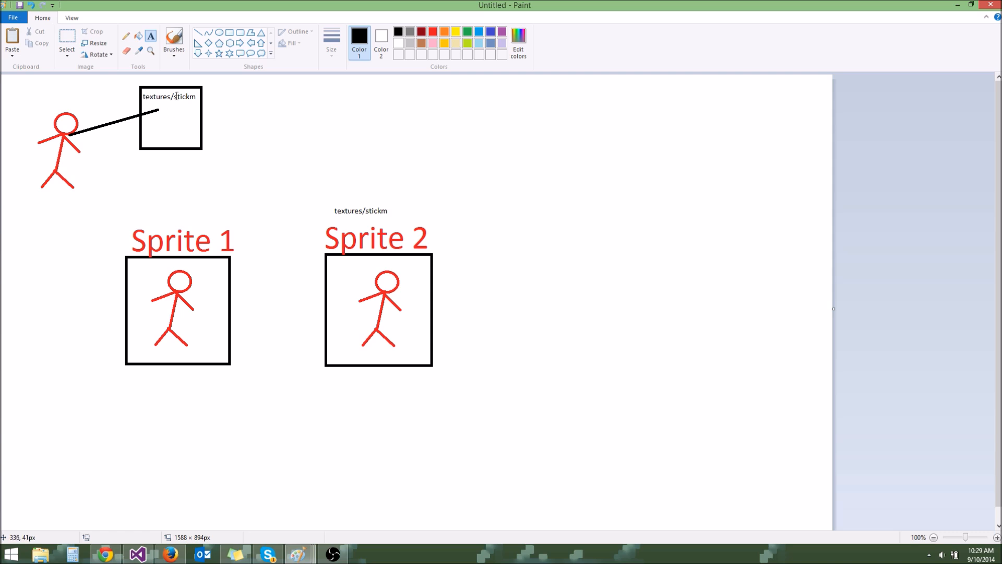
{"action": "mouse_move", "coordinate": [251, 110]}
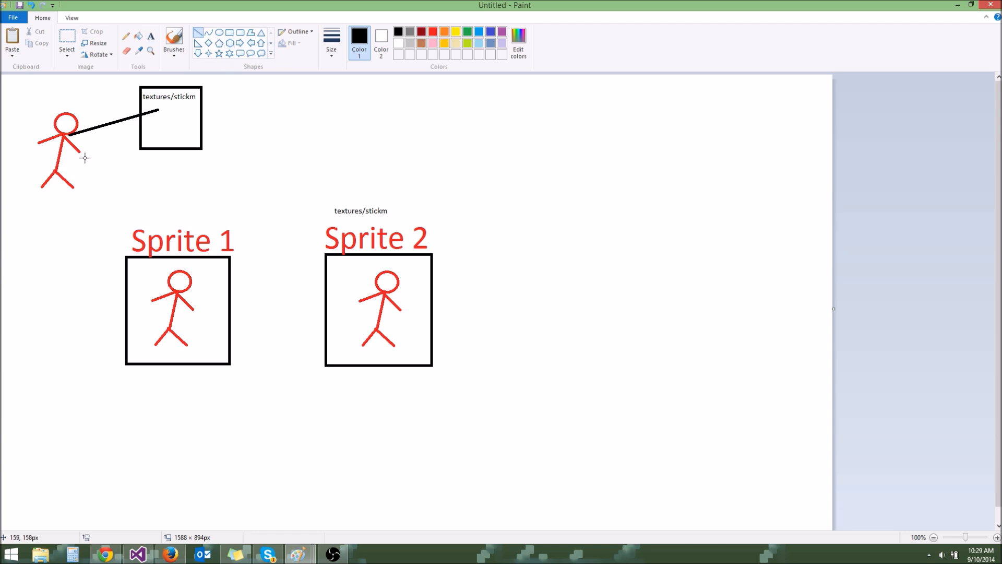
{"action": "left_click_drag", "start_coordinate": [84, 158], "coordinate": [358, 265]}
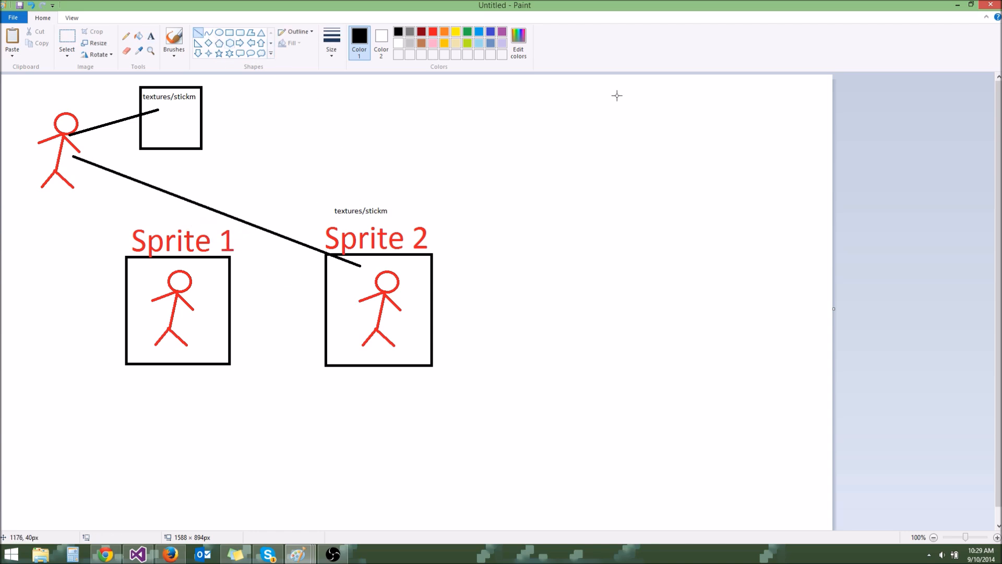
{"action": "mouse_move", "coordinate": [384, 284]}
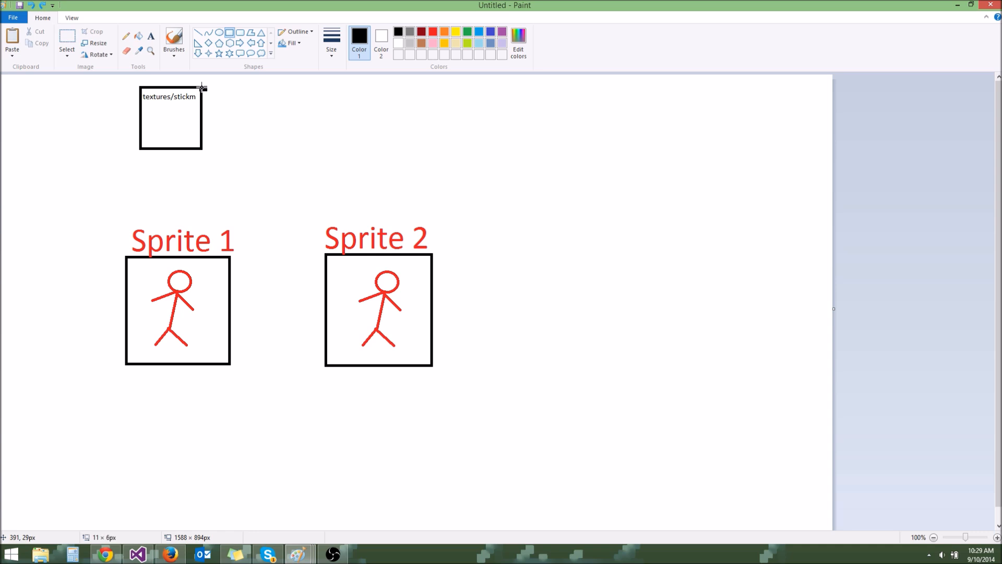
Draw a wide empty rectangle extending to the right of the textures/stickm box.
{"action": "left_click_drag", "start_coordinate": [202, 88], "coordinate": [807, 156]}
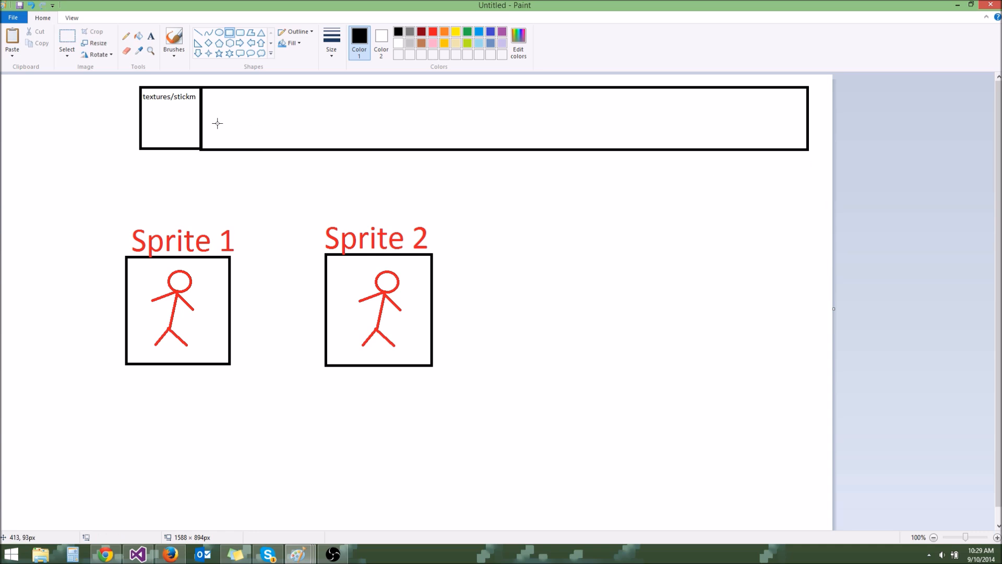
{"action": "mouse_move", "coordinate": [126, 155]}
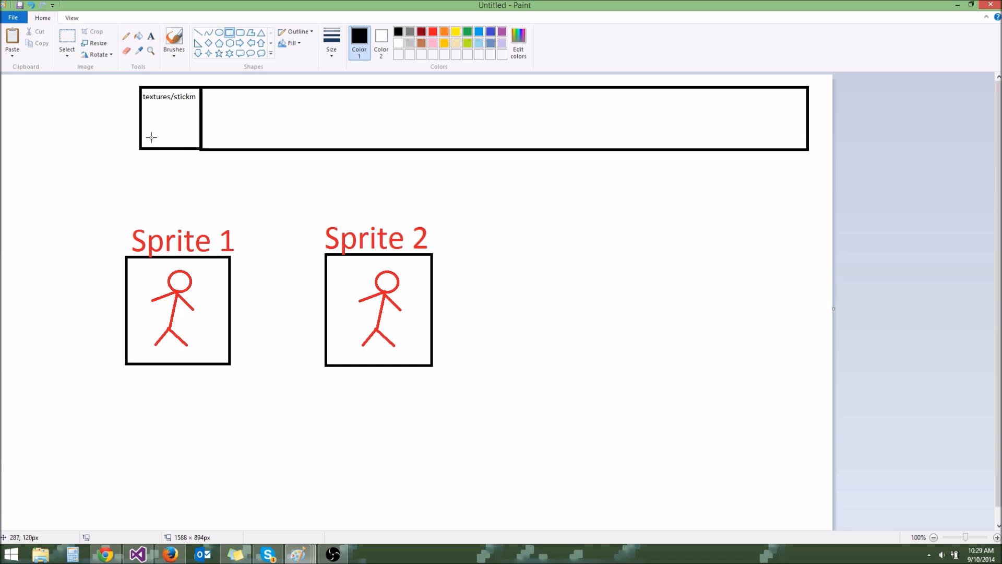
{"action": "mouse_move", "coordinate": [645, 121]}
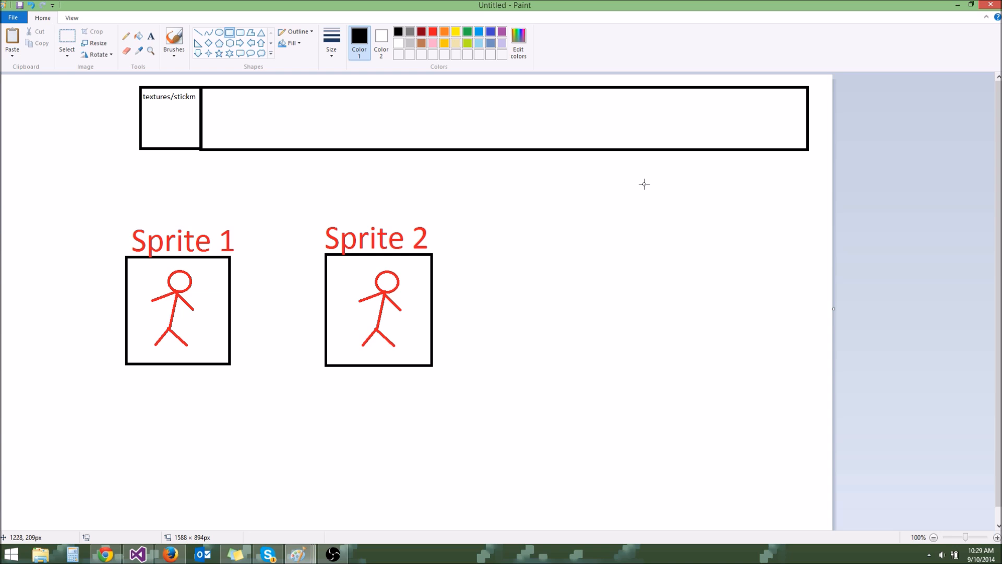
{"action": "mouse_move", "coordinate": [137, 94]}
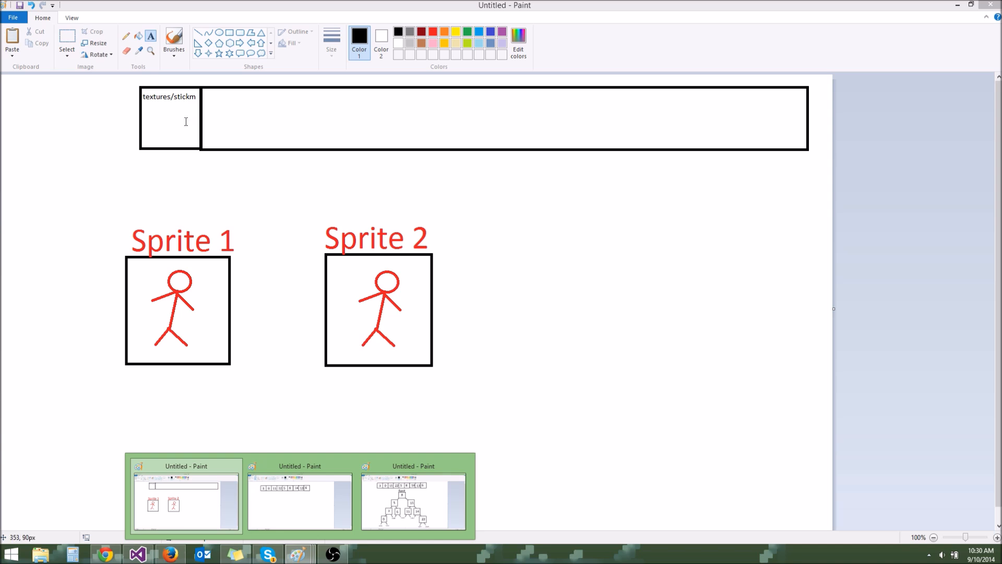
{"action": "mouse_move", "coordinate": [207, 127]}
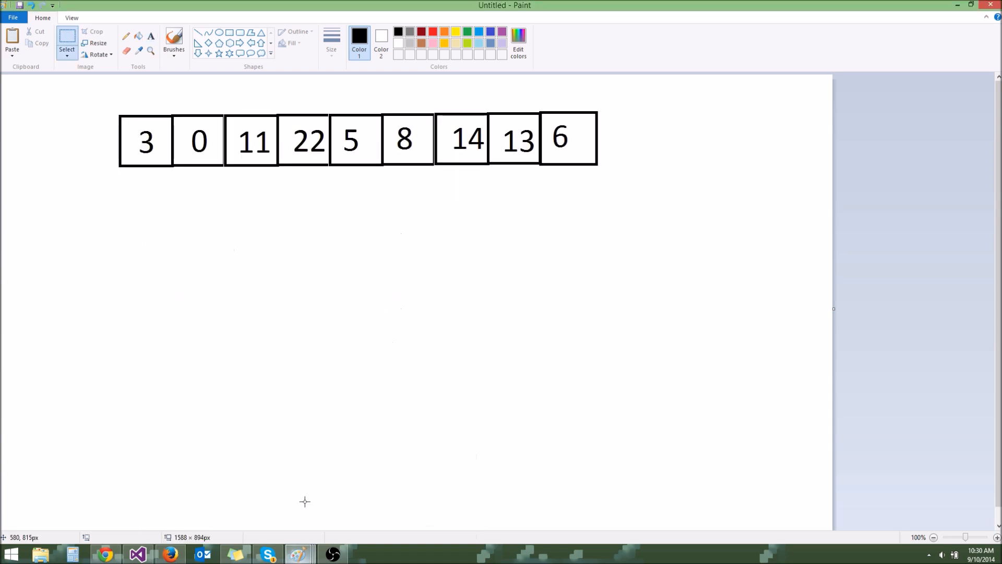
{"action": "mouse_move", "coordinate": [59, 169]}
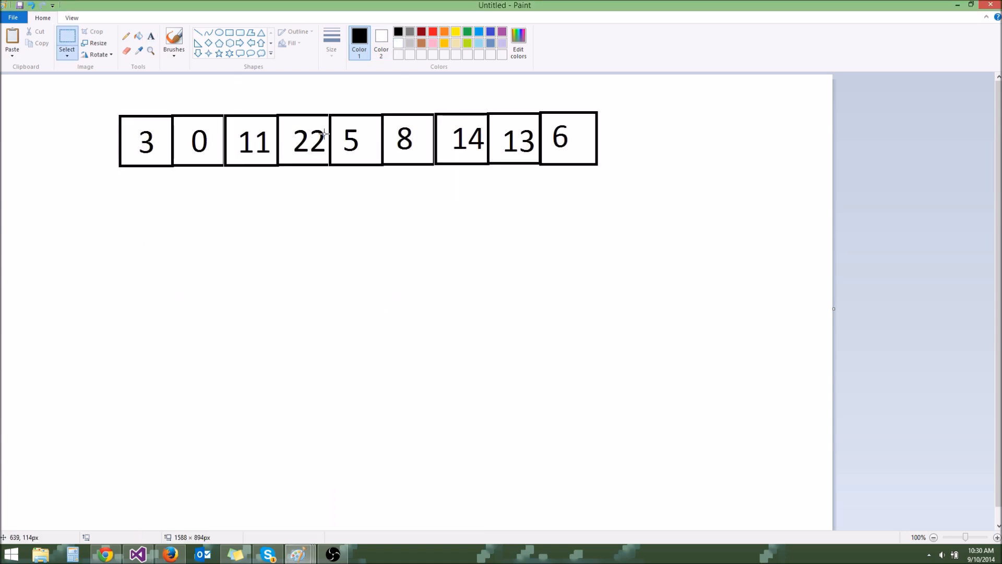
{"action": "mouse_move", "coordinate": [146, 156]}
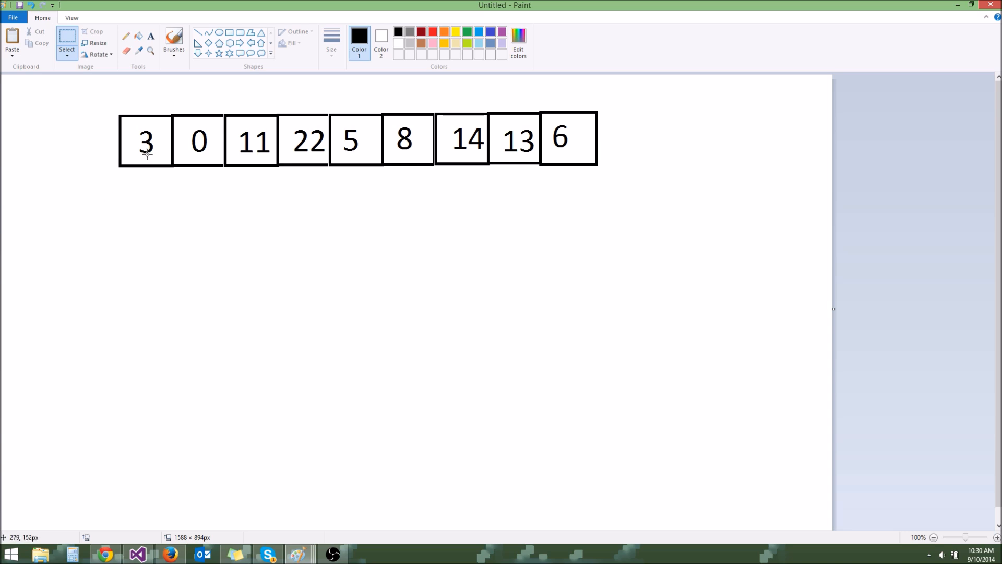
{"action": "mouse_move", "coordinate": [699, 123]}
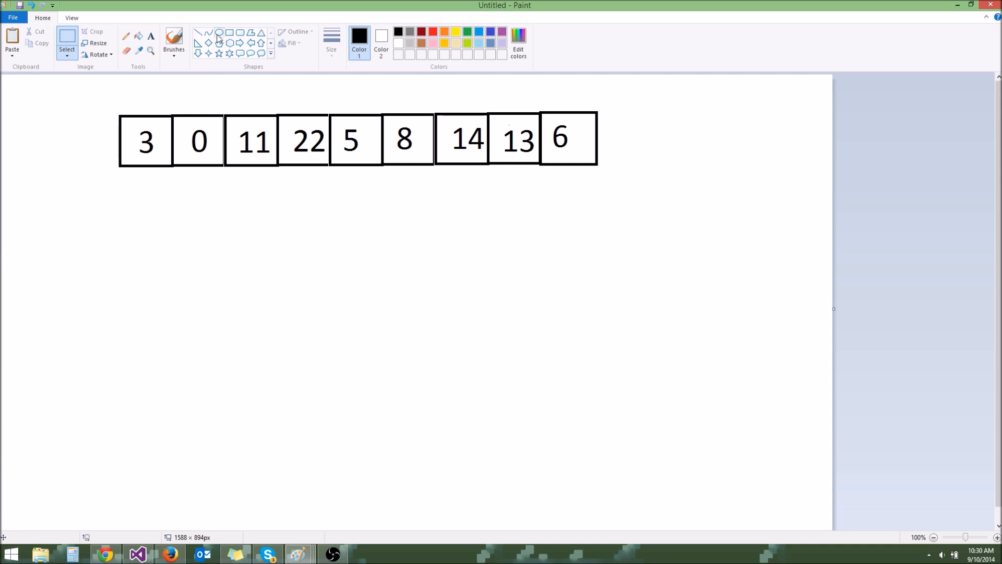
{"action": "mouse_move", "coordinate": [151, 37]}
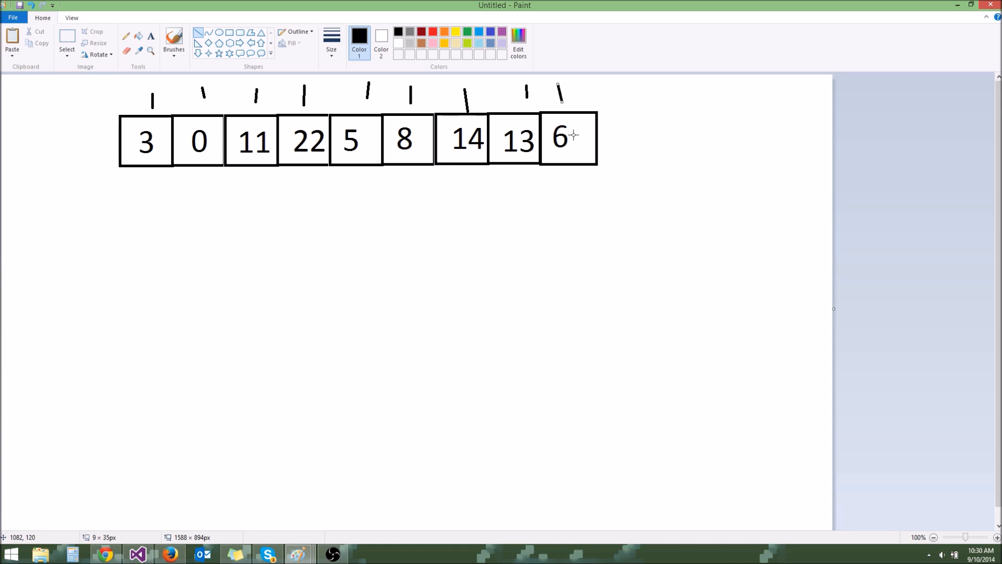
{"action": "mouse_move", "coordinate": [135, 107]}
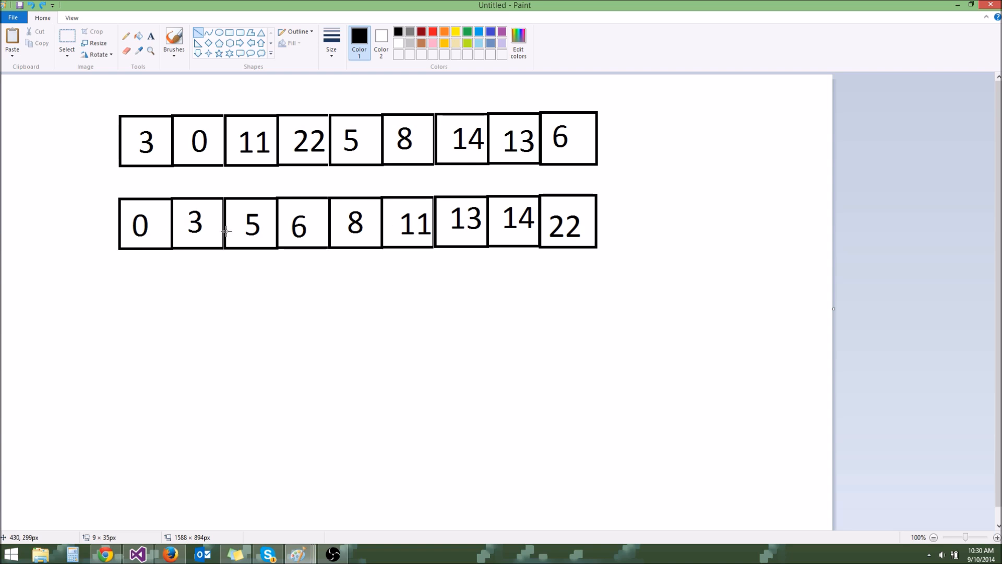
{"action": "mouse_move", "coordinate": [573, 222]}
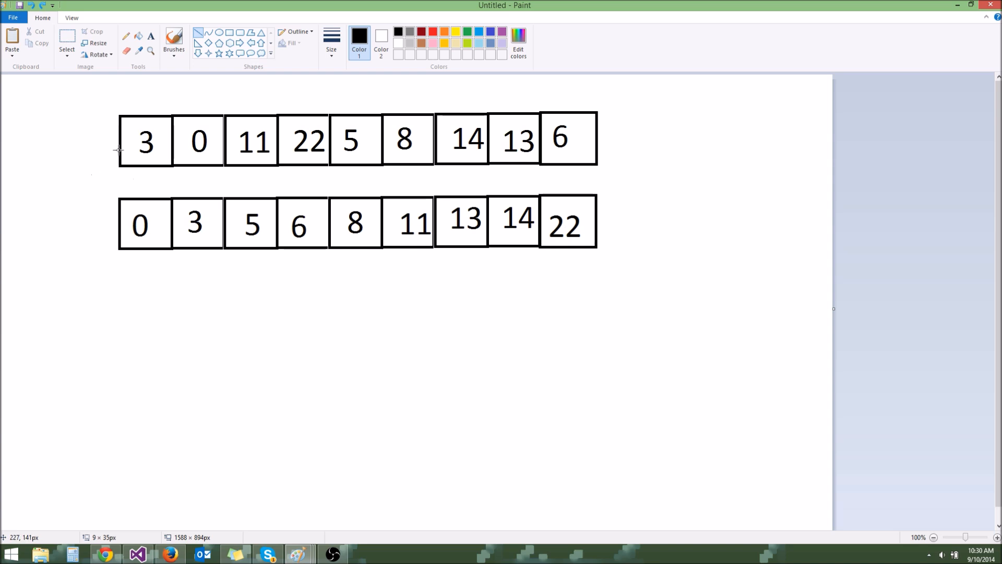
{"action": "mouse_move", "coordinate": [392, 267]}
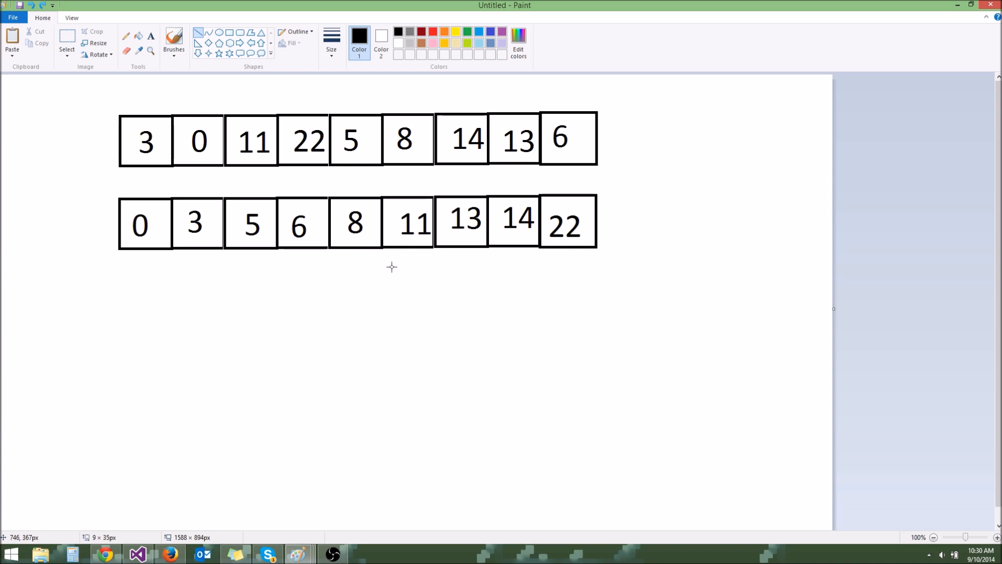
{"action": "mouse_move", "coordinate": [357, 172]}
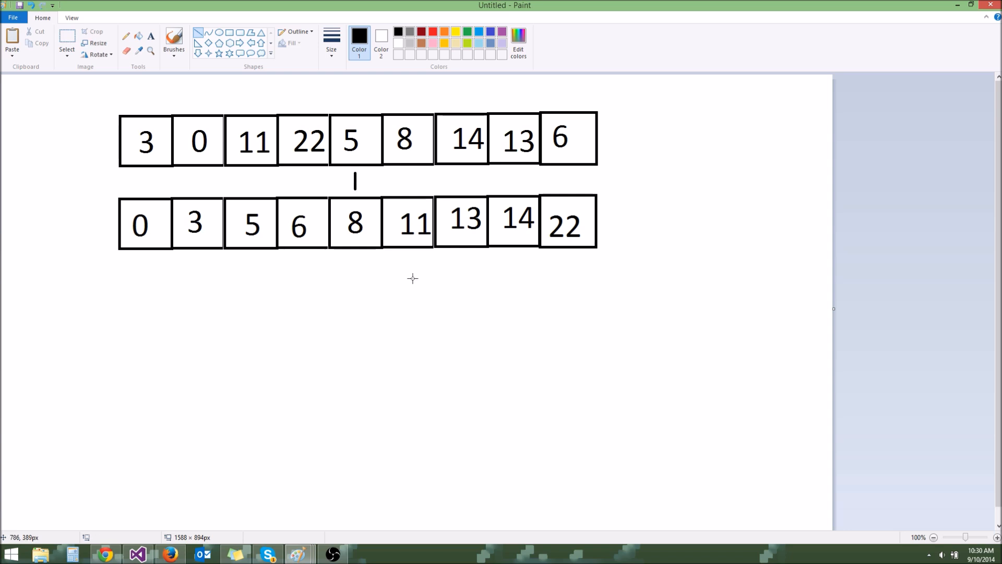
{"action": "mouse_move", "coordinate": [356, 216]}
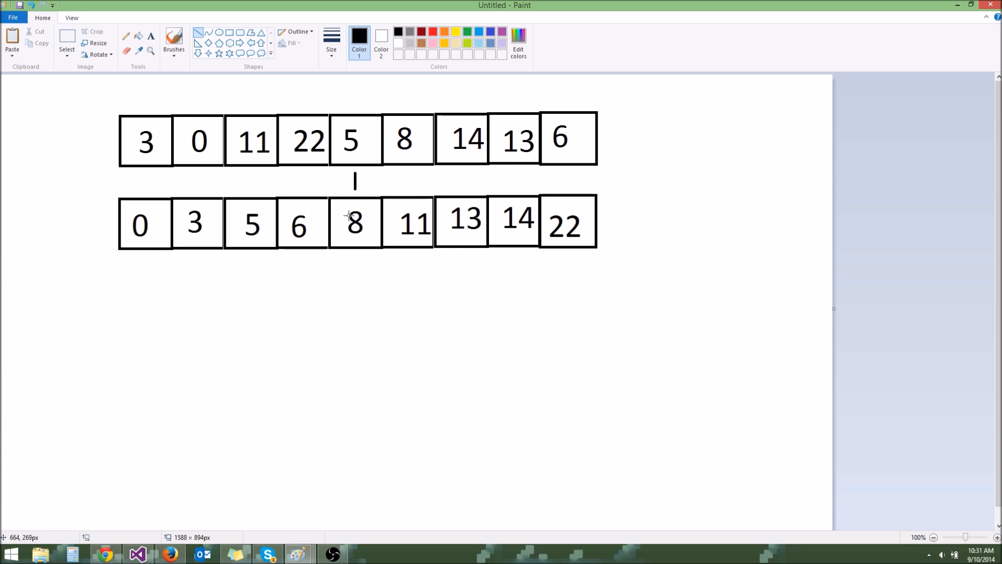
{"action": "mouse_move", "coordinate": [364, 222]}
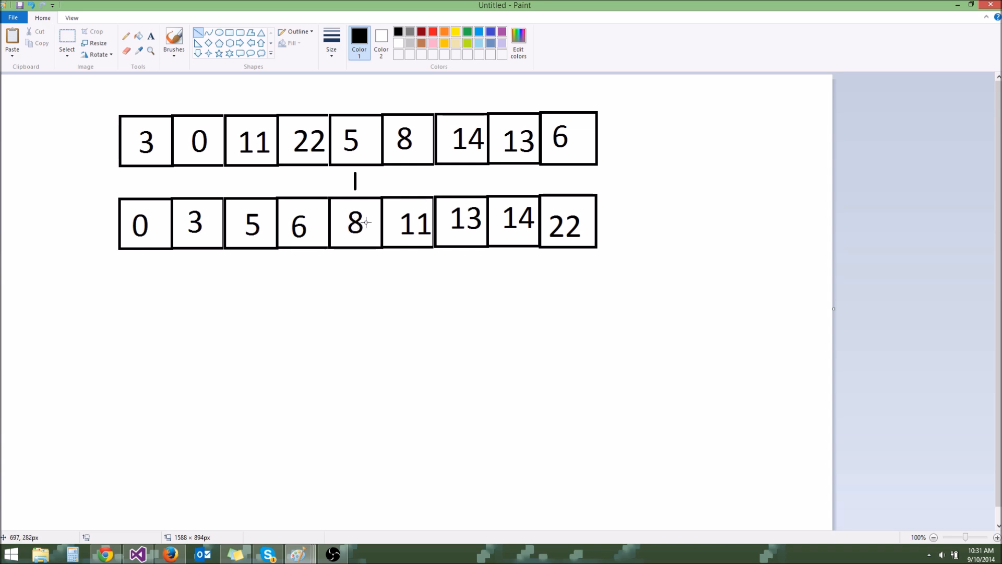
{"action": "mouse_move", "coordinate": [351, 190]}
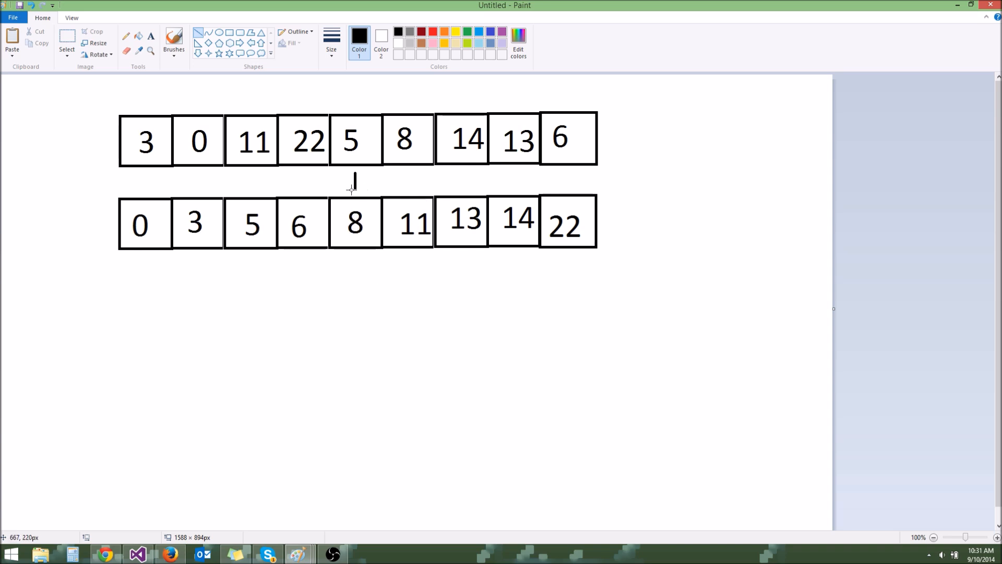
{"action": "mouse_move", "coordinate": [355, 187]}
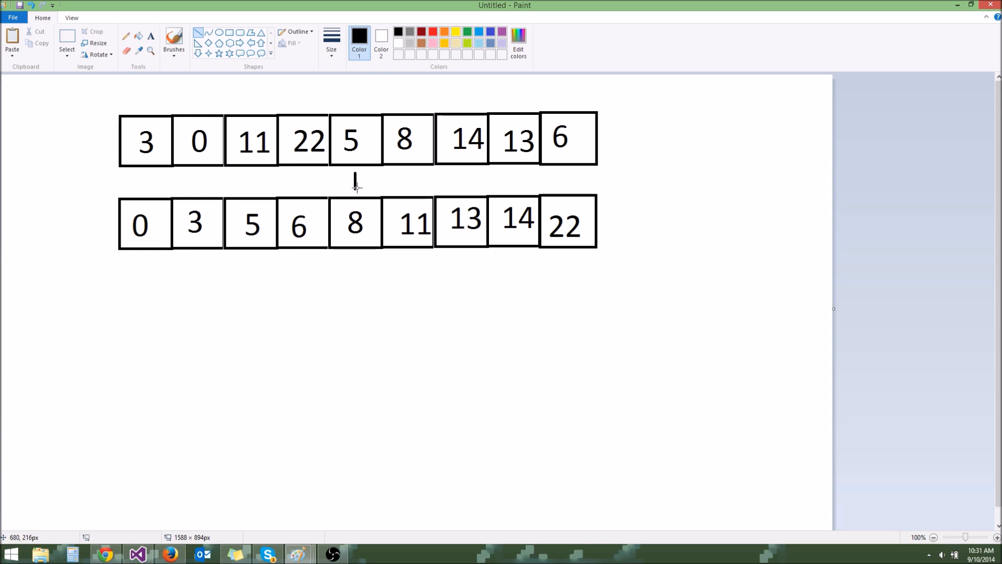
{"action": "mouse_move", "coordinate": [343, 222]}
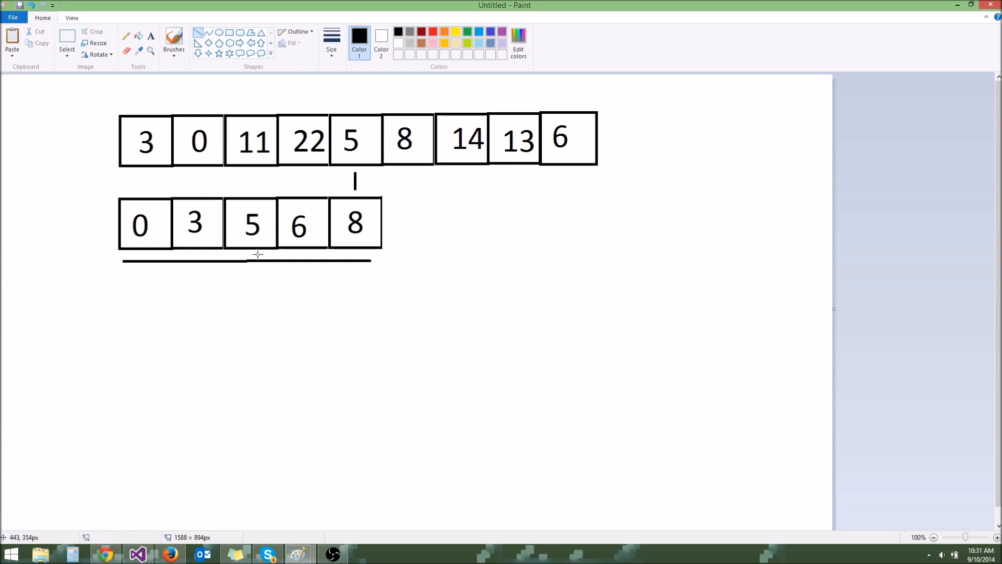
{"action": "mouse_move", "coordinate": [252, 180]}
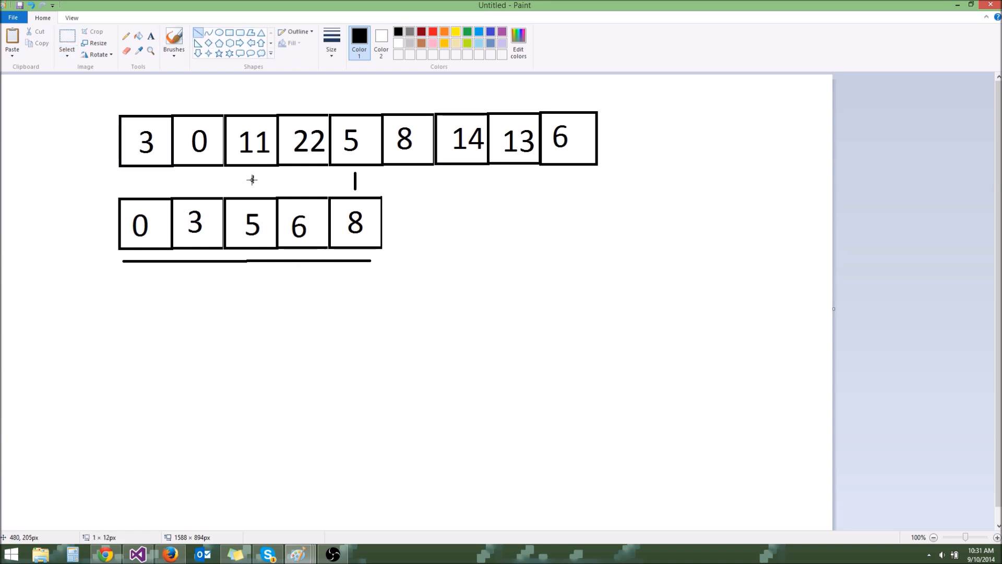
Add a short tick below the 11 box, then delete the 0 and 3 boxes so the row reads 5 6 8.
{"action": "left_click_drag", "start_coordinate": [253, 179], "coordinate": [253, 196]}
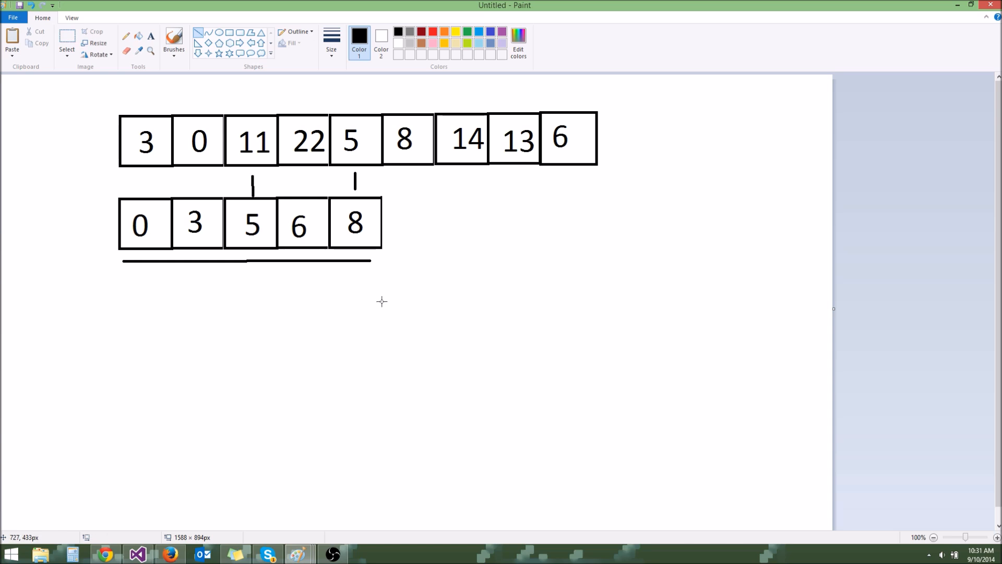
{"action": "mouse_move", "coordinate": [278, 178]}
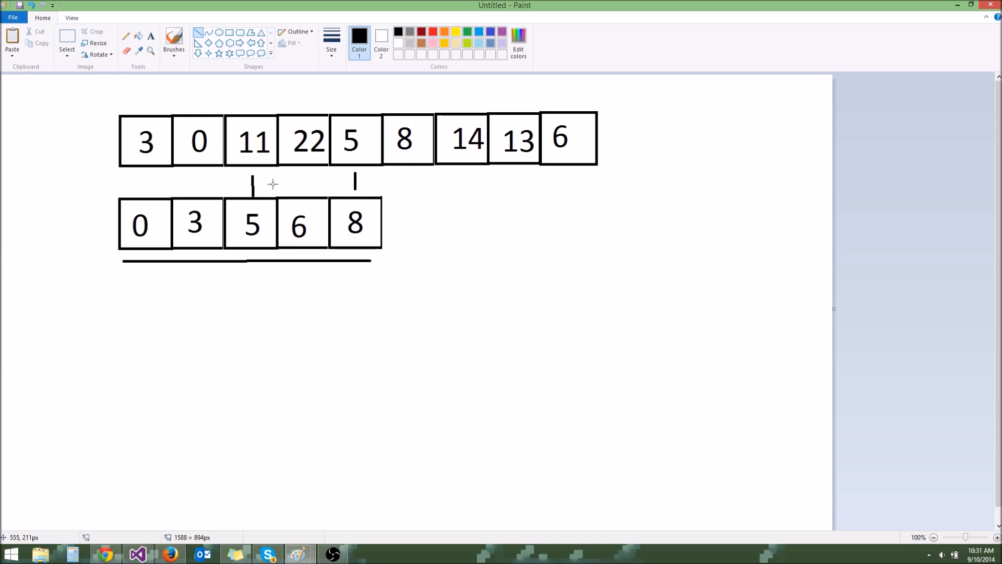
{"action": "mouse_move", "coordinate": [302, 191]}
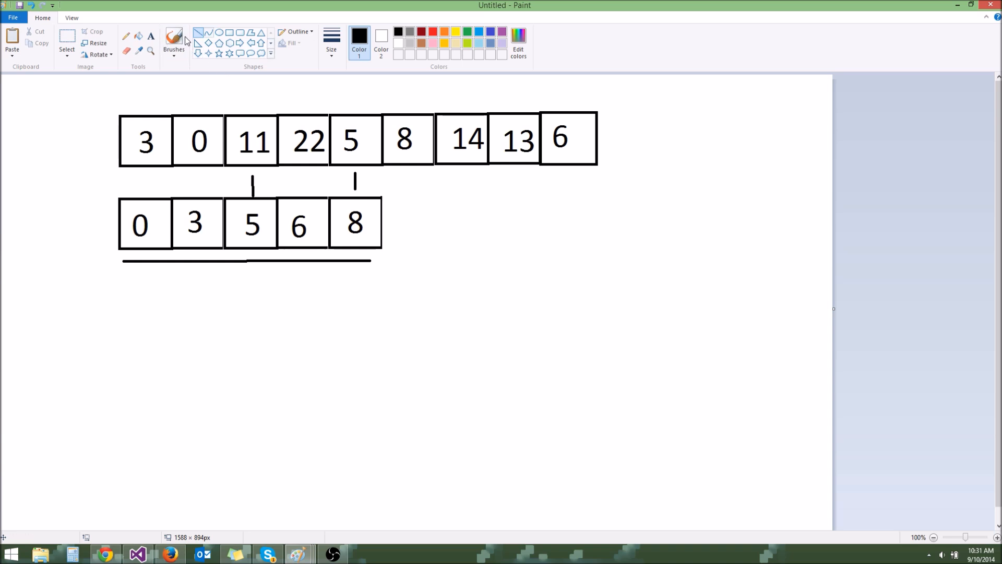
{"action": "left_click_drag", "start_coordinate": [110, 179], "coordinate": [226, 283]}
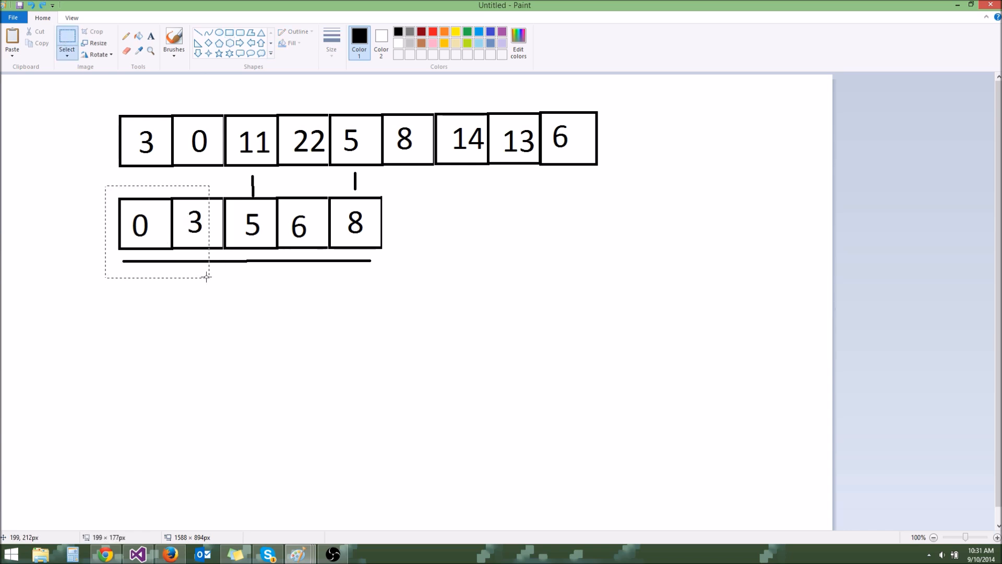
{"action": "key", "text": "Delete"}
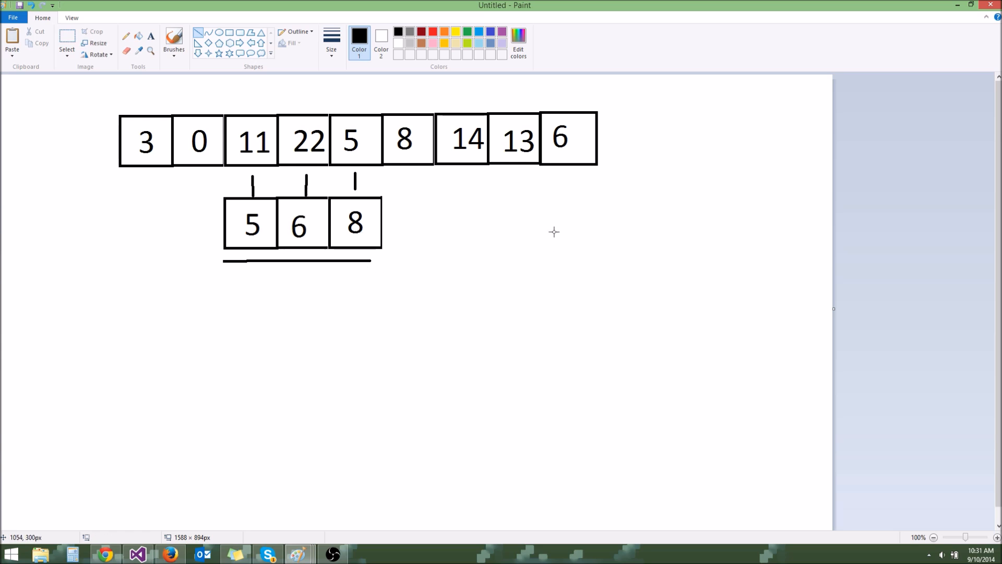
{"action": "mouse_move", "coordinate": [307, 180]}
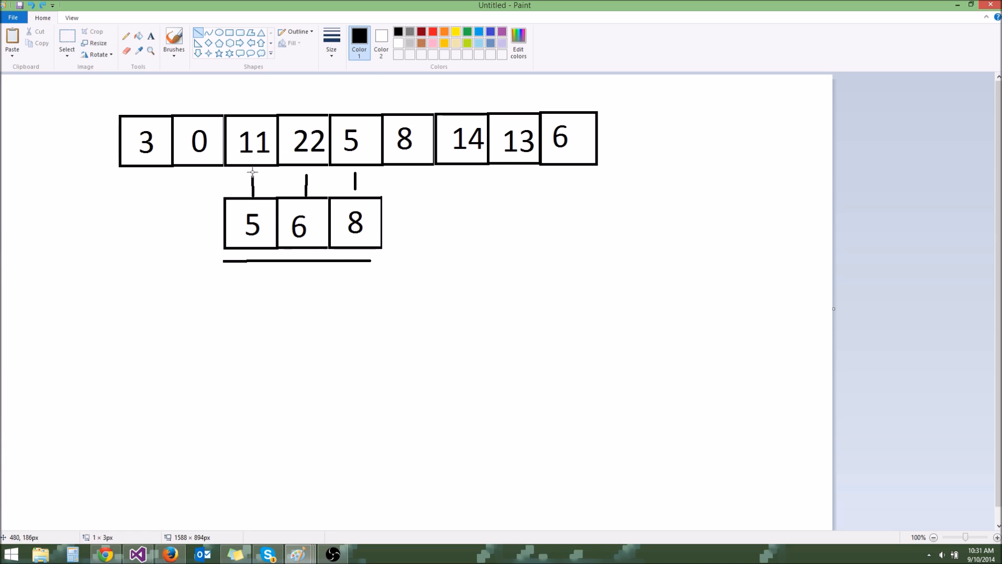
{"action": "mouse_move", "coordinate": [400, 220]}
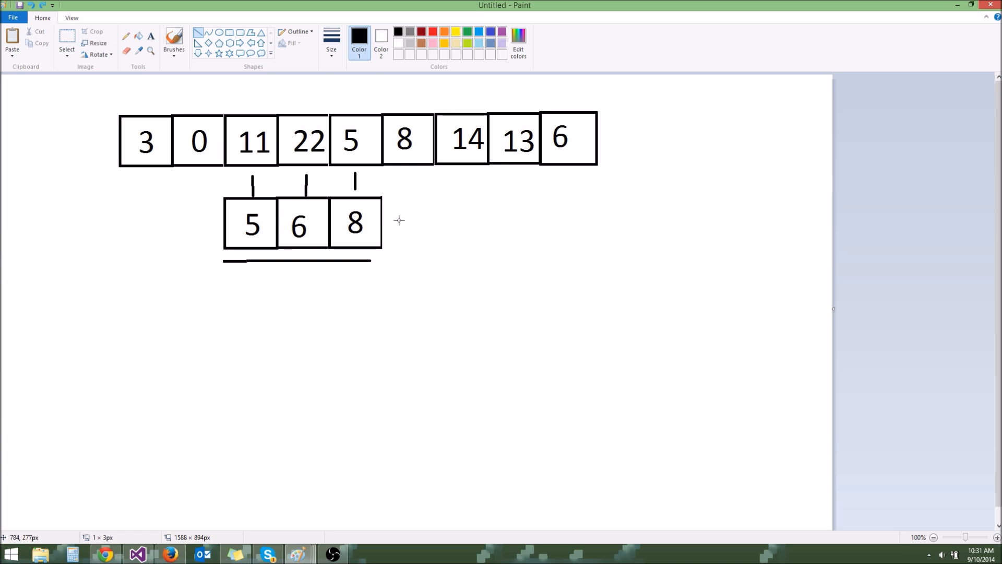
{"action": "mouse_move", "coordinate": [389, 204]}
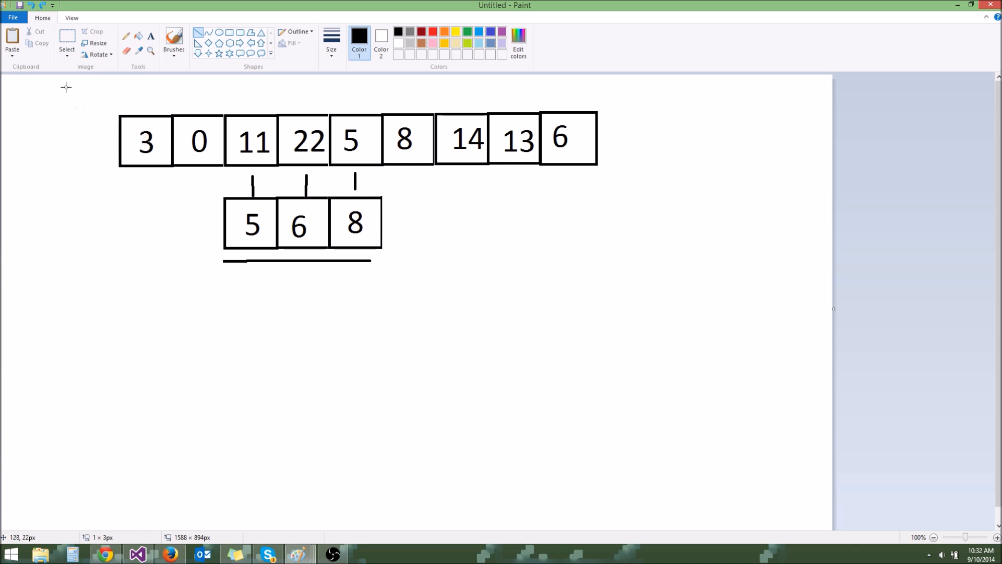
{"action": "mouse_move", "coordinate": [89, 83]}
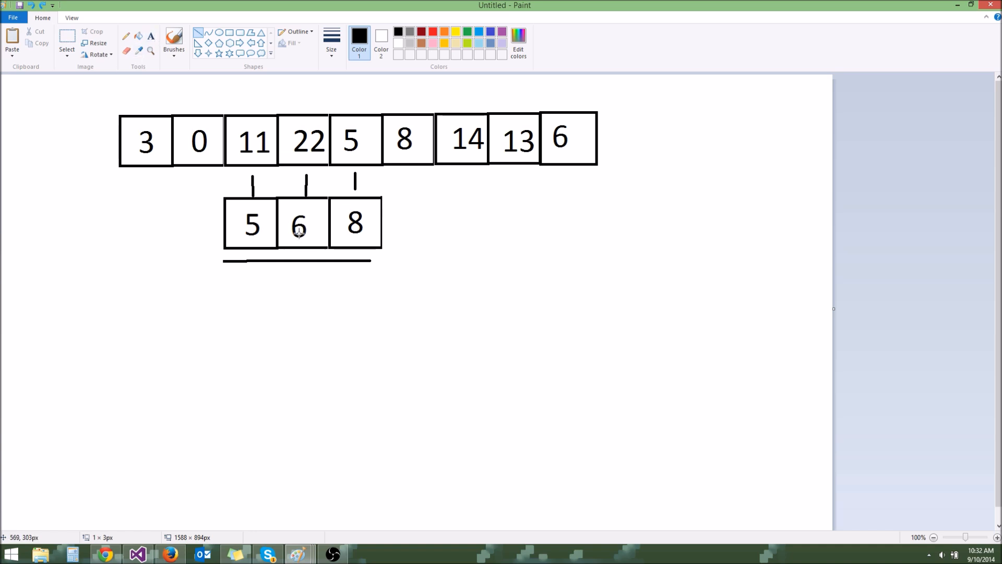
{"action": "mouse_move", "coordinate": [210, 246]}
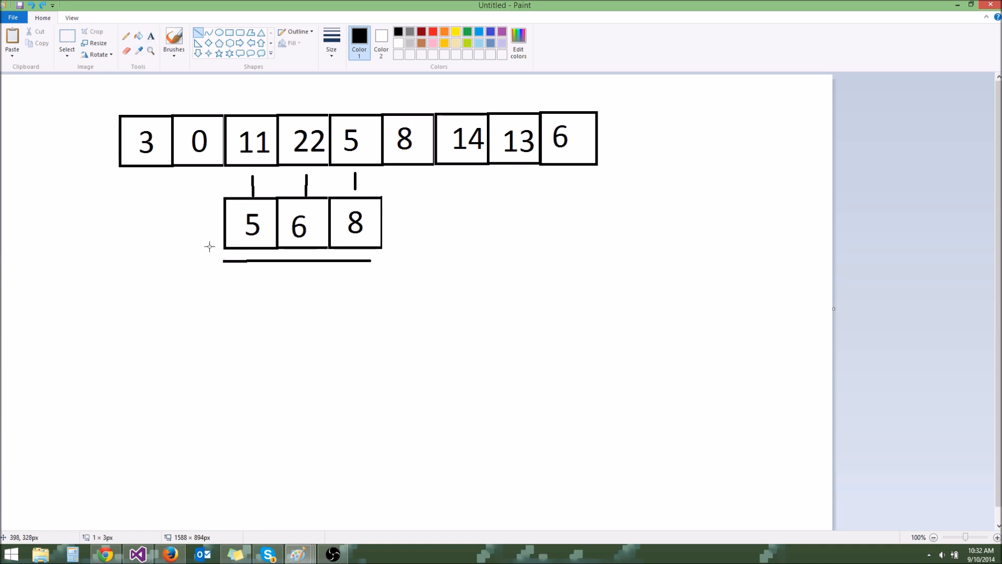
{"action": "mouse_move", "coordinate": [292, 340]}
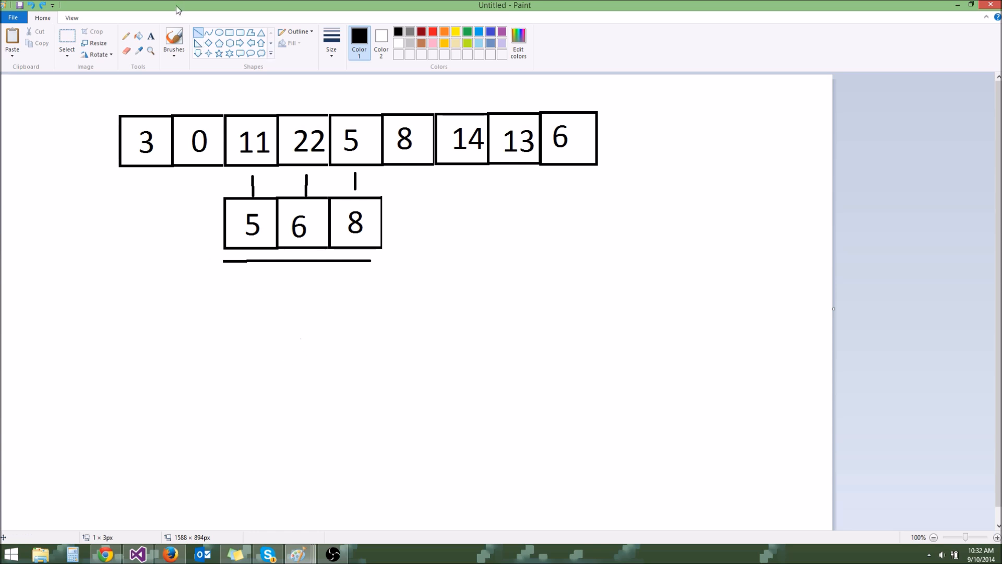
Write std::map, std::unordered_map and std::multimap as notes right of the 5 6 8 row.
{"action": "left_click_drag", "start_coordinate": [473, 235], "coordinate": [821, 277]}
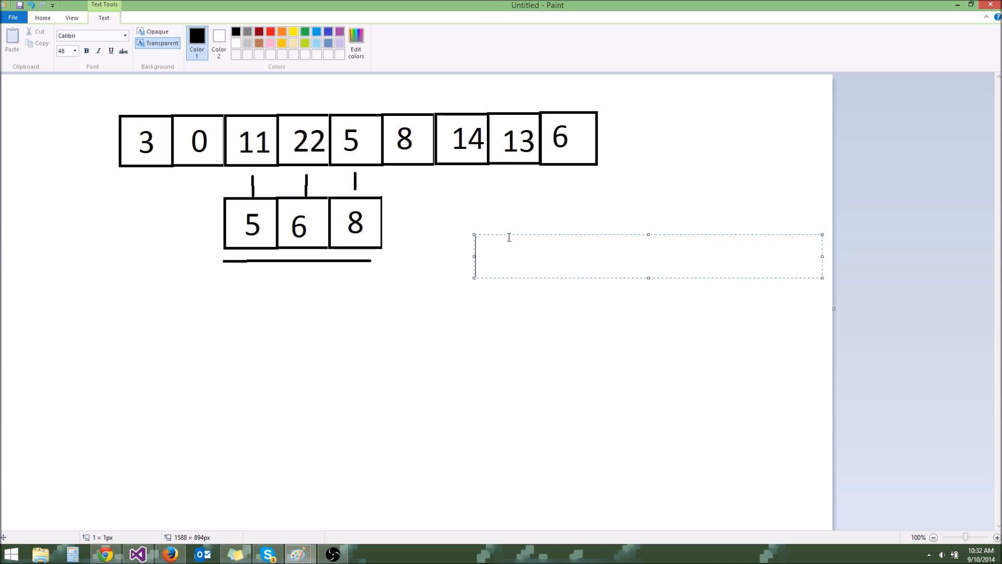
{"action": "type", "text": "std::map["}
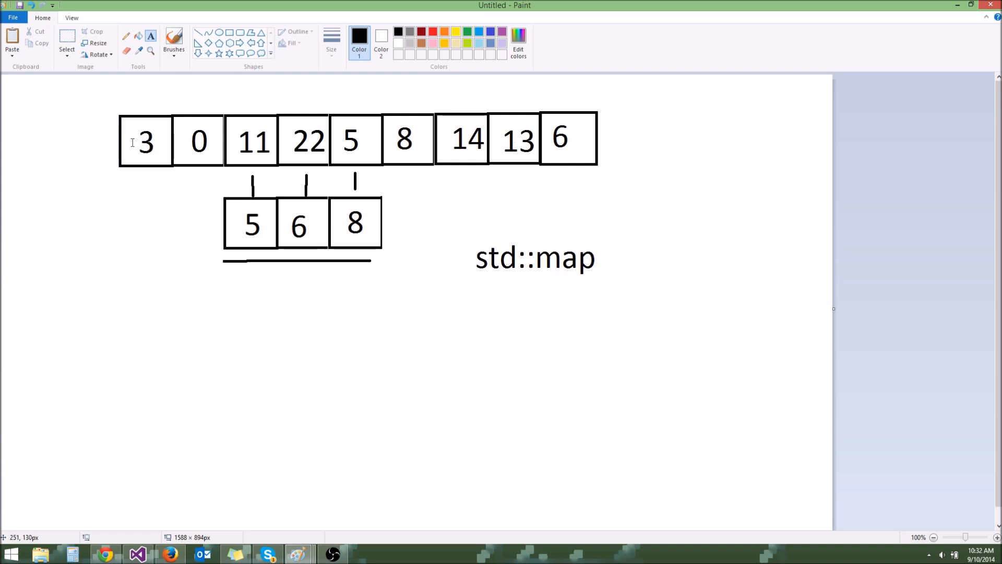
{"action": "mouse_move", "coordinate": [311, 139]}
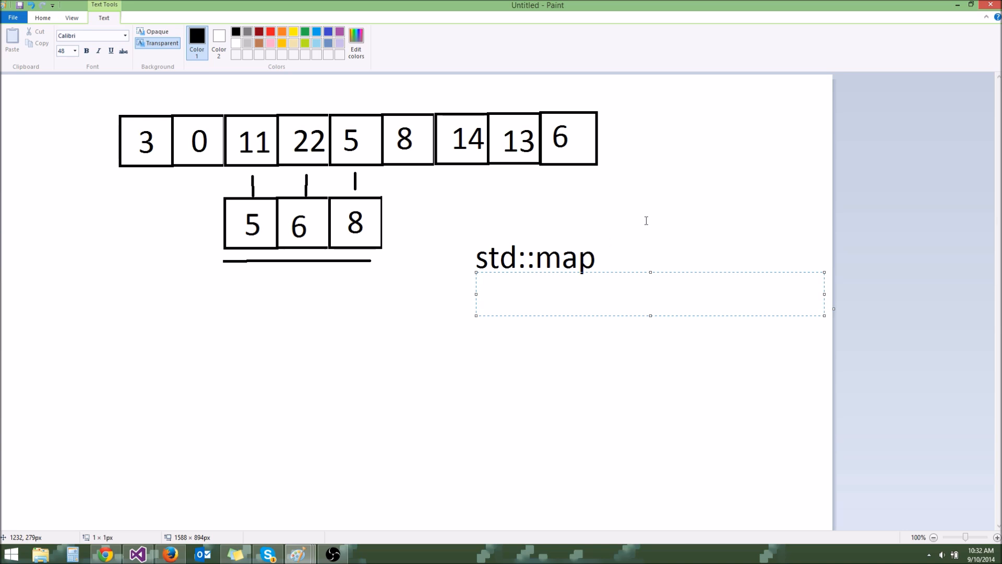
{"action": "type", "text": "std::un"}
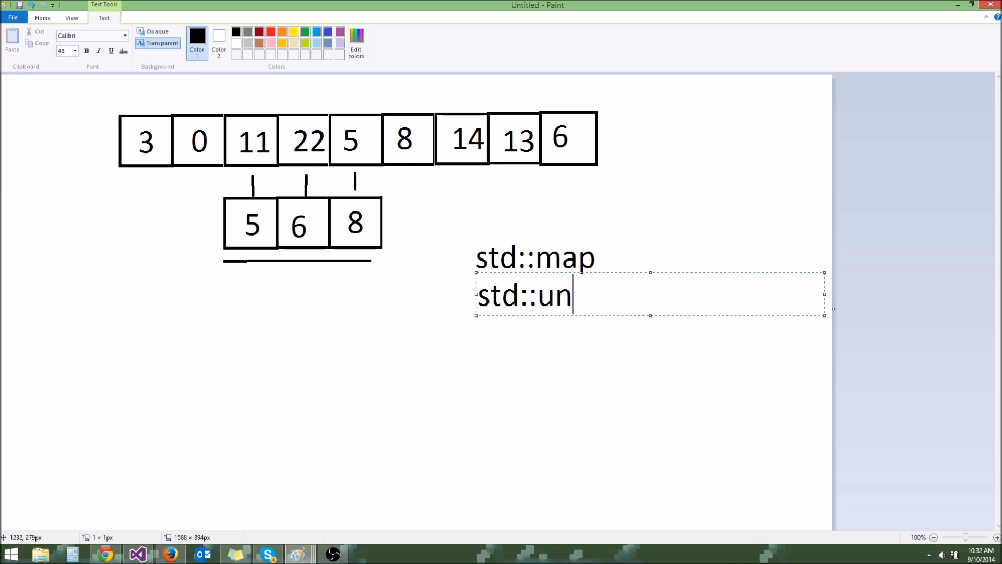
{"action": "type", "text": "ordered_map"}
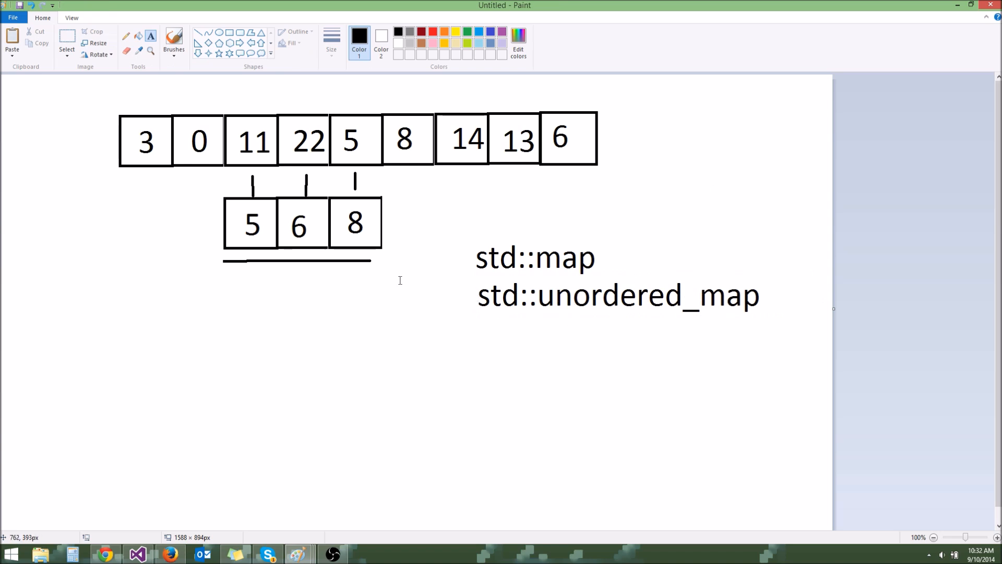
{"action": "mouse_move", "coordinate": [465, 322]}
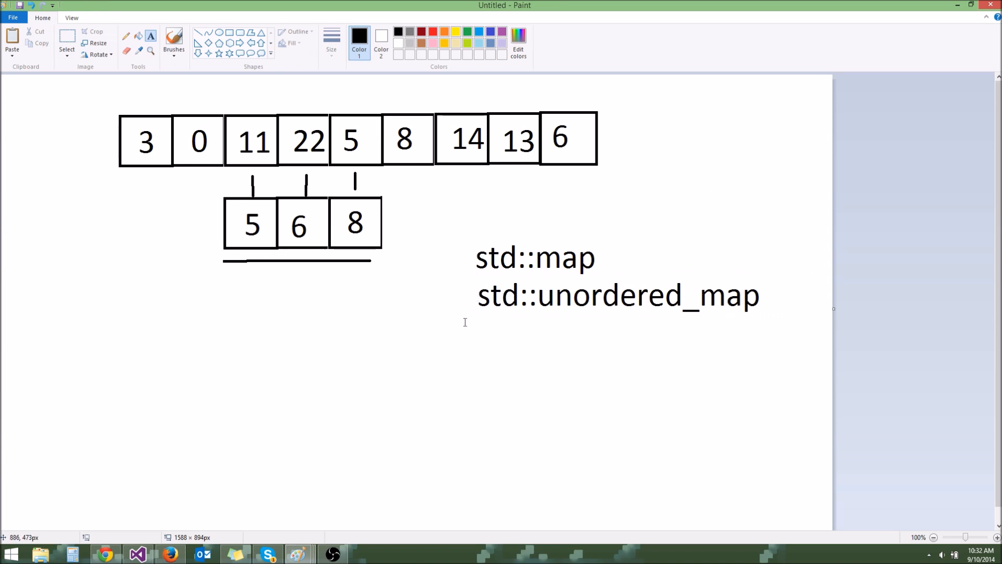
{"action": "type", "text": "std"}
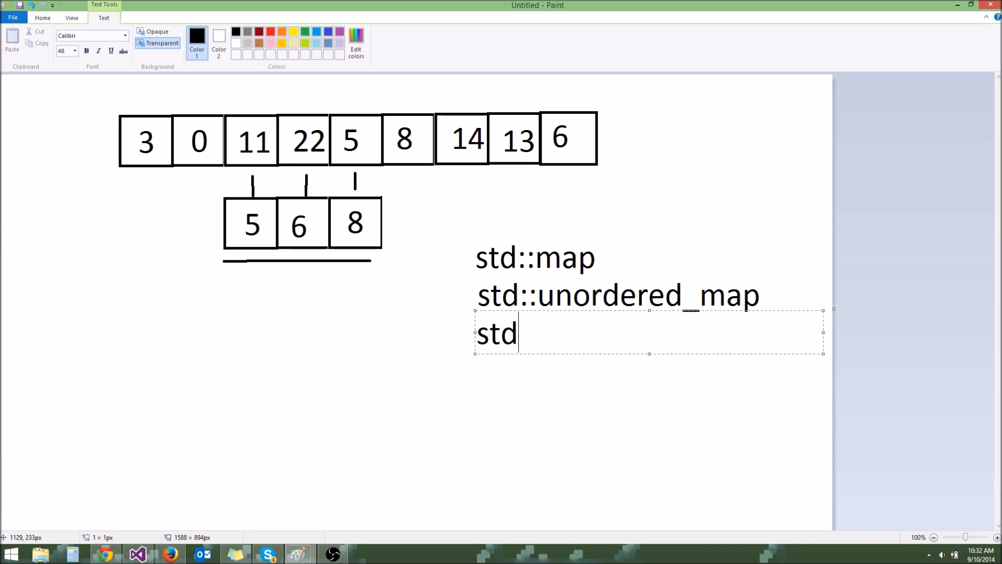
{"action": "type", "text": "::multim"}
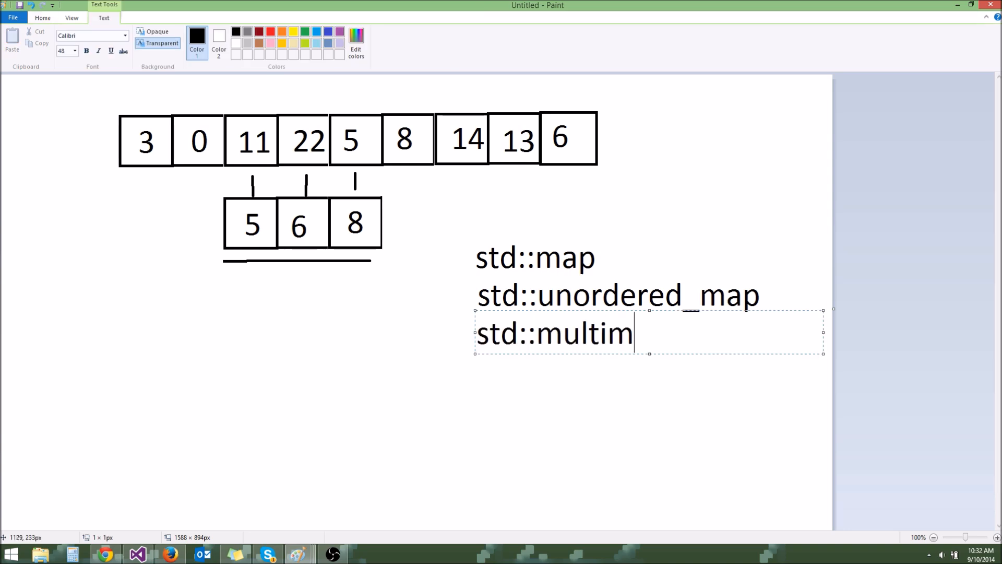
{"action": "type", "text": "ap"}
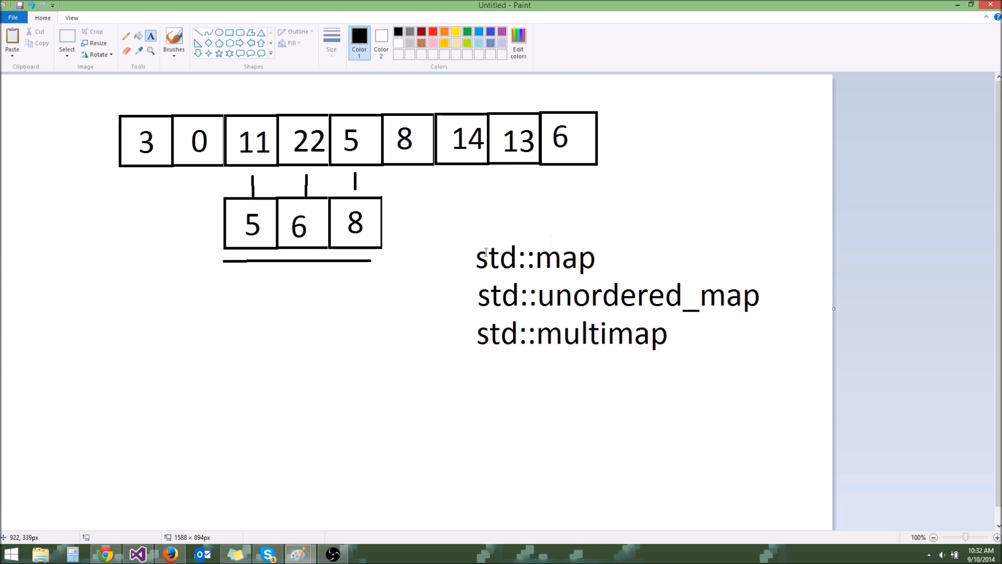
{"action": "mouse_move", "coordinate": [436, 223]}
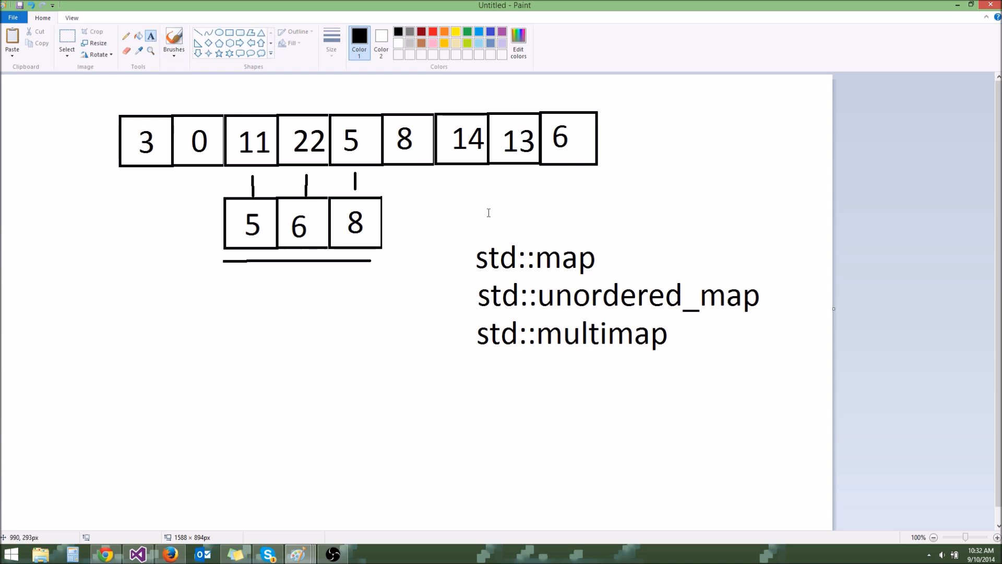
{"action": "mouse_move", "coordinate": [477, 198]}
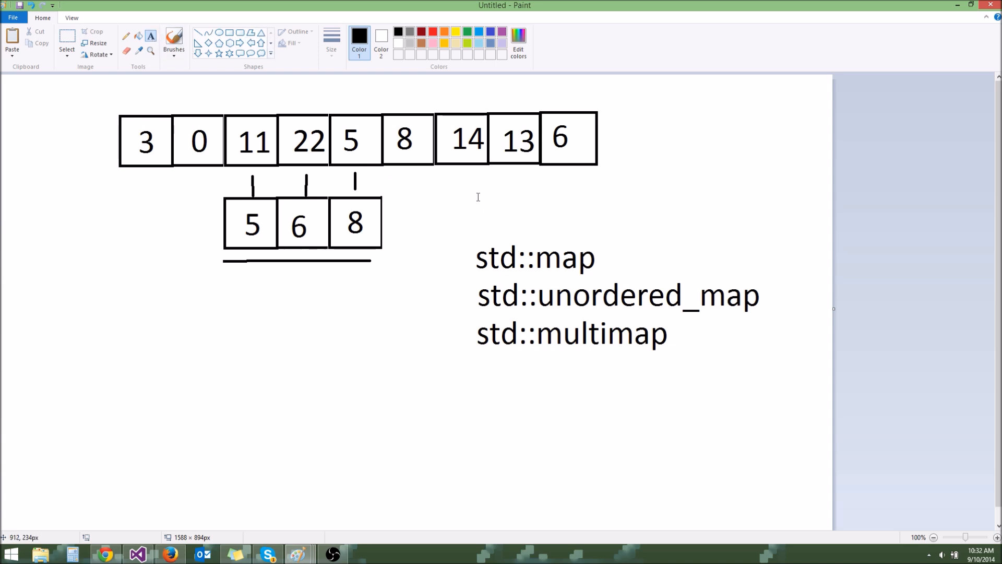
{"action": "mouse_move", "coordinate": [365, 510]}
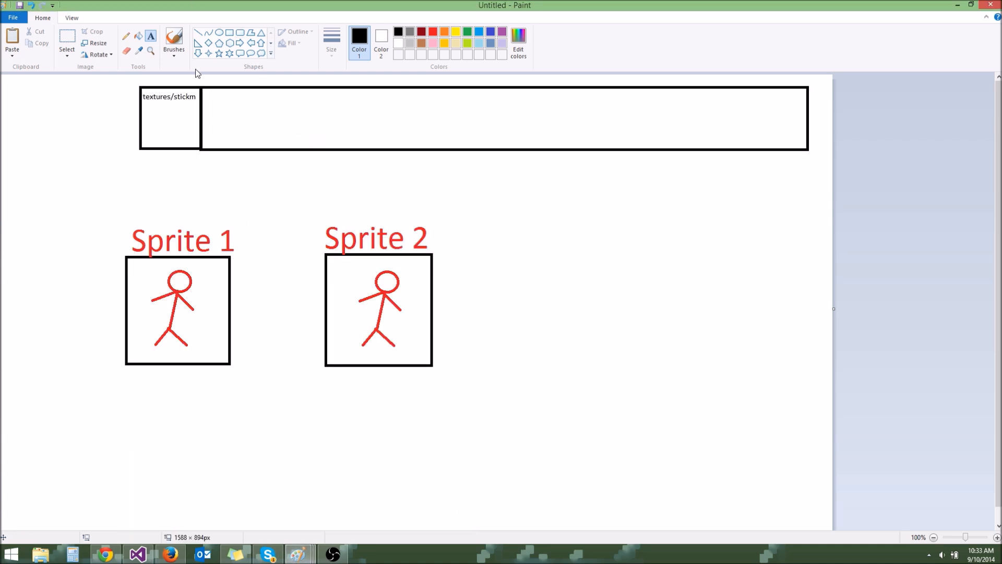
Move the stick figure beside the textures box and draw two adjoining squares right of Sprite 2.
{"action": "left_click", "coordinate": [67, 40]}
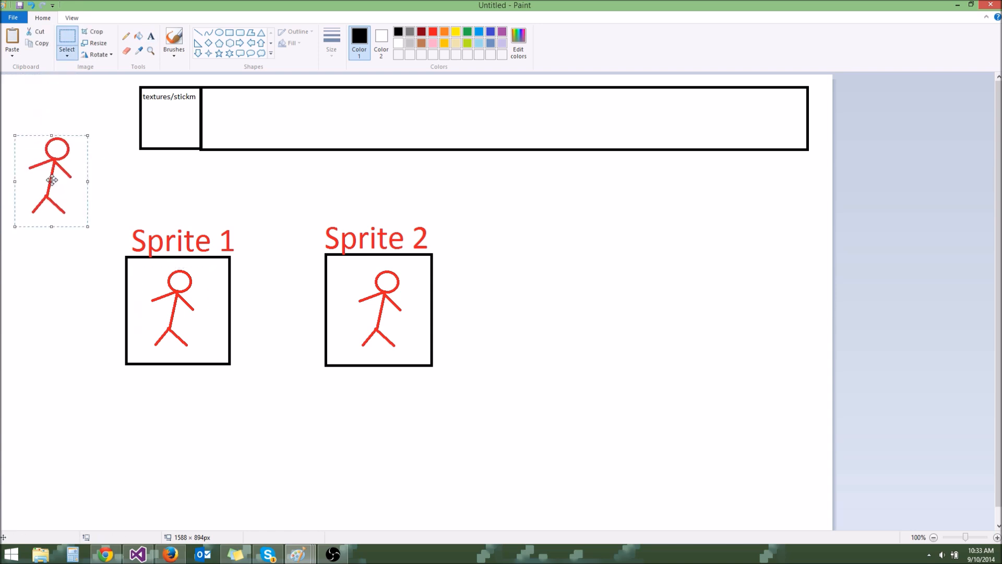
{"action": "left_click_drag", "start_coordinate": [64, 167], "coordinate": [170, 114]}
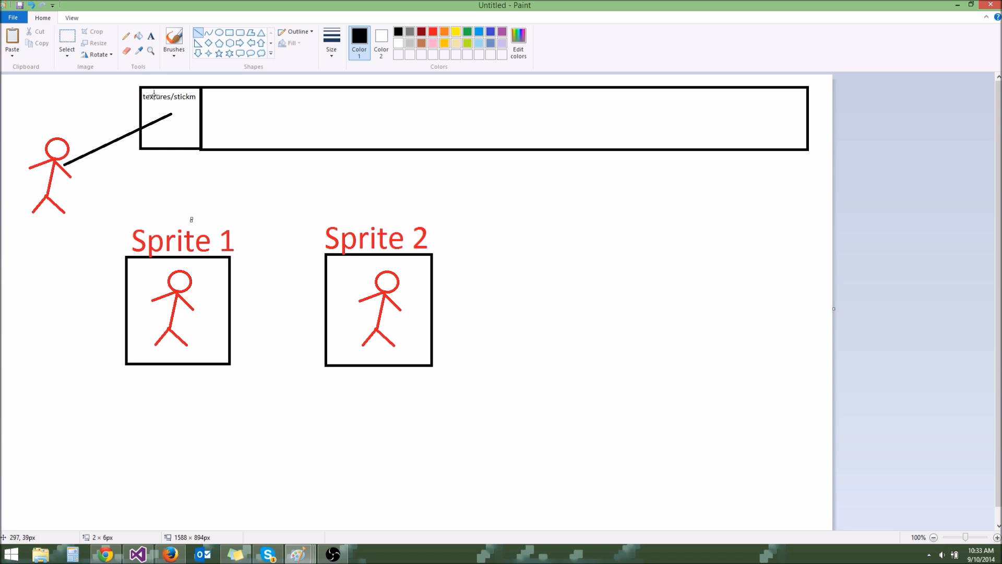
{"action": "mouse_move", "coordinate": [212, 162]}
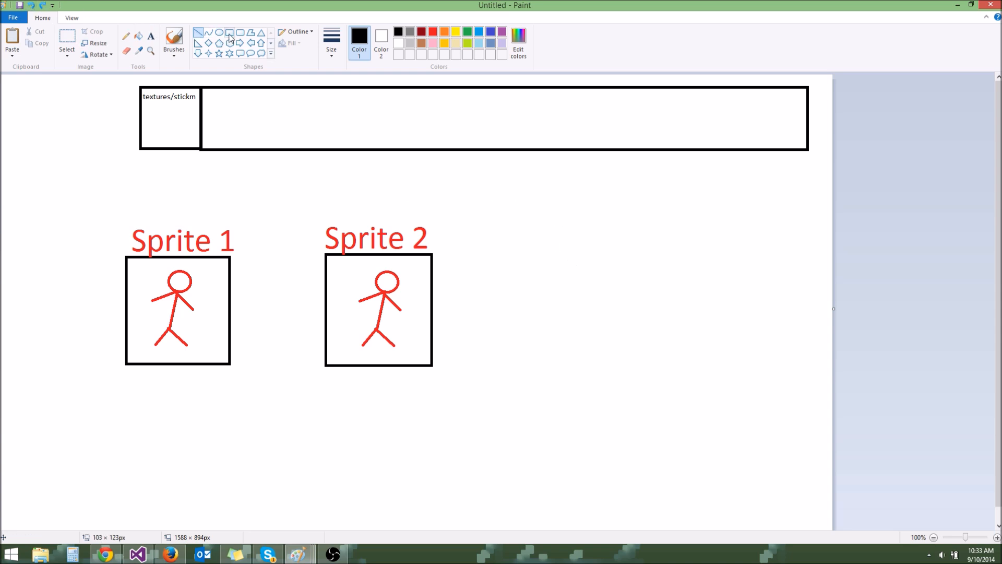
{"action": "left_click_drag", "start_coordinate": [474, 184], "coordinate": [530, 237]}
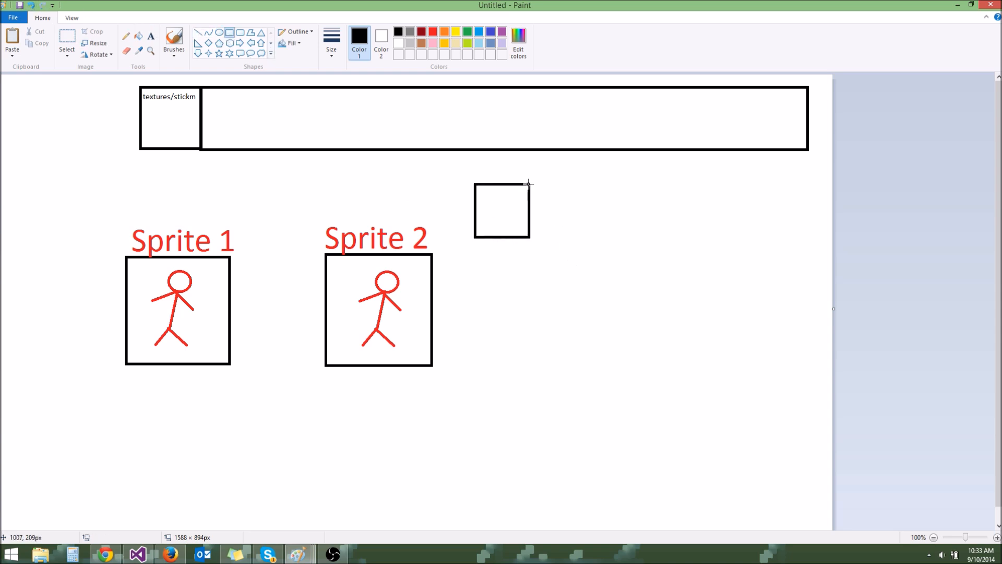
{"action": "left_click_drag", "start_coordinate": [529, 186], "coordinate": [584, 238]}
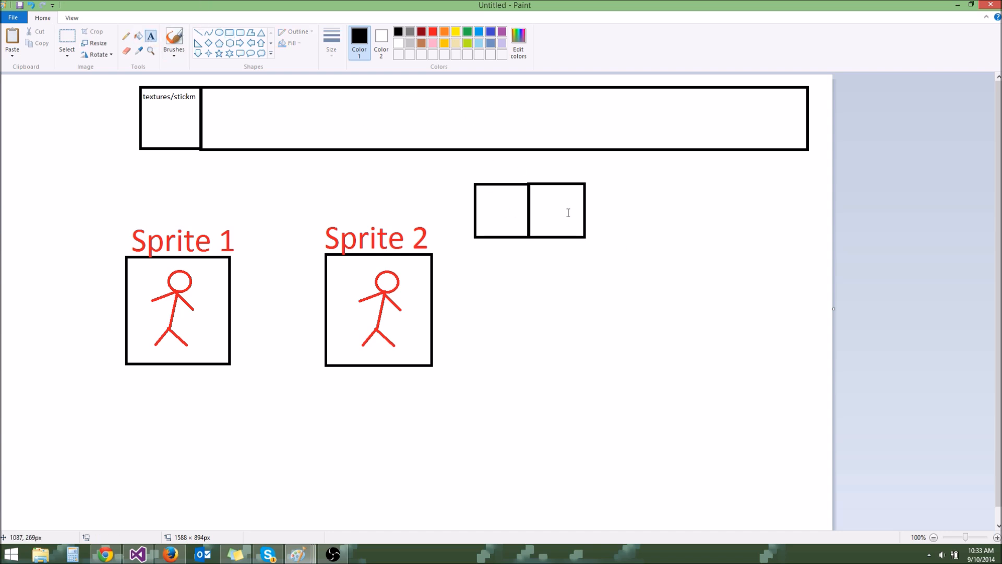
Label the left cell Key at a larger font size and the right cell Val.
{"action": "type", "text": "Key"}
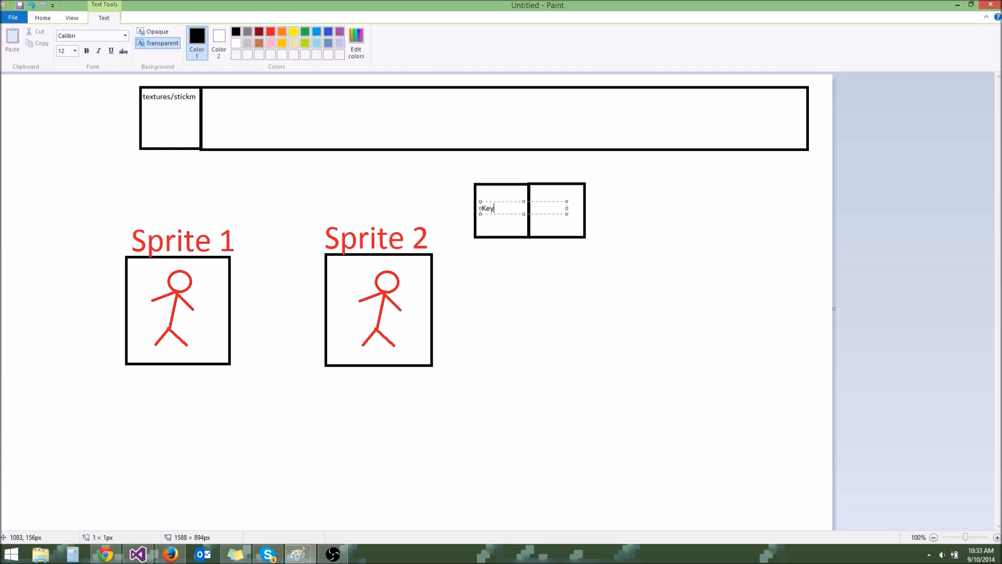
{"action": "left_click", "coordinate": [74, 51]}
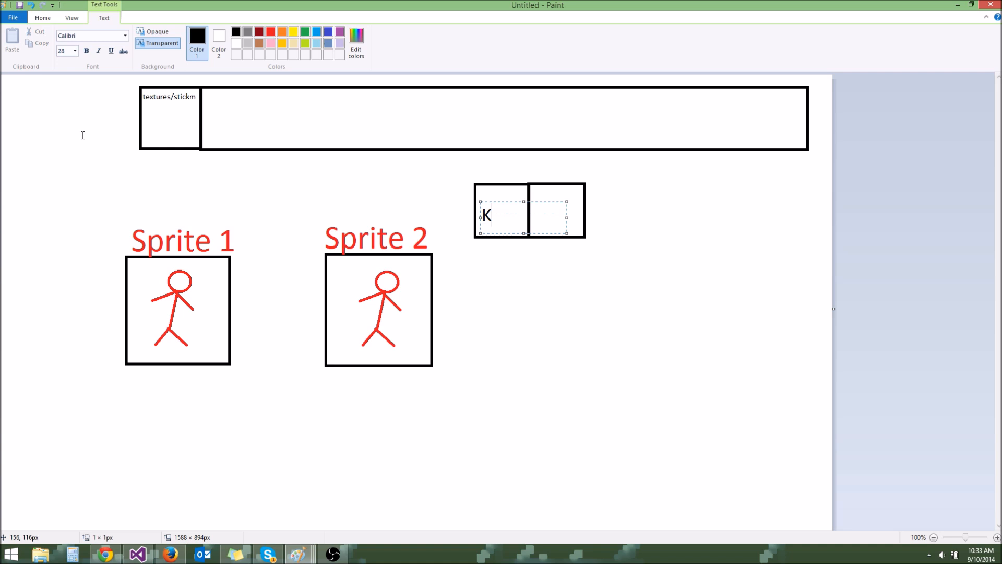
{"action": "type", "text": "ey"}
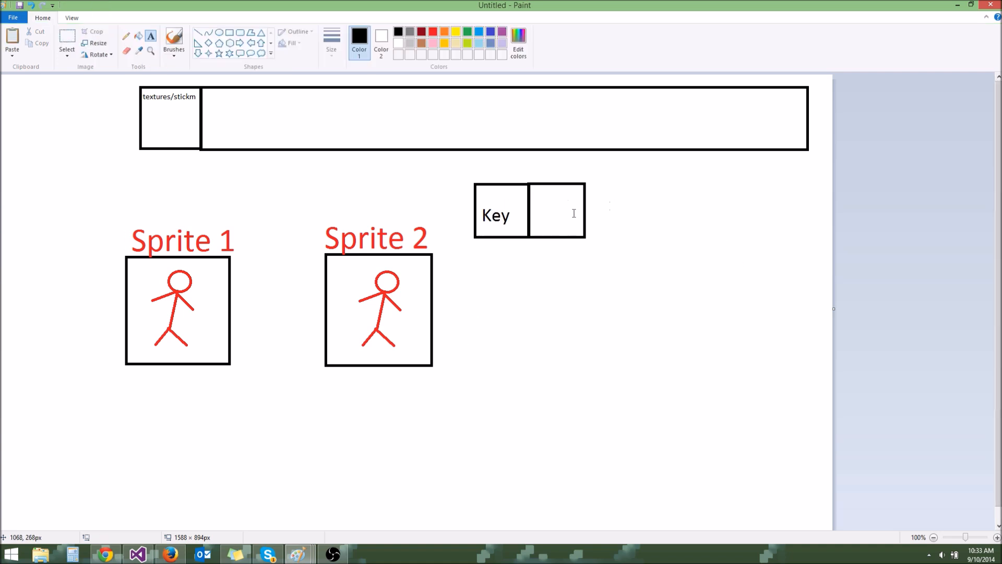
{"action": "type", "text": "Val"}
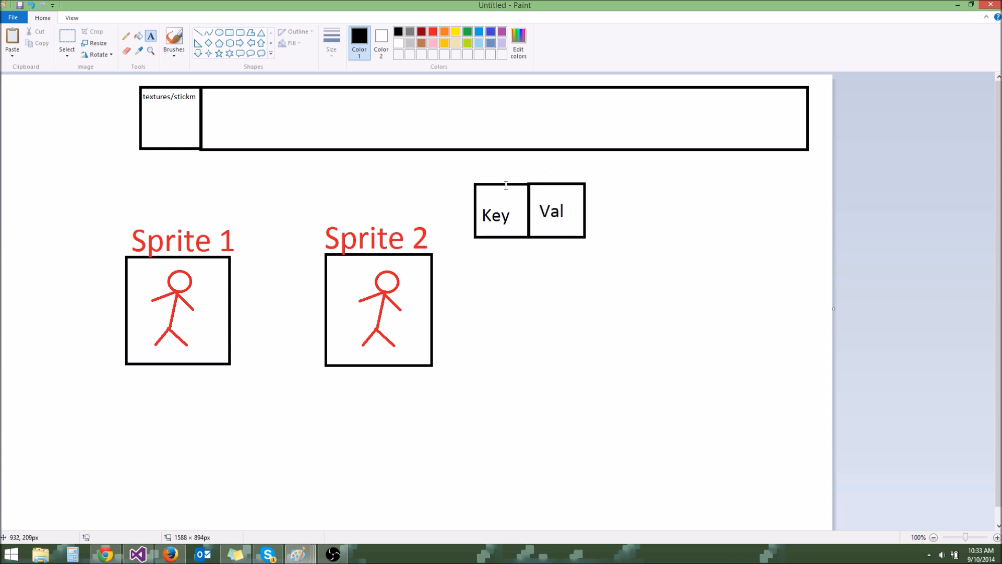
{"action": "mouse_move", "coordinate": [543, 249]}
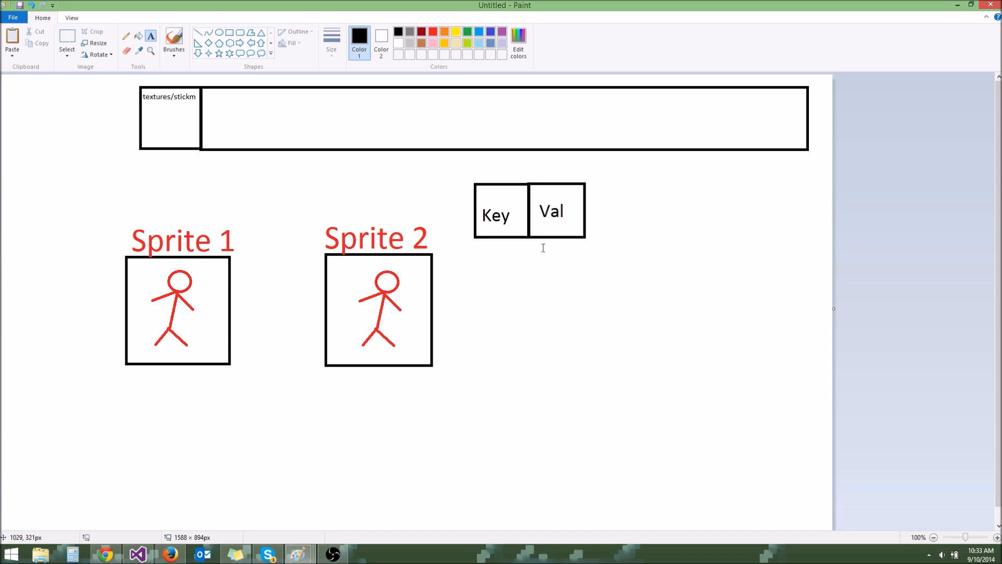
{"action": "mouse_move", "coordinate": [503, 202]}
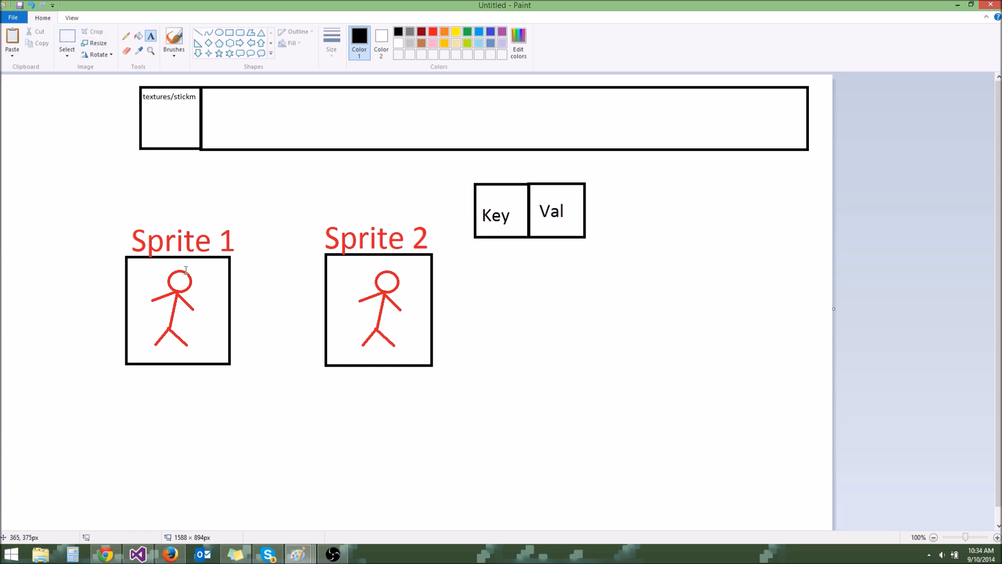
{"action": "mouse_move", "coordinate": [331, 283]}
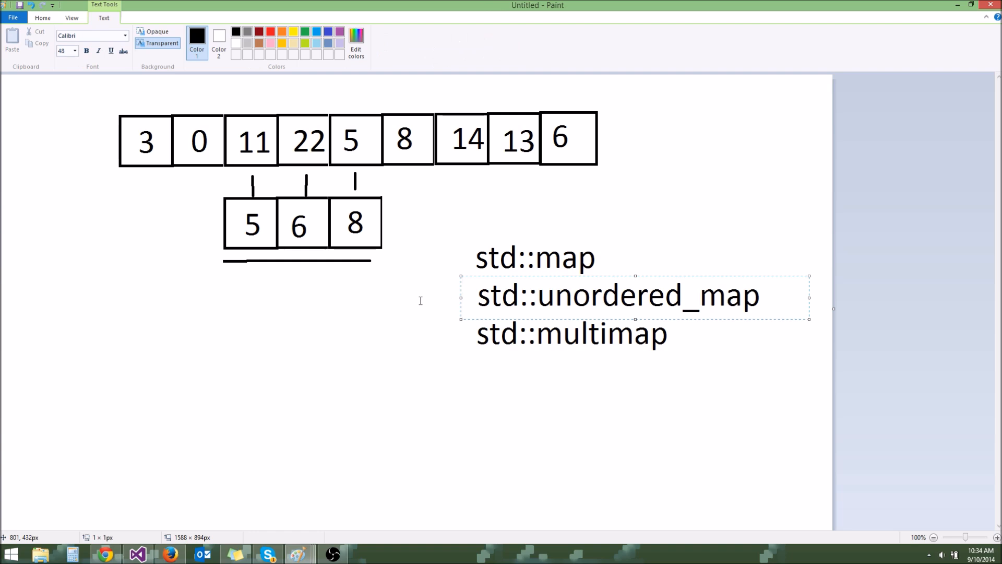
Finish the type labels and box-select the unordered_map and multimap lines for removal.
{"action": "left_click", "coordinate": [421, 301]}
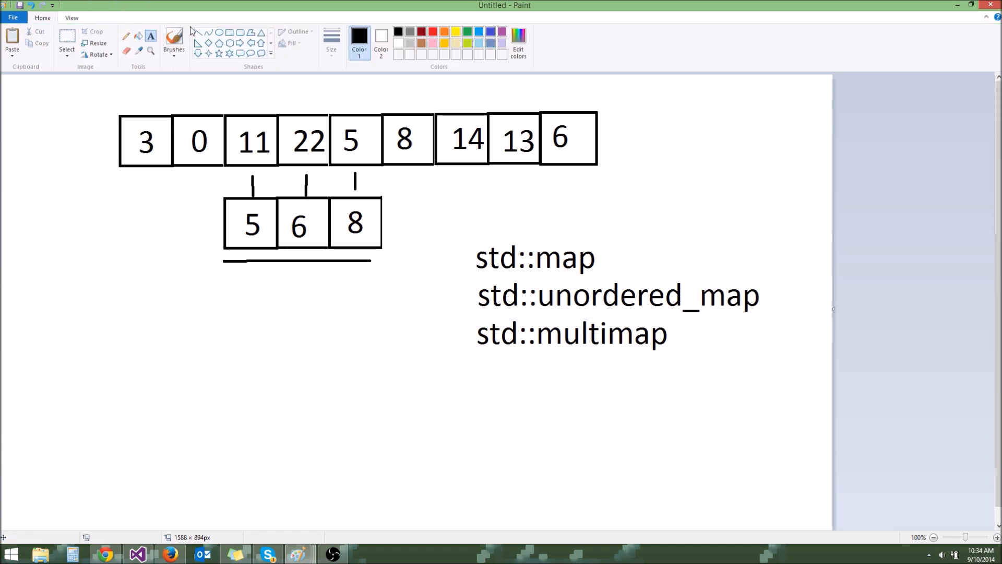
{"action": "left_click_drag", "start_coordinate": [476, 279], "coordinate": [750, 313]}
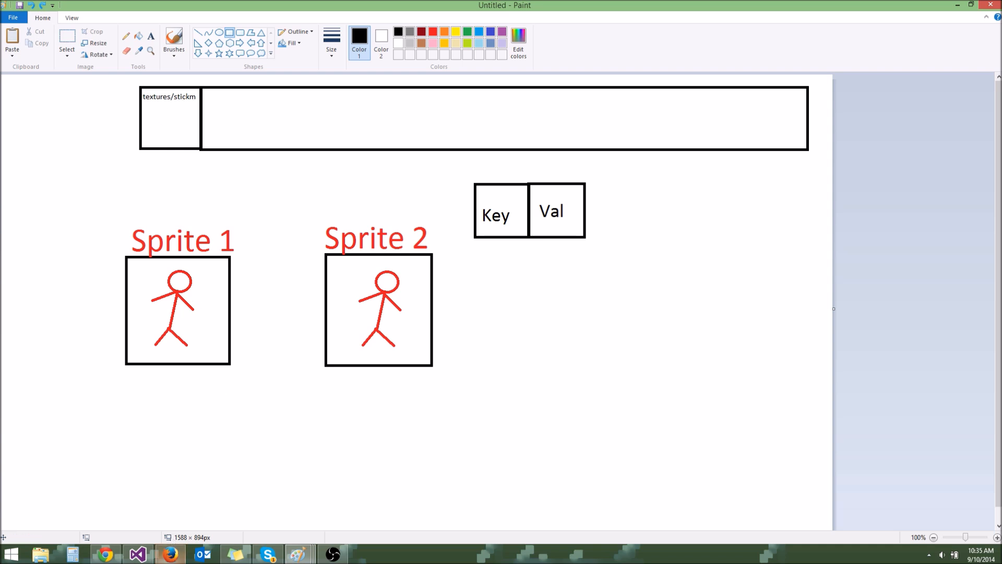
{"action": "left_click", "coordinate": [169, 554]}
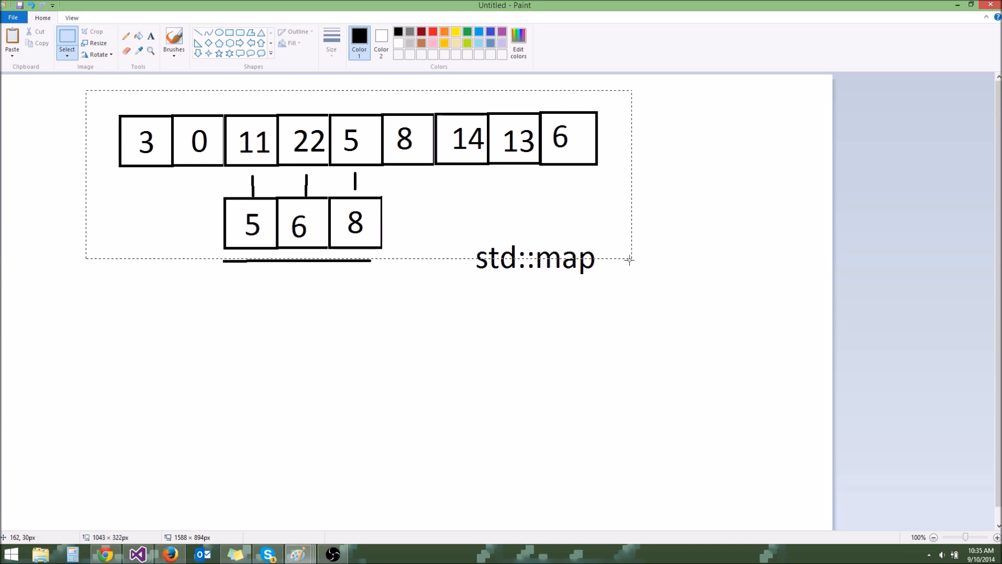
{"action": "mouse_move", "coordinate": [299, 553]}
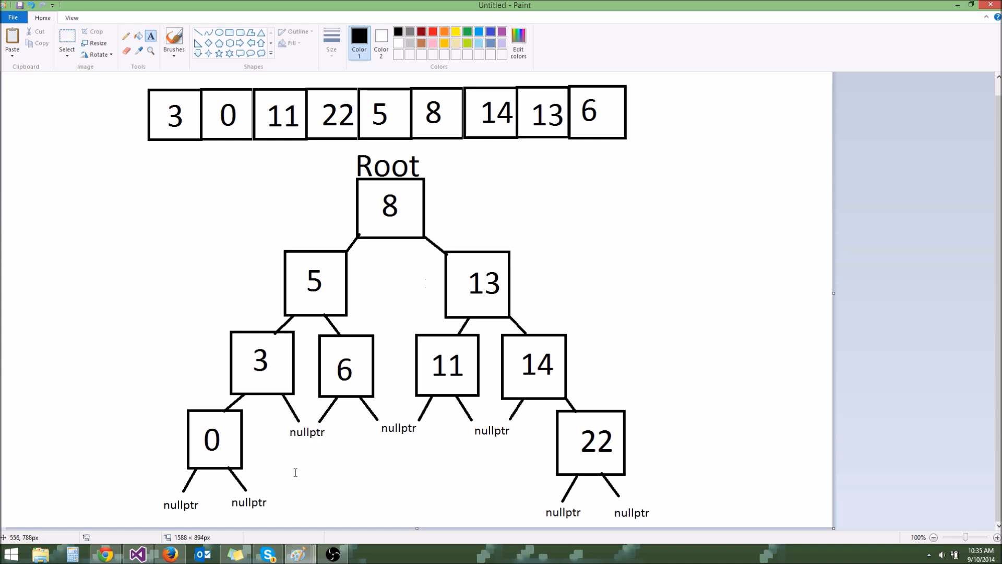
Restore the canvas with the binary search tree rooted at 8 beneath the number array.
{"action": "left_click", "coordinate": [768, 177]}
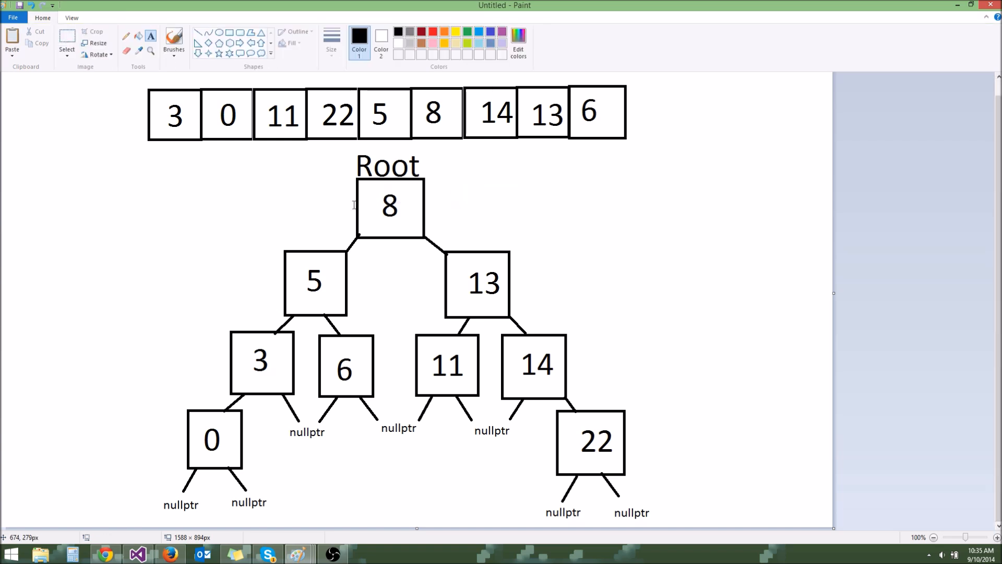
{"action": "mouse_move", "coordinate": [484, 249]}
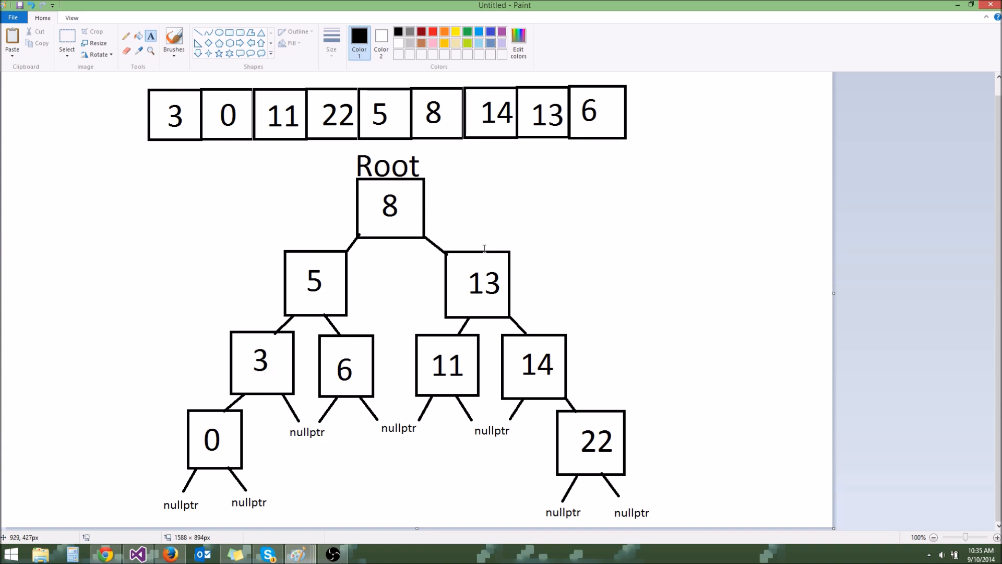
{"action": "left_click", "coordinate": [737, 149]}
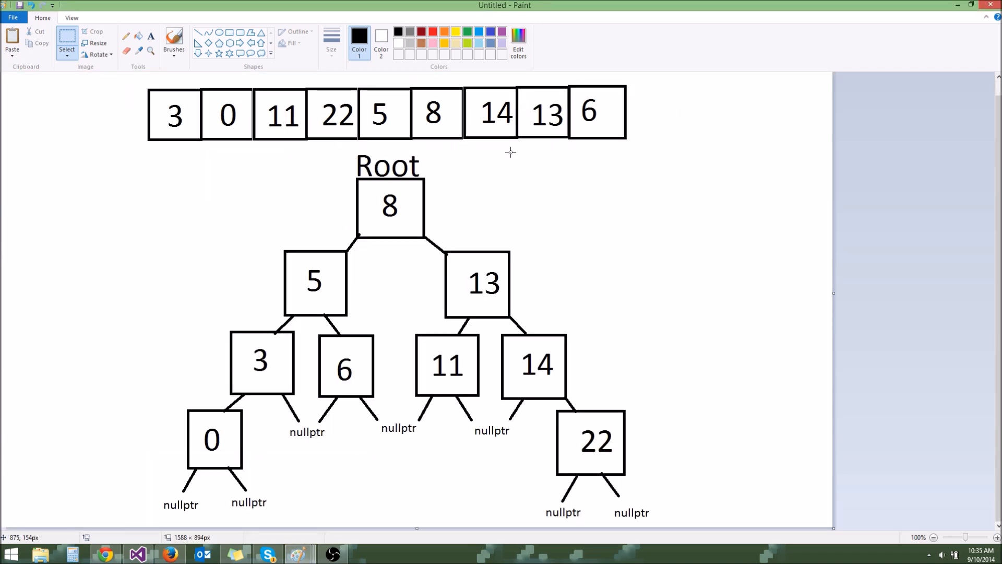
{"action": "mouse_move", "coordinate": [277, 139]}
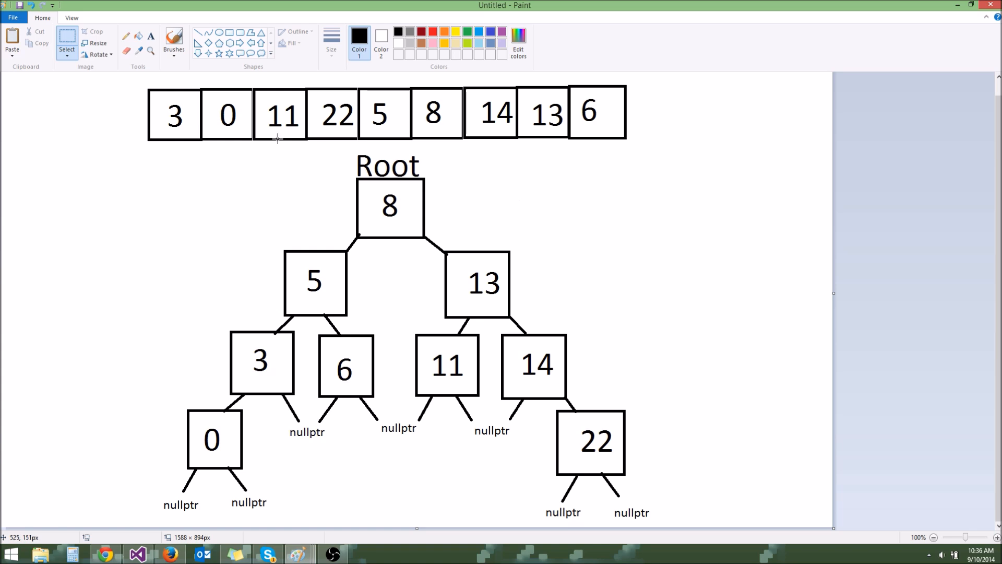
{"action": "mouse_move", "coordinate": [556, 150]}
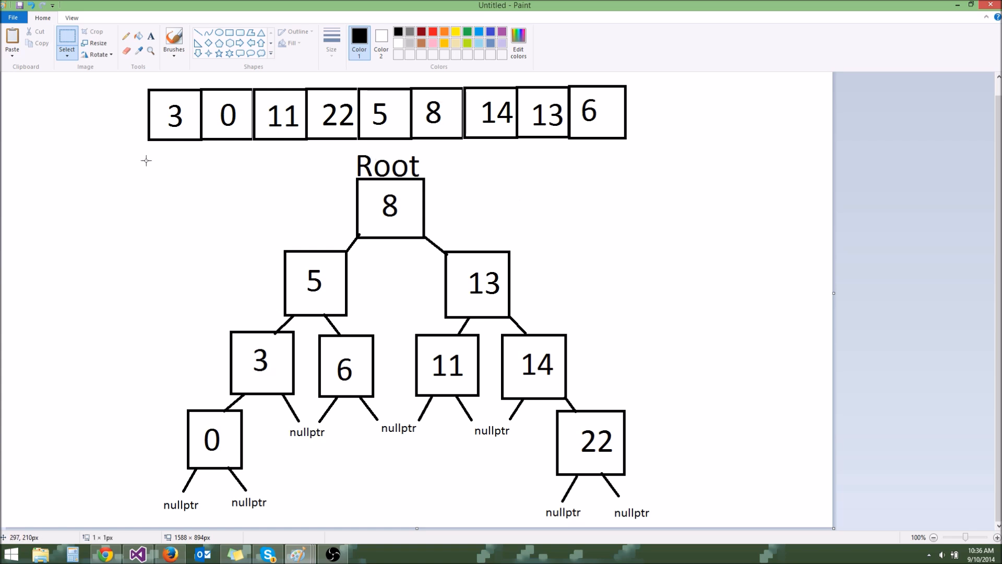
{"action": "mouse_move", "coordinate": [556, 388]}
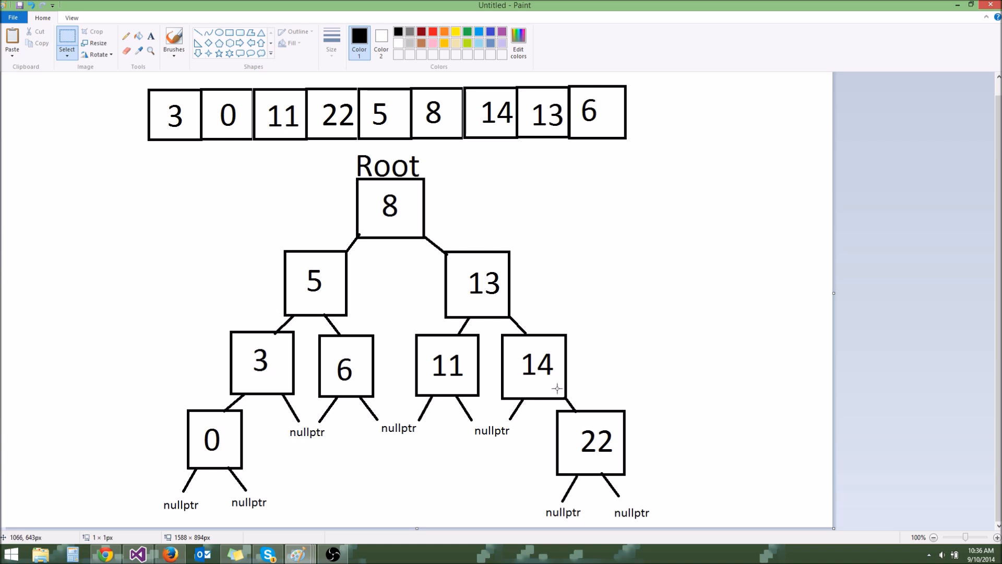
{"action": "mouse_move", "coordinate": [267, 463]}
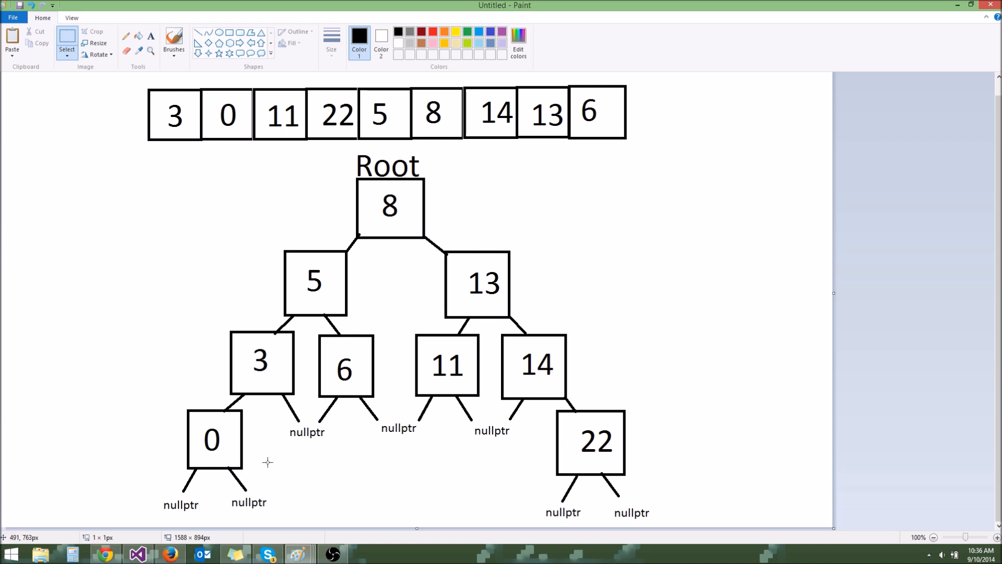
{"action": "mouse_move", "coordinate": [262, 325]}
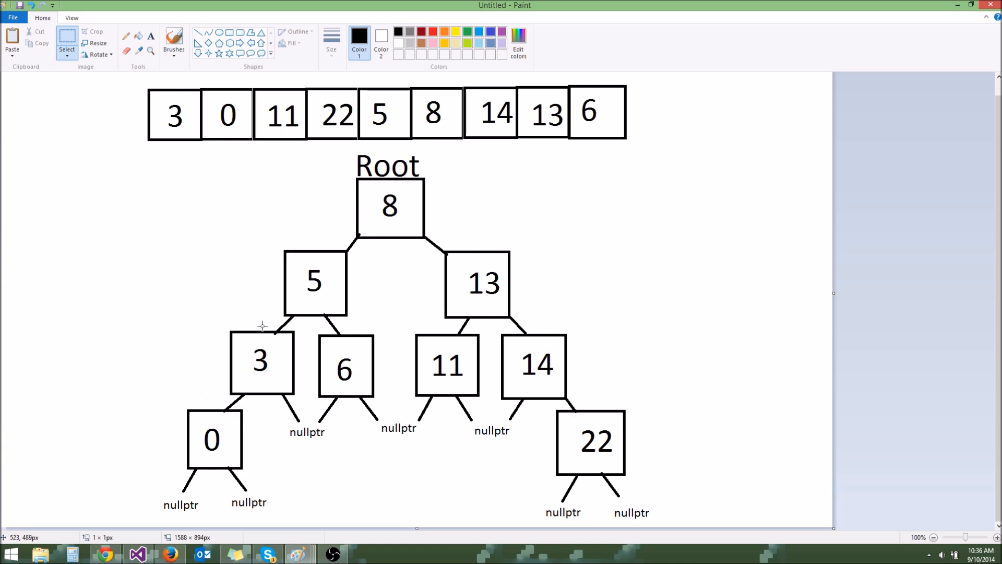
{"action": "mouse_move", "coordinate": [214, 147]}
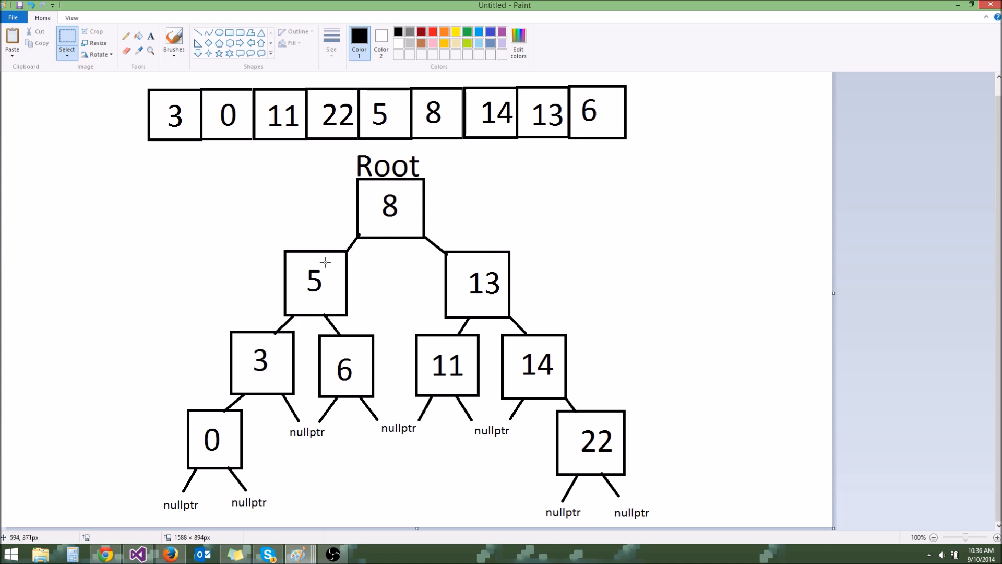
{"action": "mouse_move", "coordinate": [335, 158]}
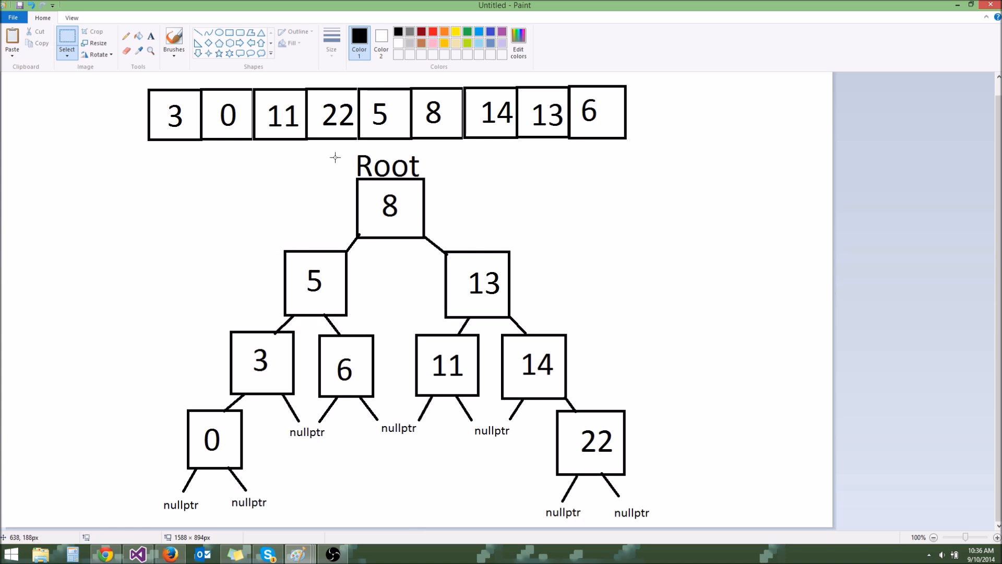
{"action": "mouse_move", "coordinate": [327, 155]}
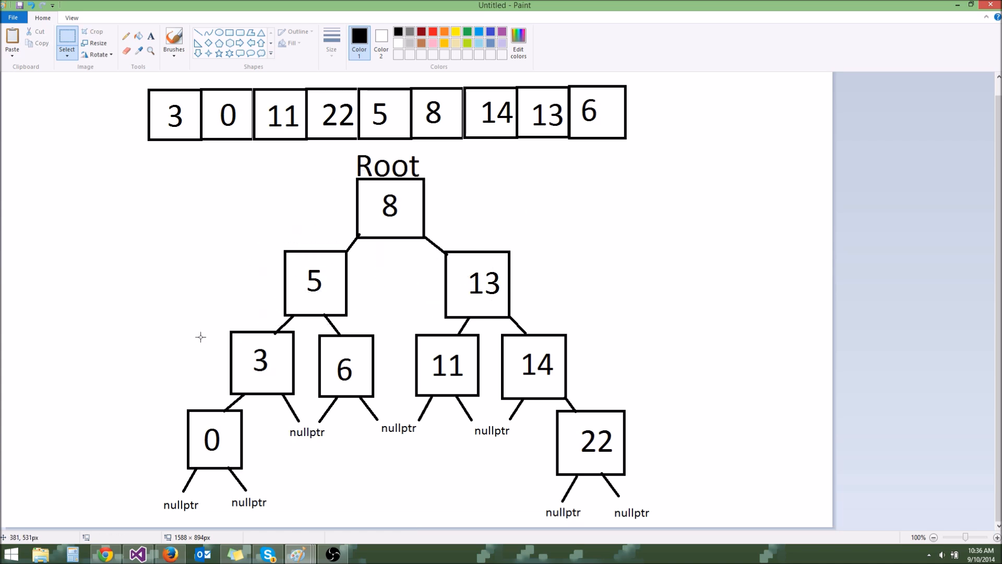
{"action": "mouse_move", "coordinate": [355, 160]}
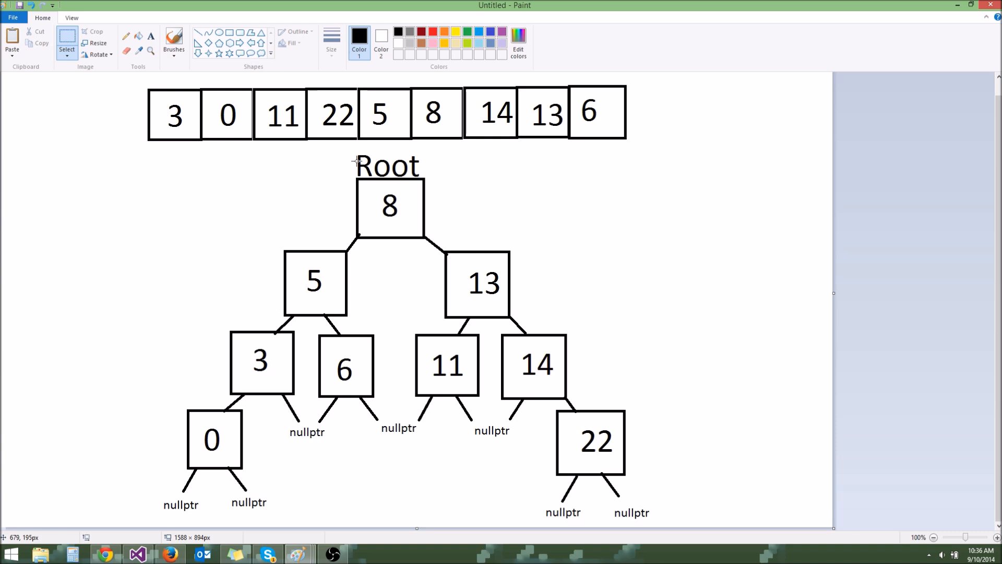
{"action": "mouse_move", "coordinate": [275, 278]}
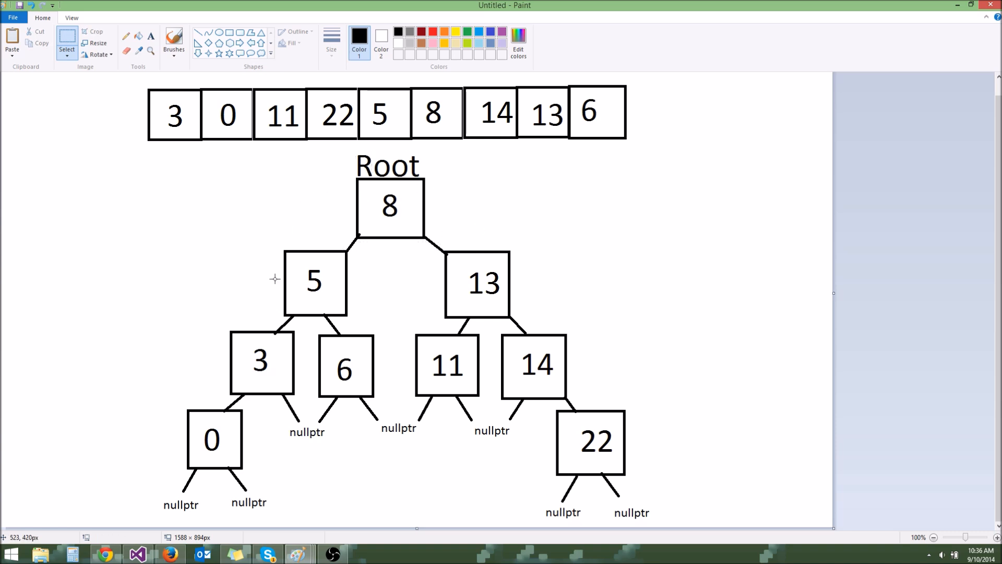
{"action": "mouse_move", "coordinate": [346, 147]}
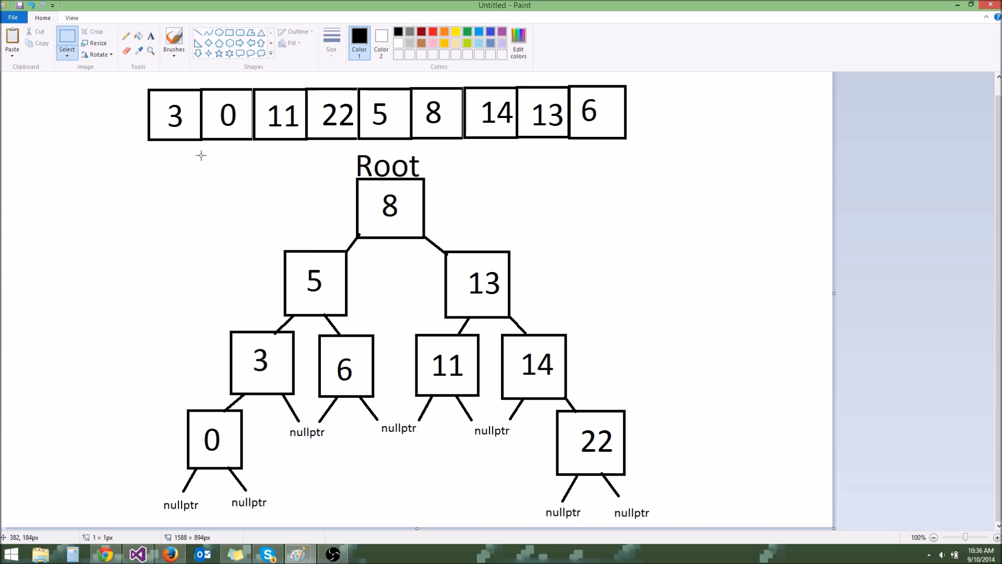
{"action": "left_click_drag", "start_coordinate": [201, 155], "coordinate": [306, 251]}
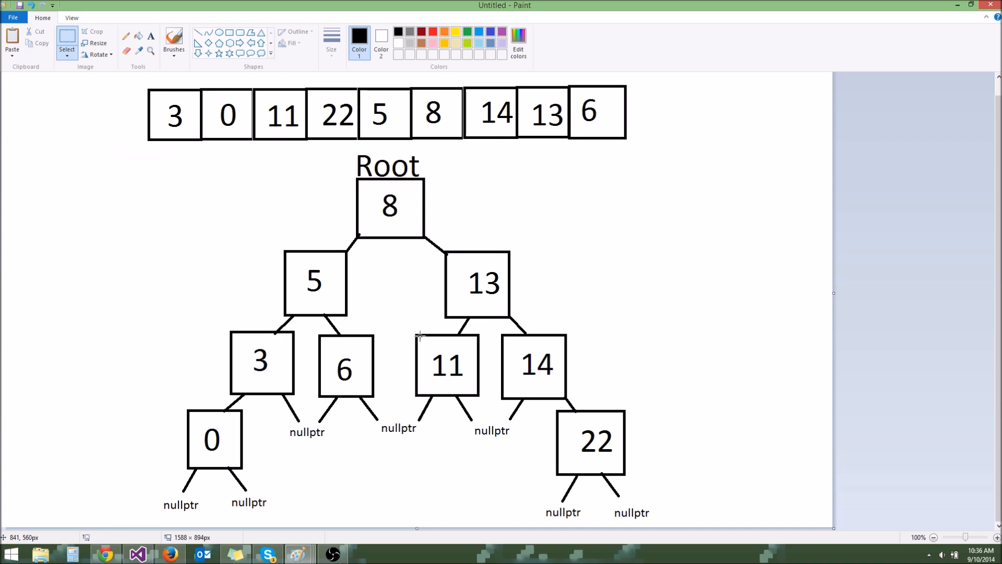
{"action": "mouse_move", "coordinate": [426, 333]}
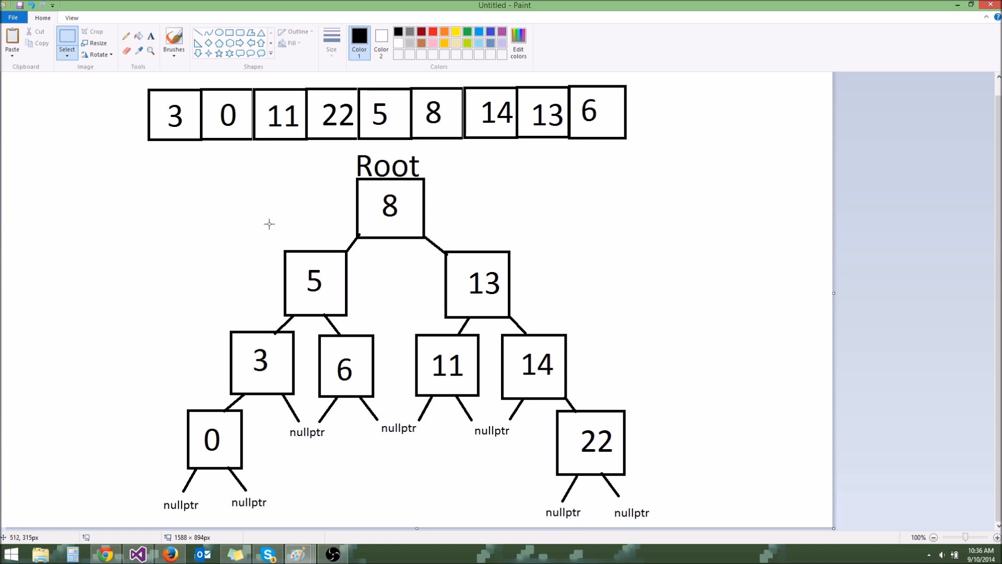
{"action": "mouse_move", "coordinate": [184, 172]}
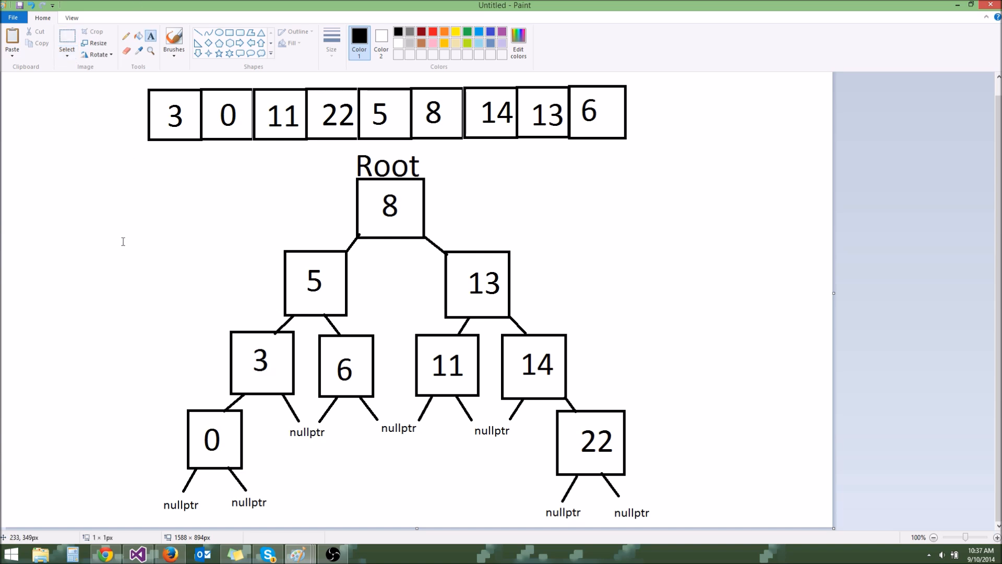
Write a size-36 'red-black tree' label and place it at the left edge beside the tree.
{"action": "type", "text": "red"}
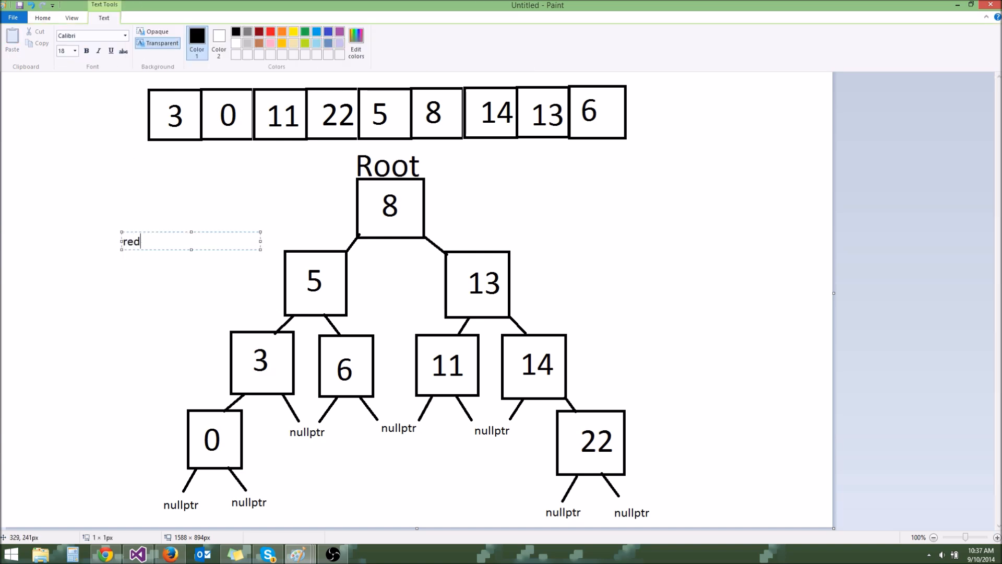
{"action": "left_click", "coordinate": [74, 51]}
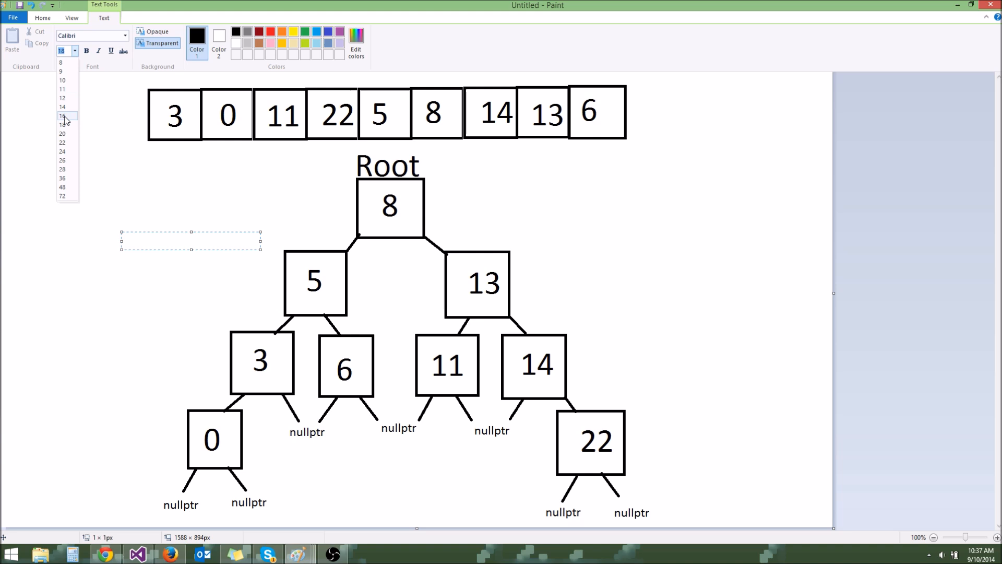
{"action": "type", "text": "red-b"}
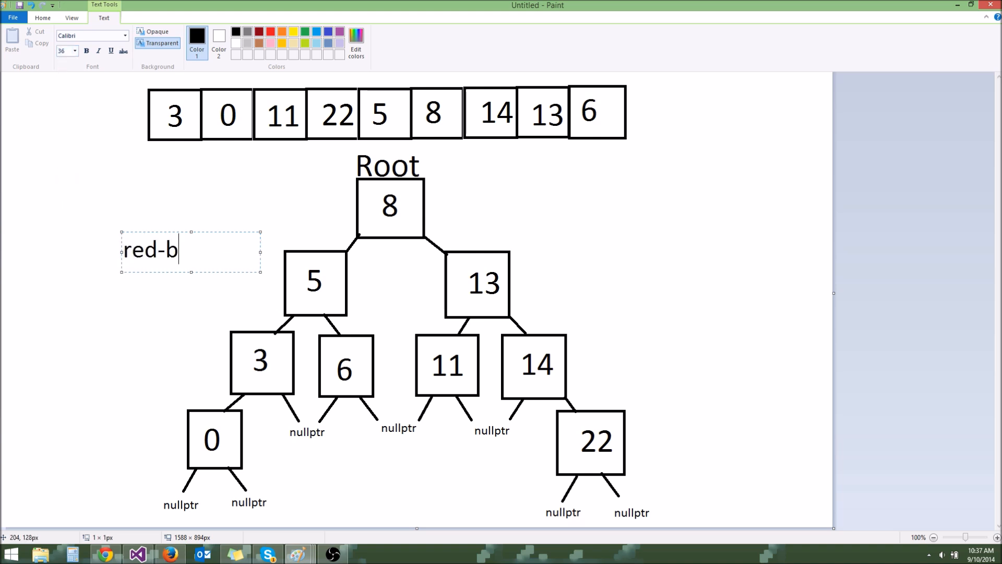
{"action": "type", "text": "lack tree"}
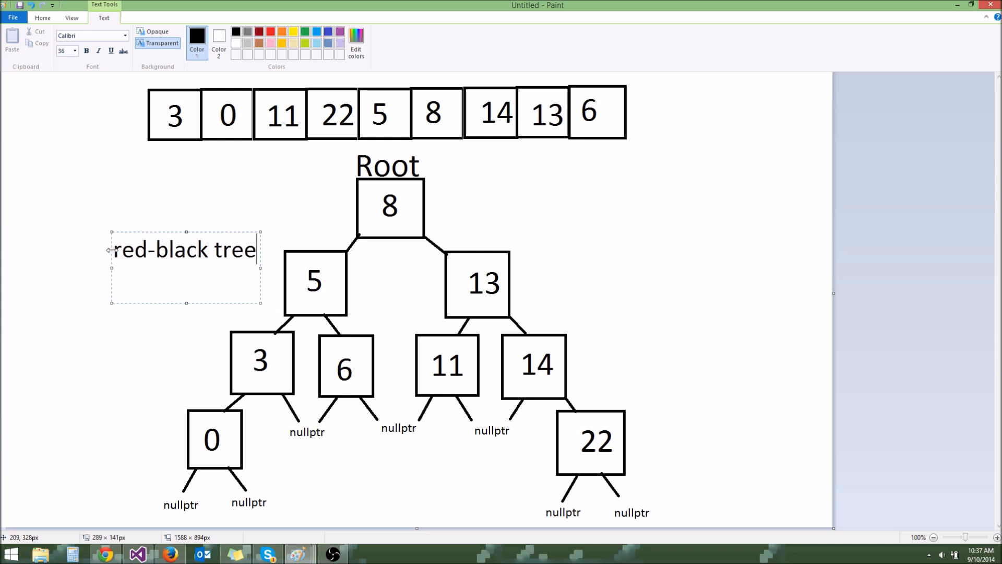
{"action": "left_click_drag", "start_coordinate": [184, 266], "coordinate": [88, 202]}
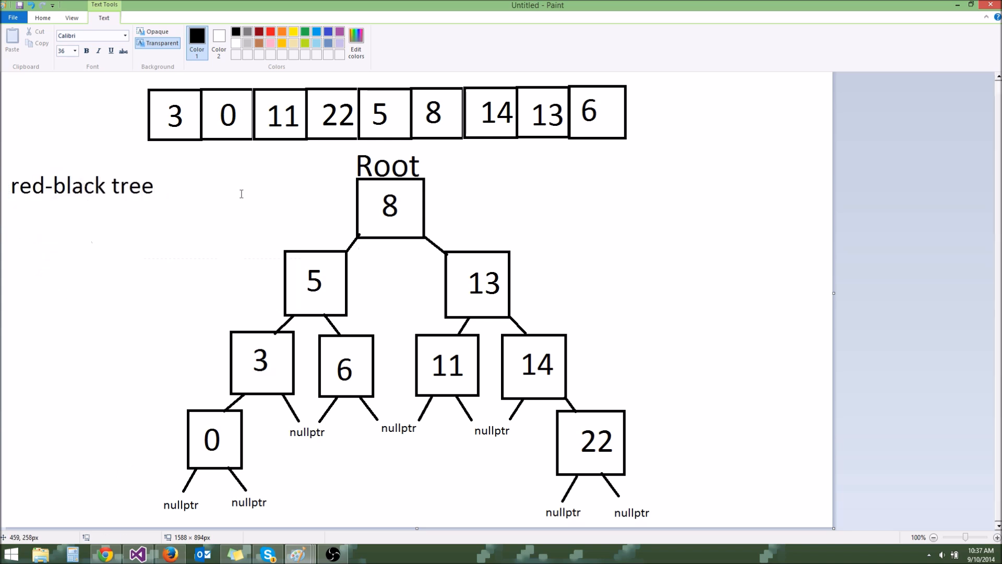
{"action": "left_click", "coordinate": [42, 18]}
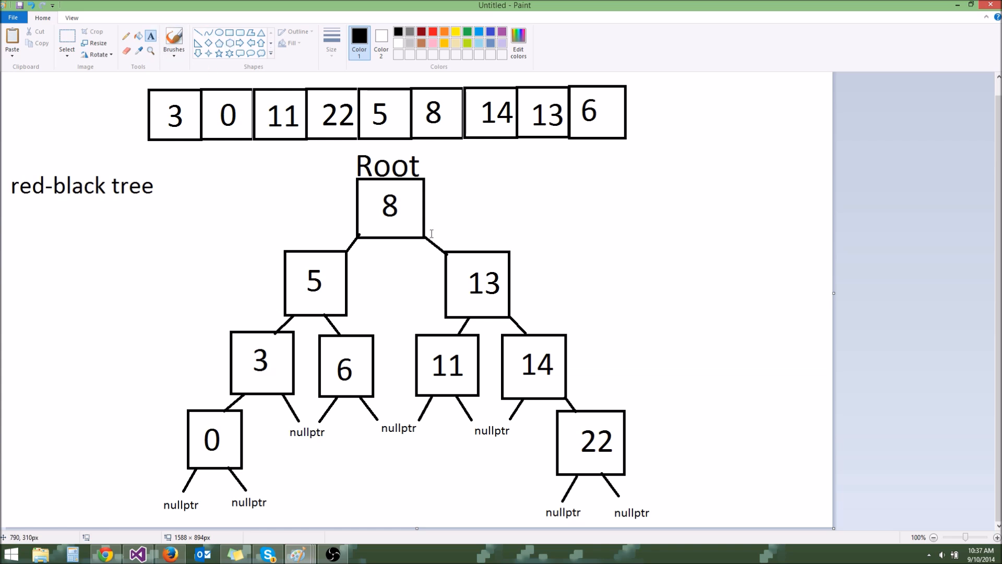
{"action": "left_click_drag", "start_coordinate": [671, 140], "coordinate": [834, 174]}
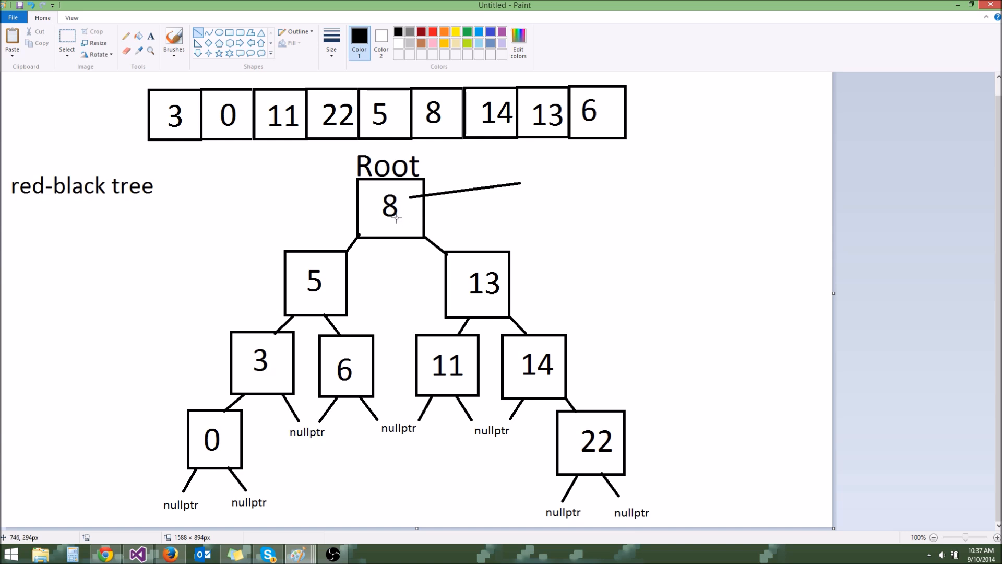
{"action": "mouse_move", "coordinate": [369, 229]}
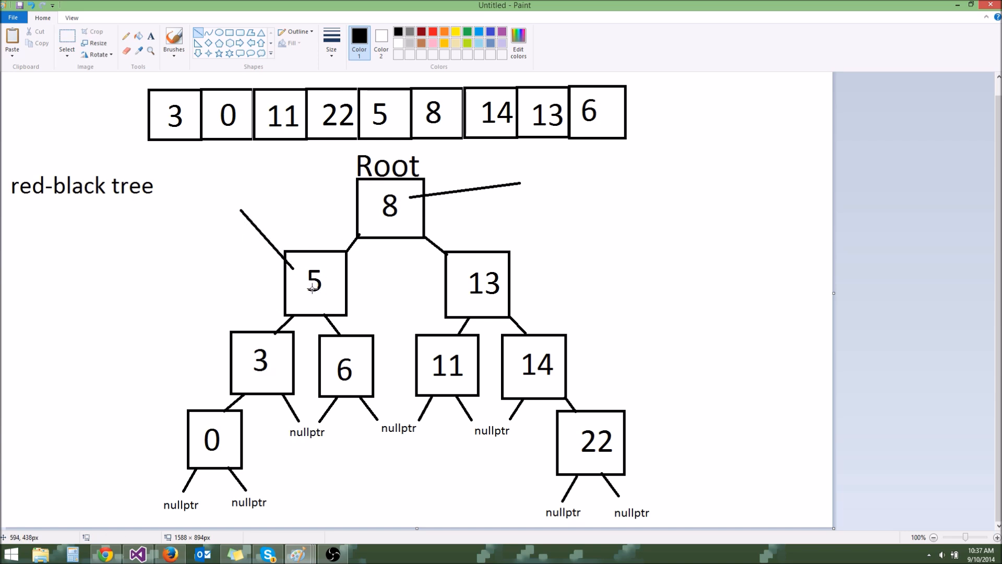
{"action": "left_click_drag", "start_coordinate": [418, 266], "coordinate": [362, 342]}
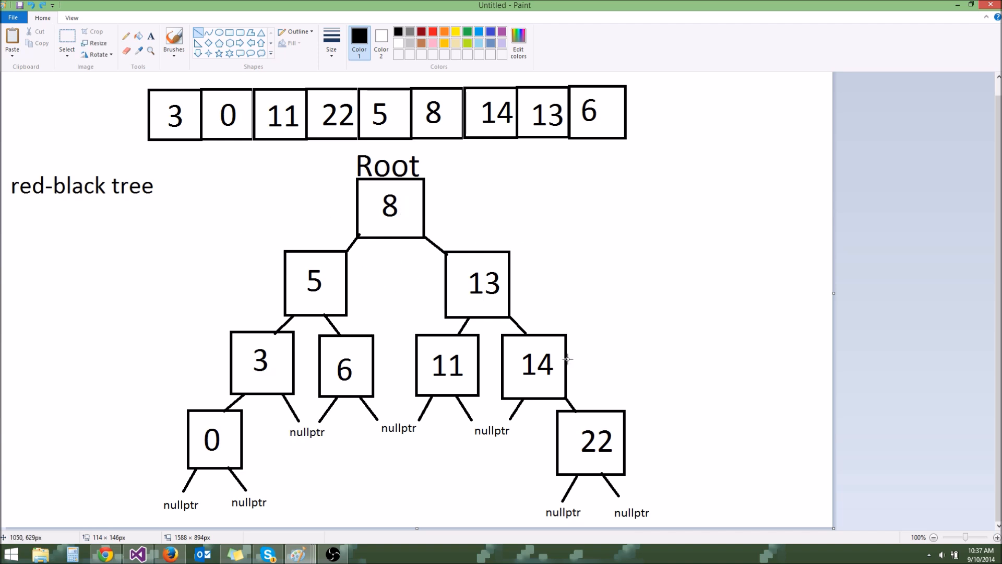
{"action": "mouse_move", "coordinate": [439, 322]}
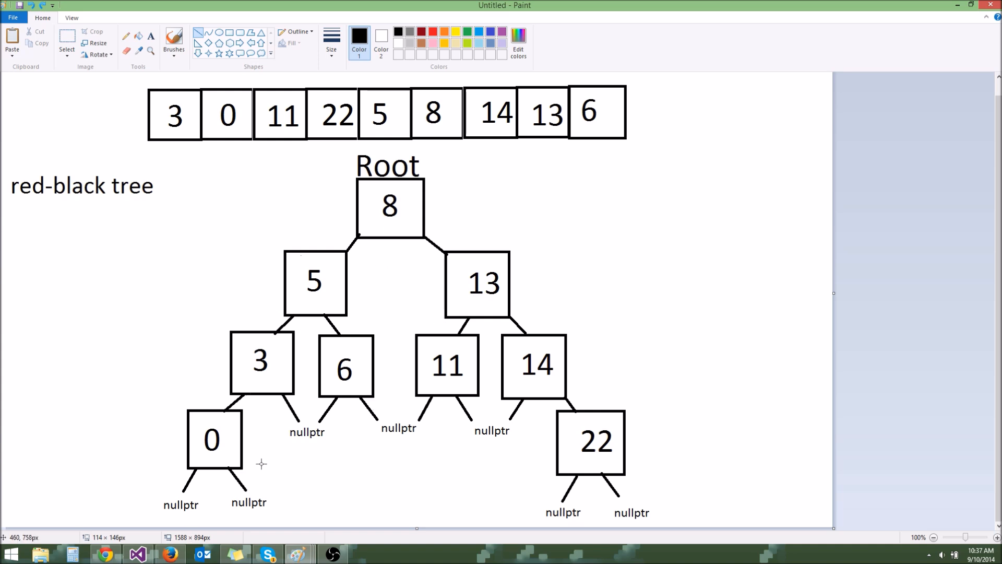
{"action": "mouse_move", "coordinate": [152, 84]}
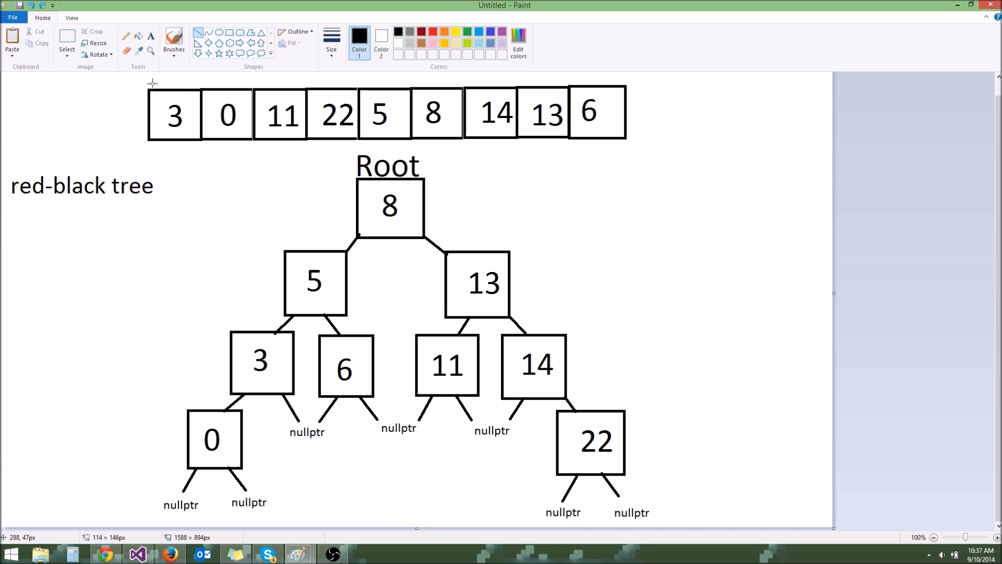
{"action": "mouse_move", "coordinate": [488, 135]}
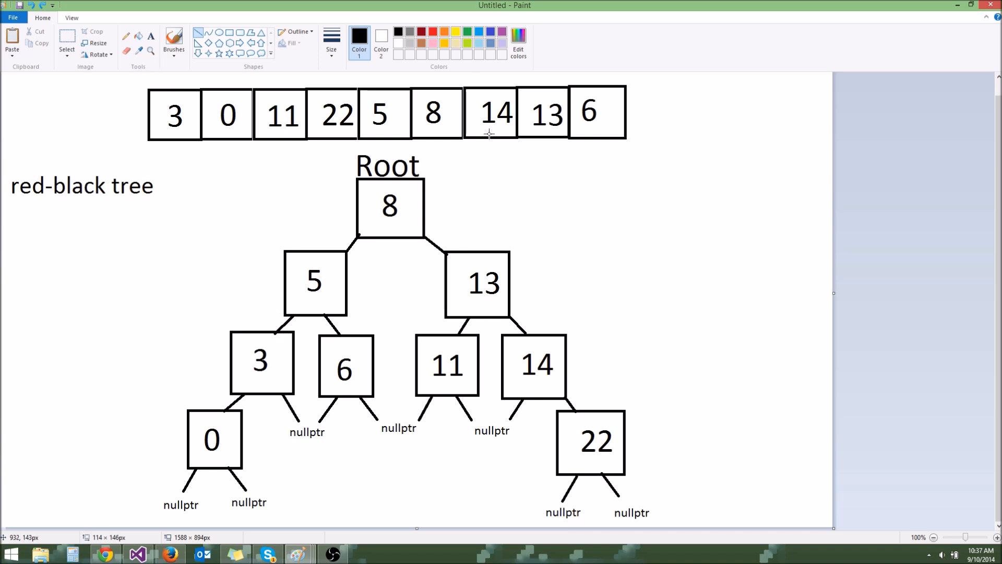
{"action": "mouse_move", "coordinate": [634, 143]}
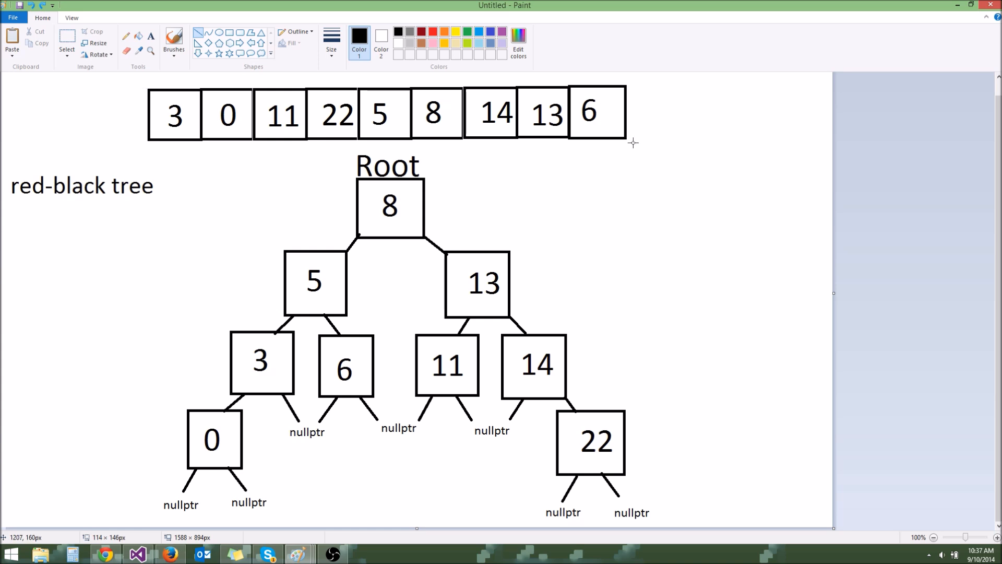
{"action": "mouse_move", "coordinate": [128, 103]}
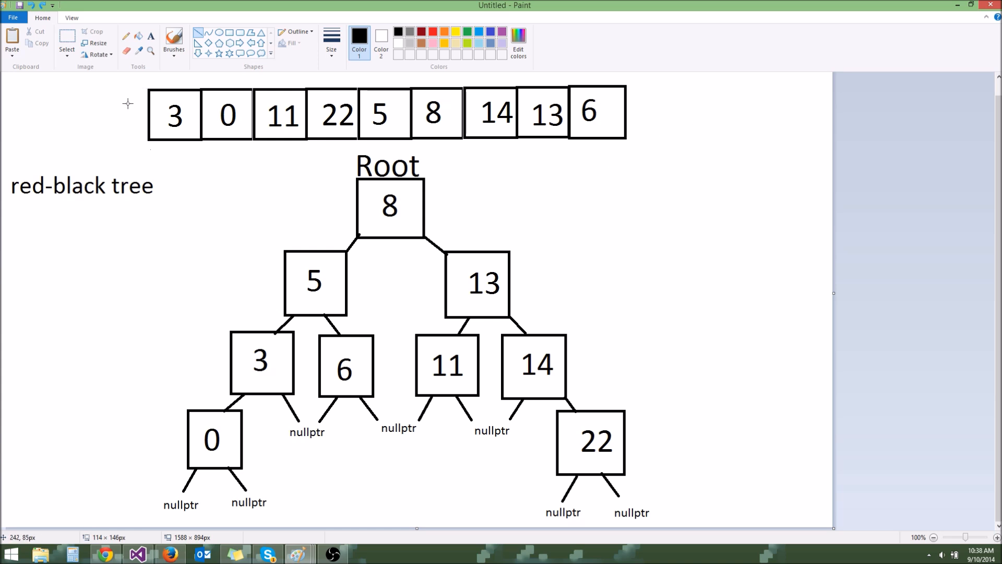
{"action": "left_click_drag", "start_coordinate": [135, 77], "coordinate": [631, 135]}
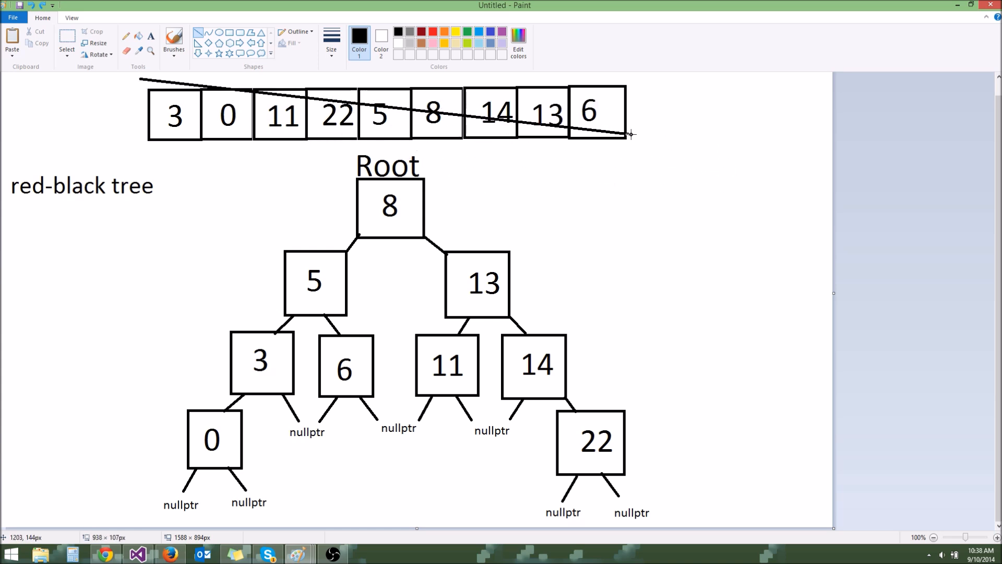
{"action": "key", "text": "ctrl+z"}
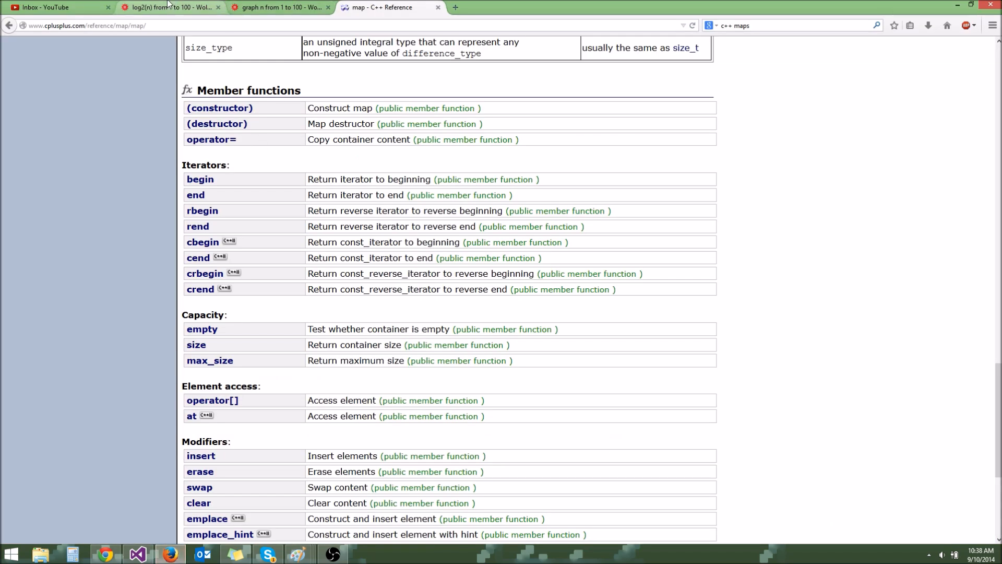
View the WolframAlpha log2(n) plot, then the n from 1 to 100 plot, and return to Paint.
{"action": "left_click", "coordinate": [170, 7]}
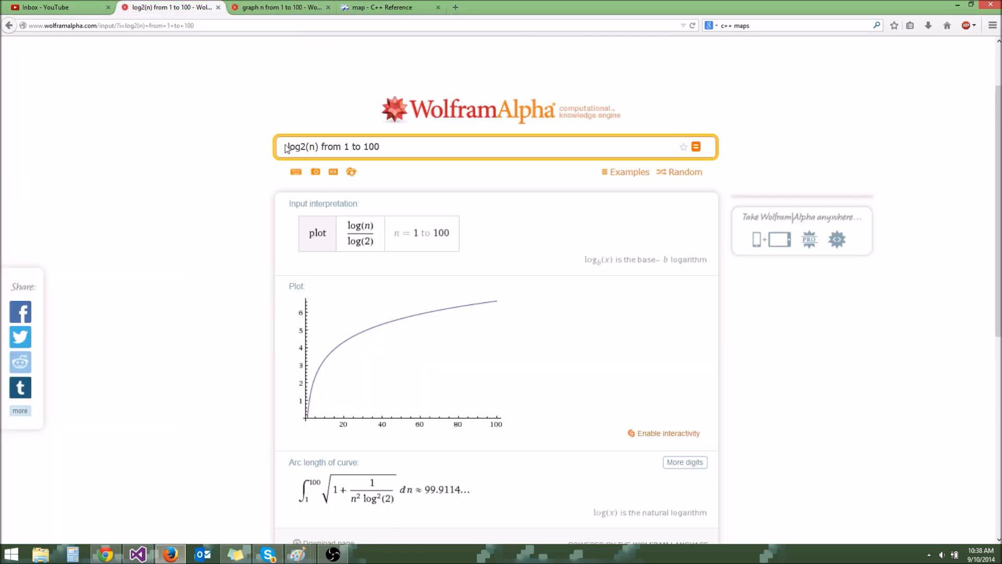
{"action": "double_click", "coordinate": [302, 146]}
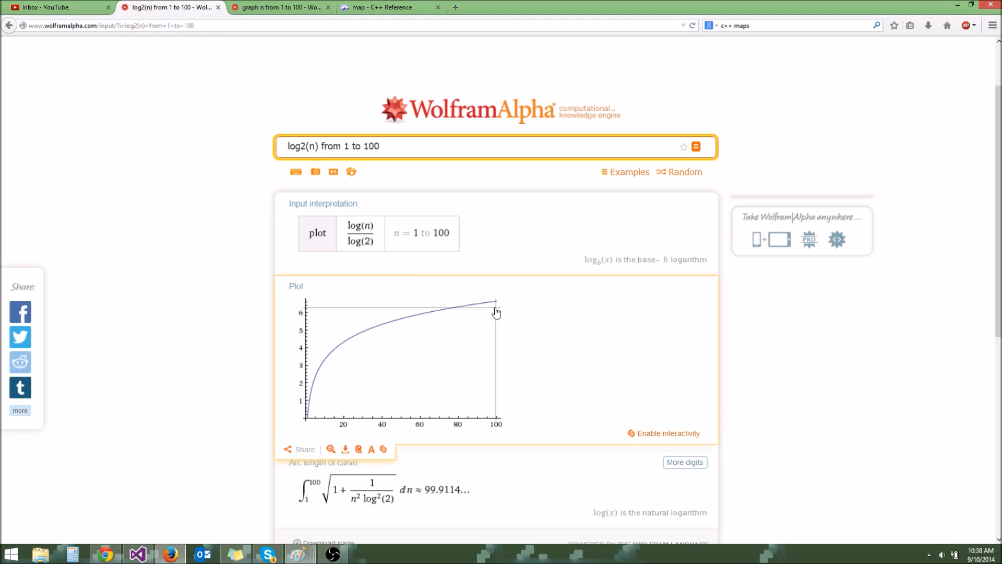
{"action": "mouse_move", "coordinate": [497, 308]}
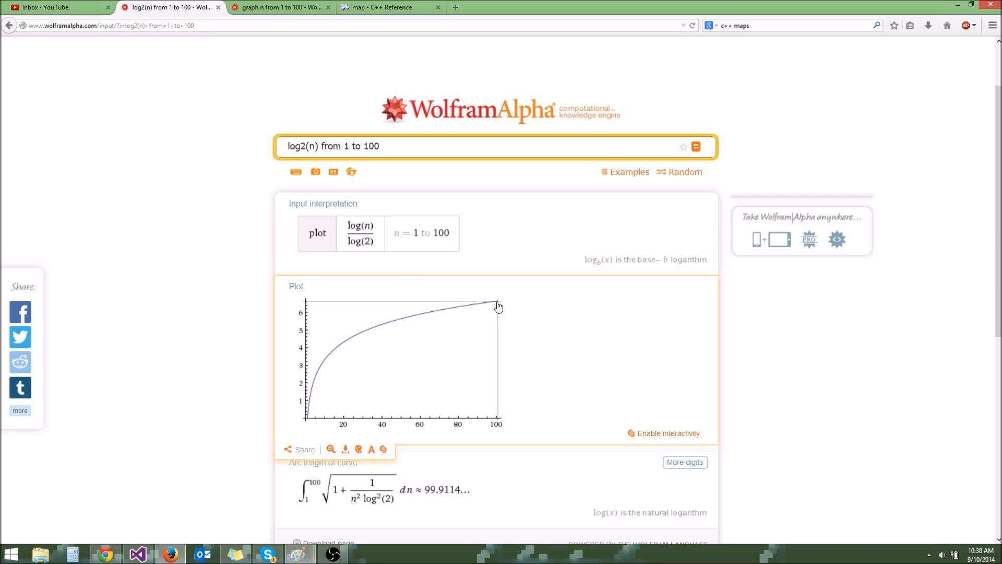
{"action": "mouse_move", "coordinate": [474, 337]}
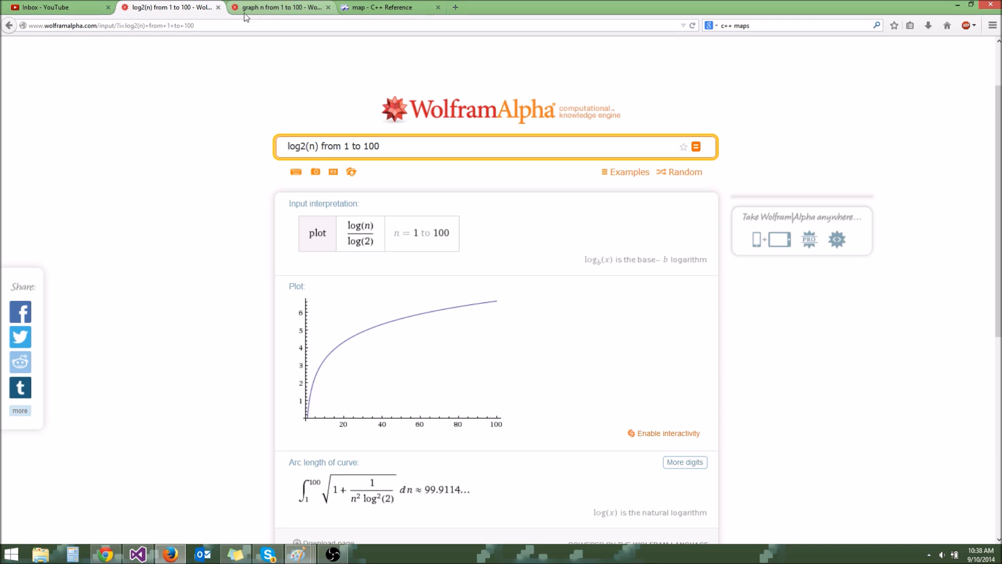
{"action": "left_click", "coordinate": [280, 8]}
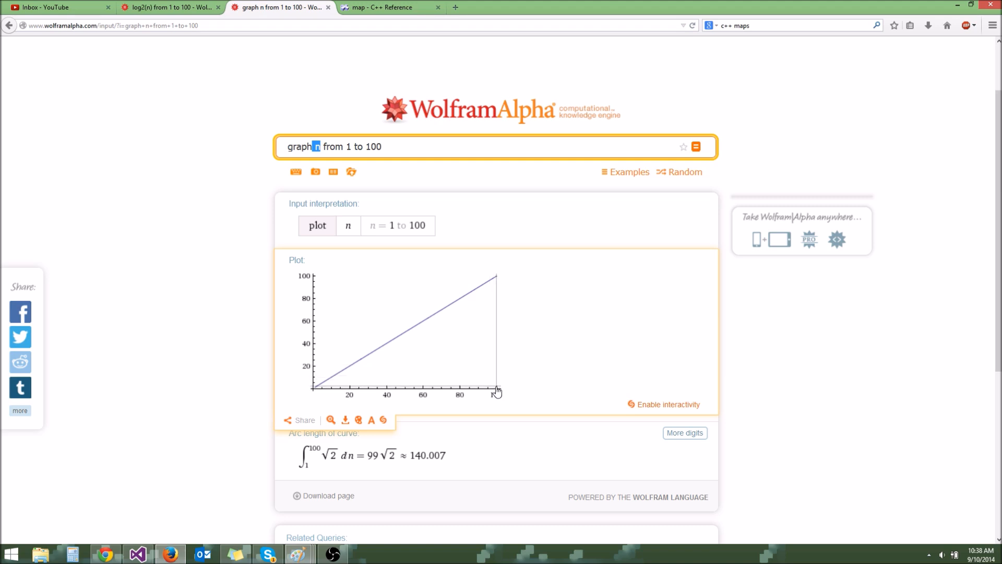
{"action": "mouse_move", "coordinate": [496, 281]}
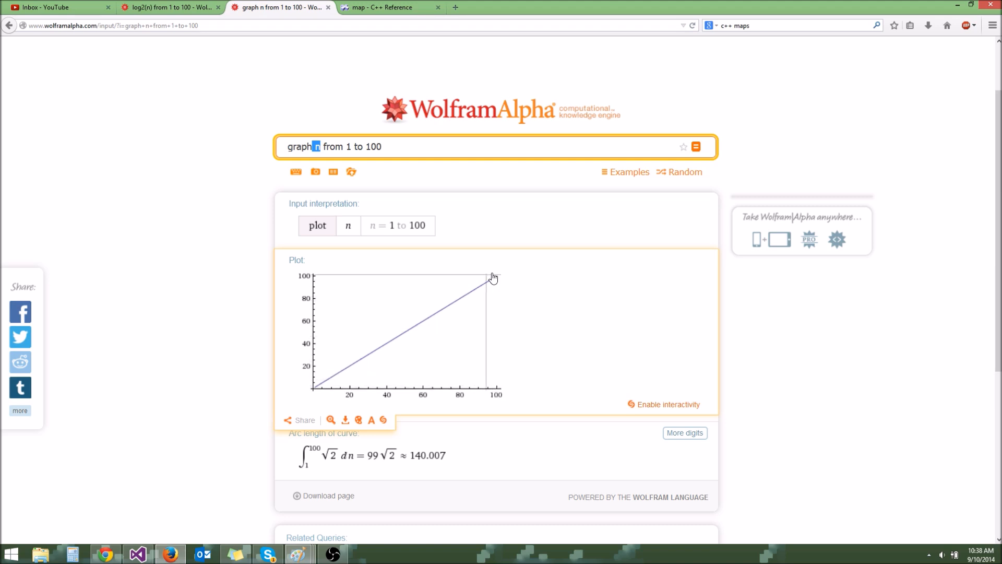
{"action": "mouse_move", "coordinate": [489, 279]}
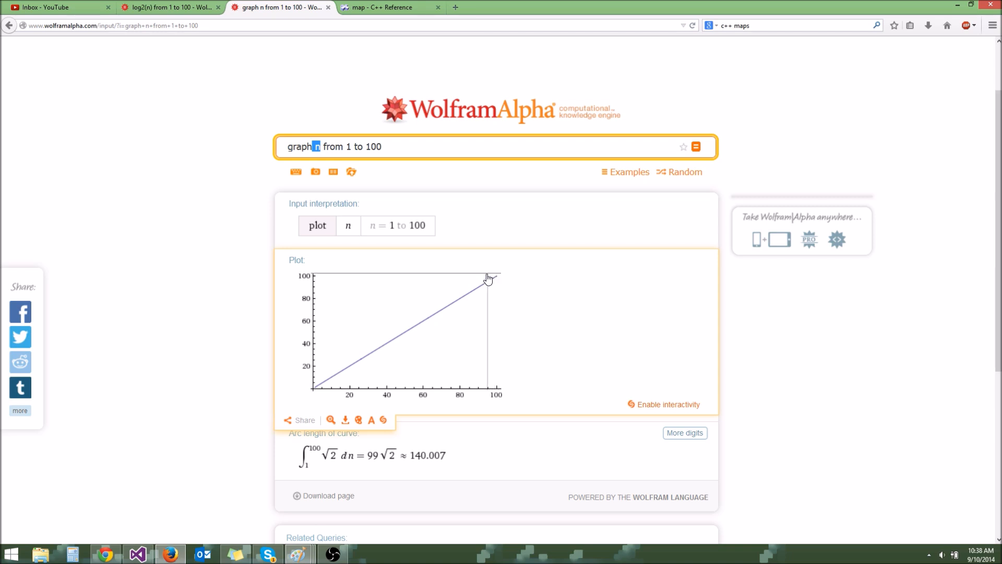
{"action": "left_click", "coordinate": [166, 7]}
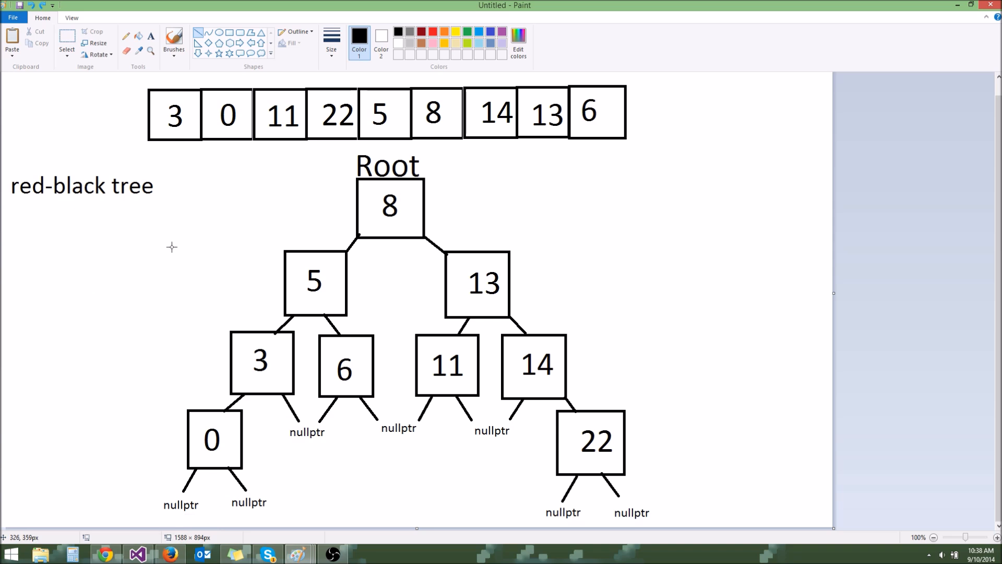
{"action": "mouse_move", "coordinate": [197, 158]}
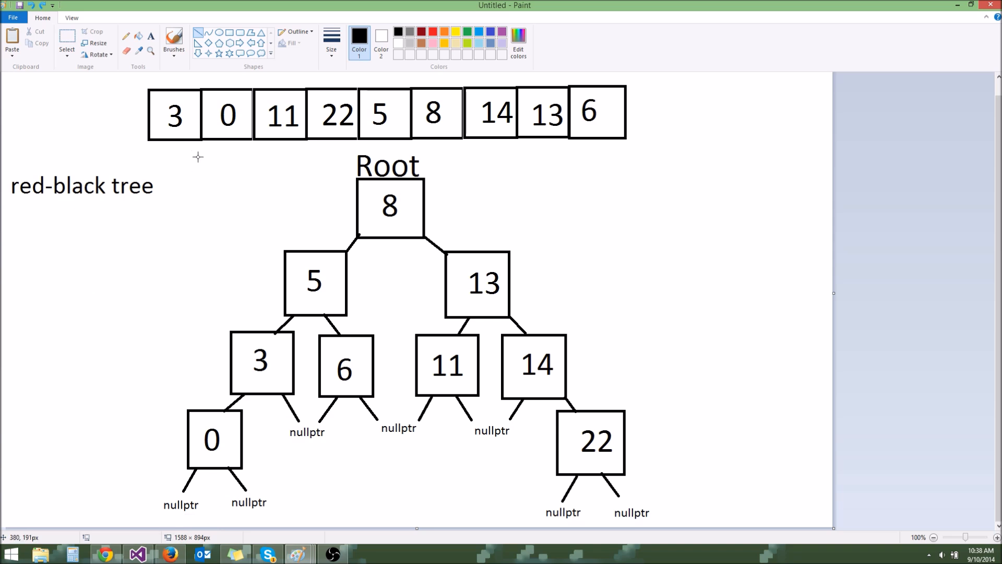
{"action": "mouse_move", "coordinate": [619, 103]}
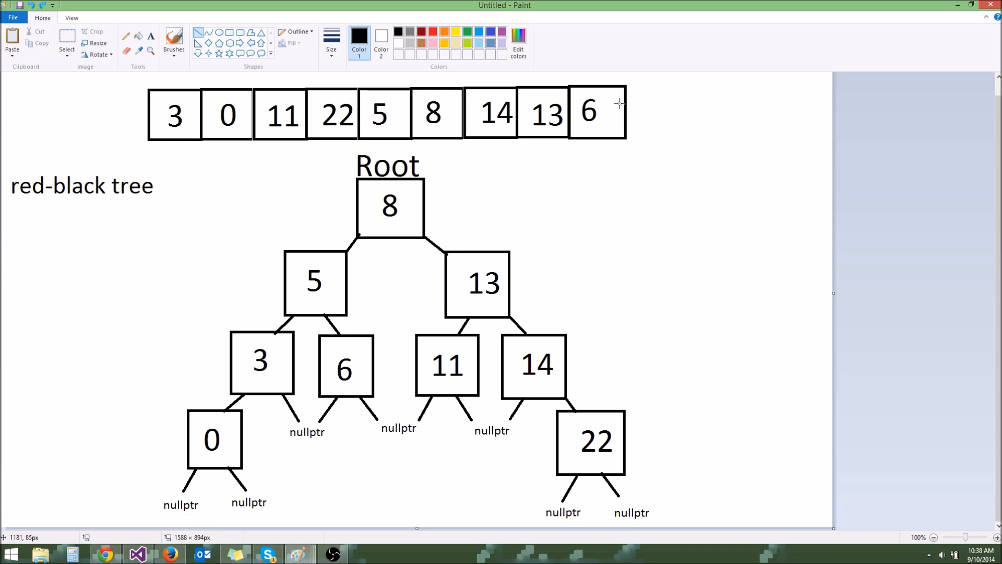
{"action": "mouse_move", "coordinate": [380, 201]}
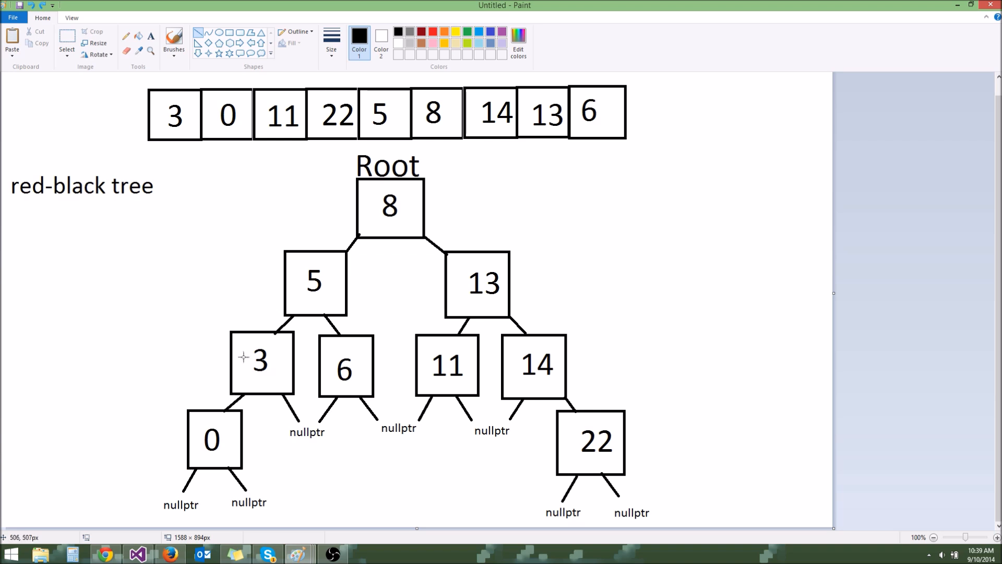
{"action": "mouse_move", "coordinate": [519, 317]}
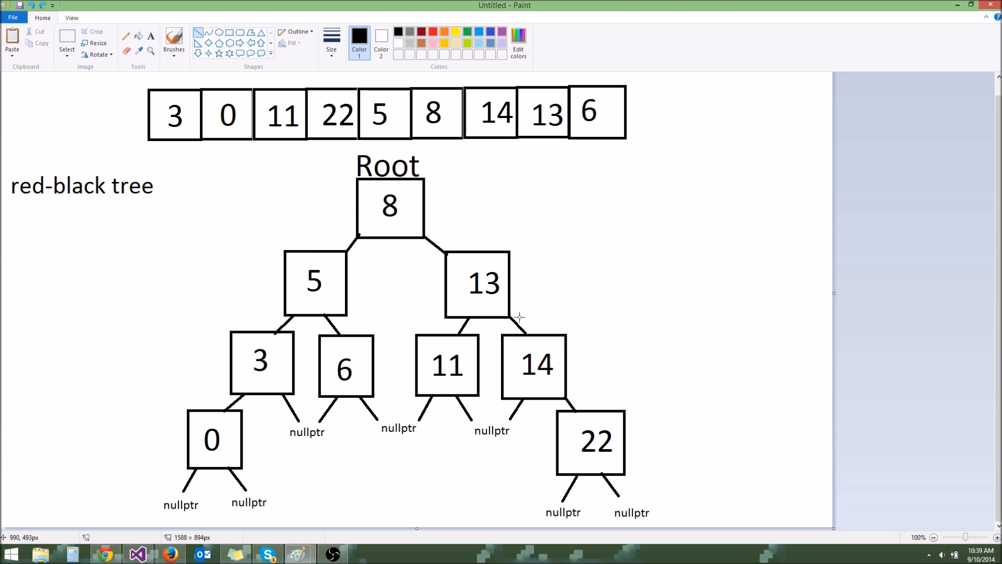
{"action": "mouse_move", "coordinate": [566, 229]}
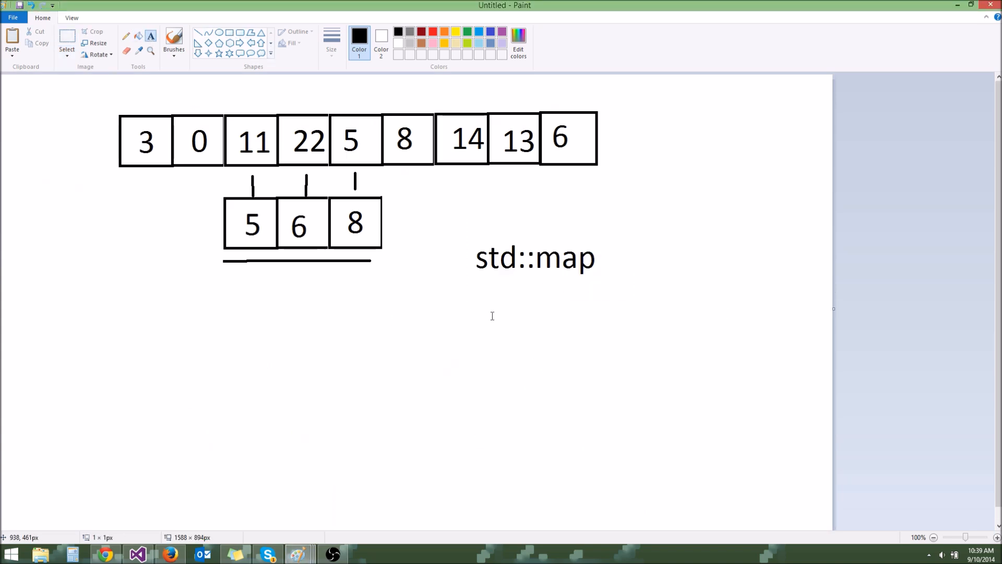
Write the note line map::insert(Key, Value) under the std::map heading.
{"action": "type", "text": "map"}
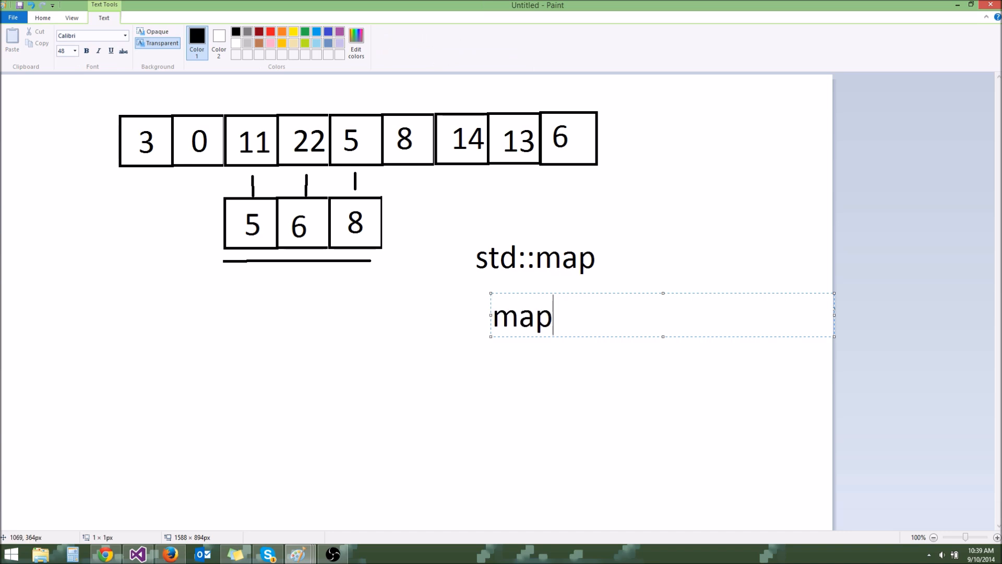
{"action": "type", "text": "::insert"}
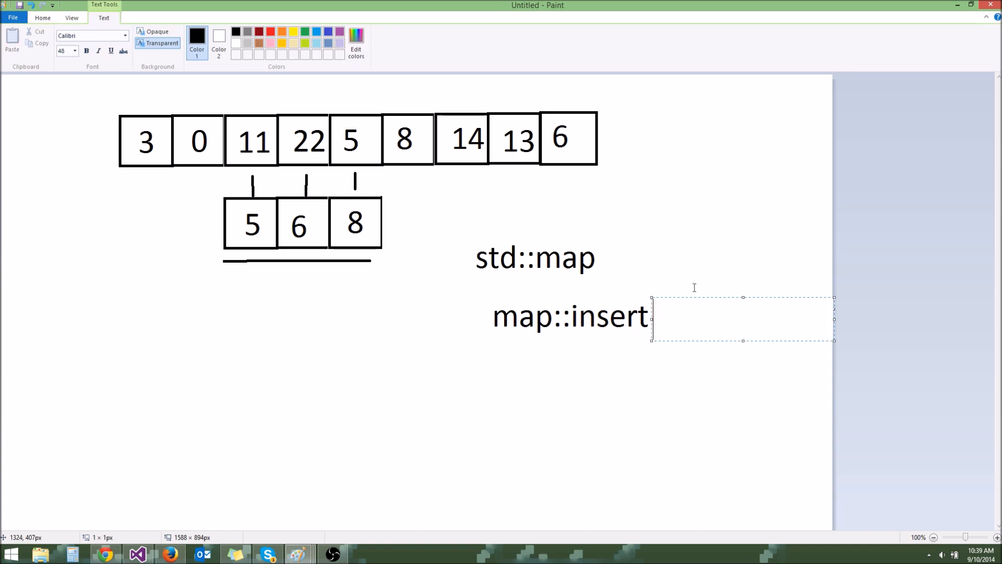
{"action": "type", "text": "(Key,"}
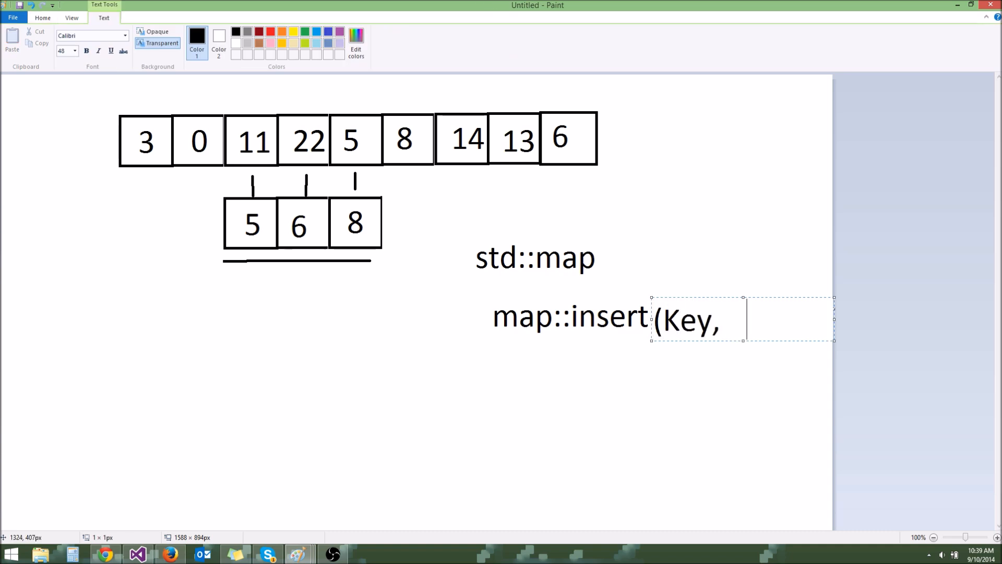
{"action": "type", "text": "Value)"}
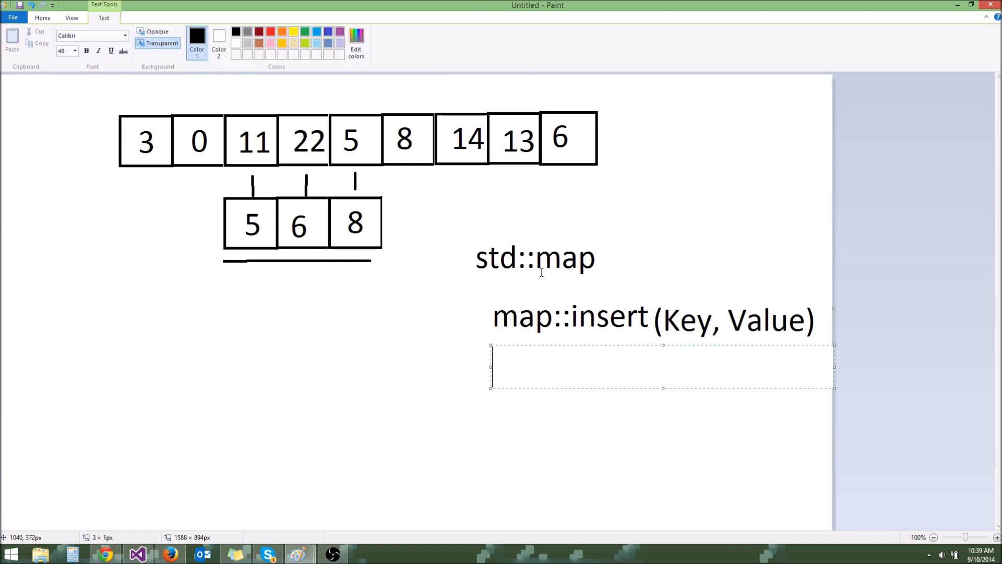
{"action": "mouse_move", "coordinate": [699, 198]}
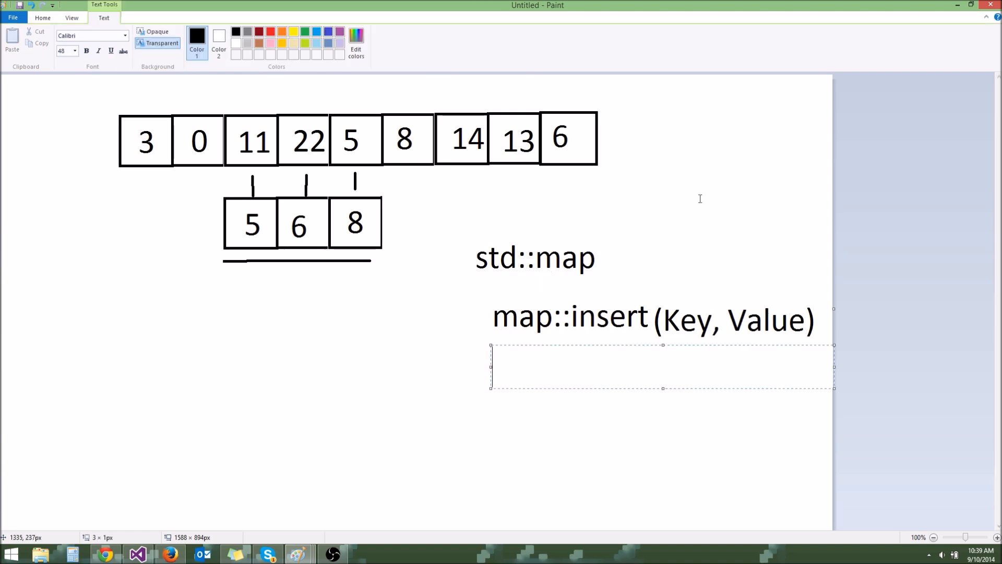
Write the second note line iterator map::find(Key) below it.
{"action": "type", "text": "map::fine"}
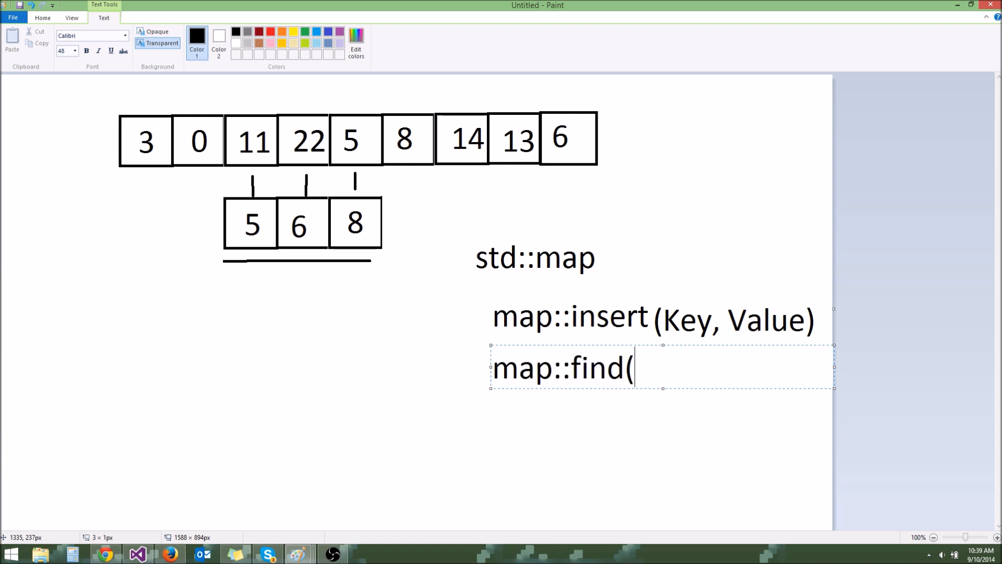
{"action": "type", "text": "Key)"}
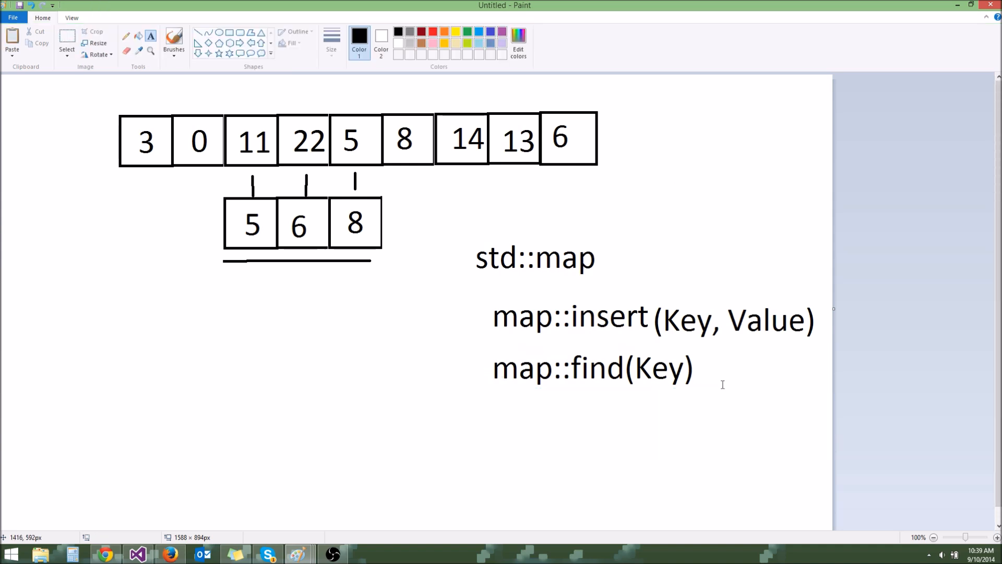
{"action": "type", "text": "iter"}
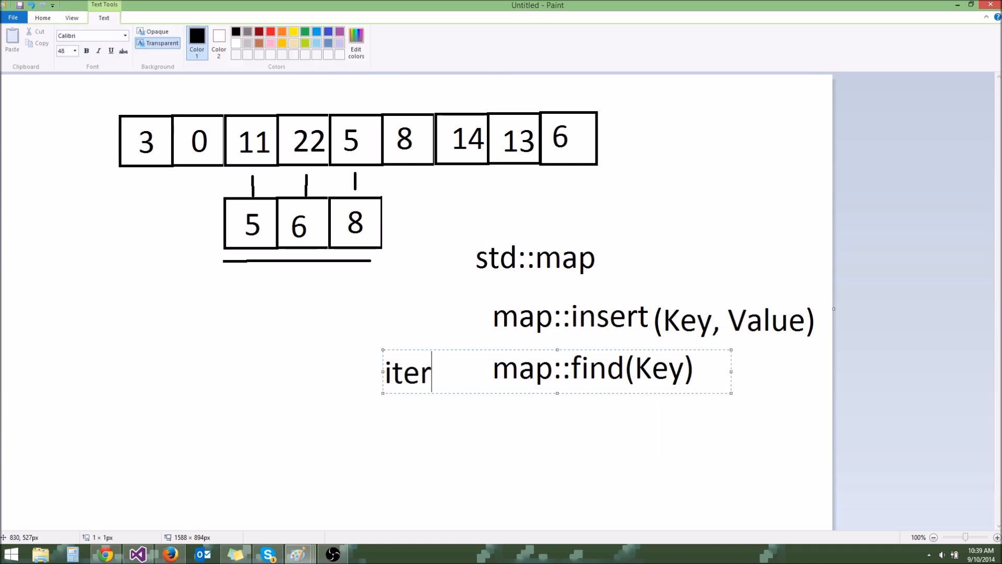
{"action": "type", "text": "ator"}
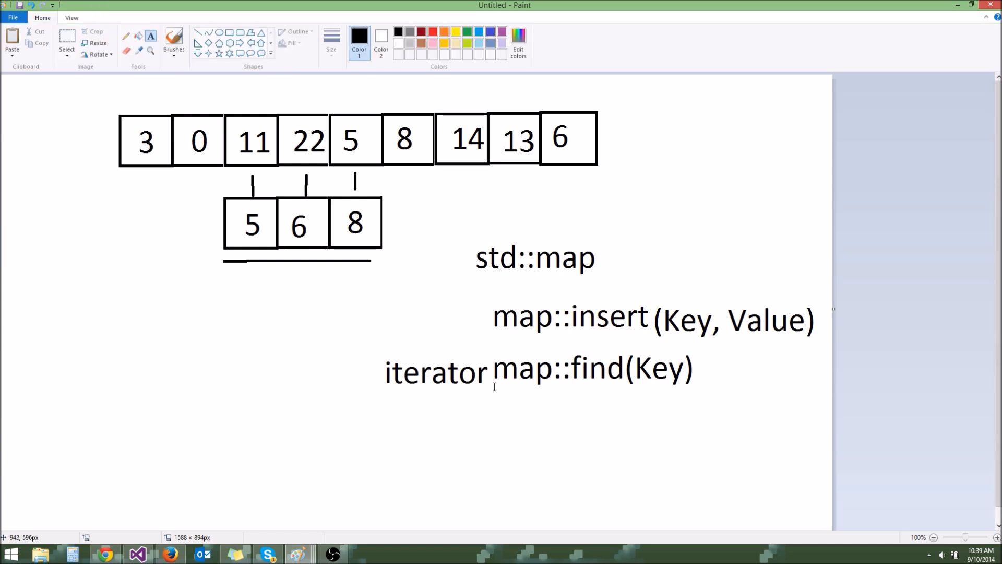
{"action": "mouse_move", "coordinate": [346, 498]}
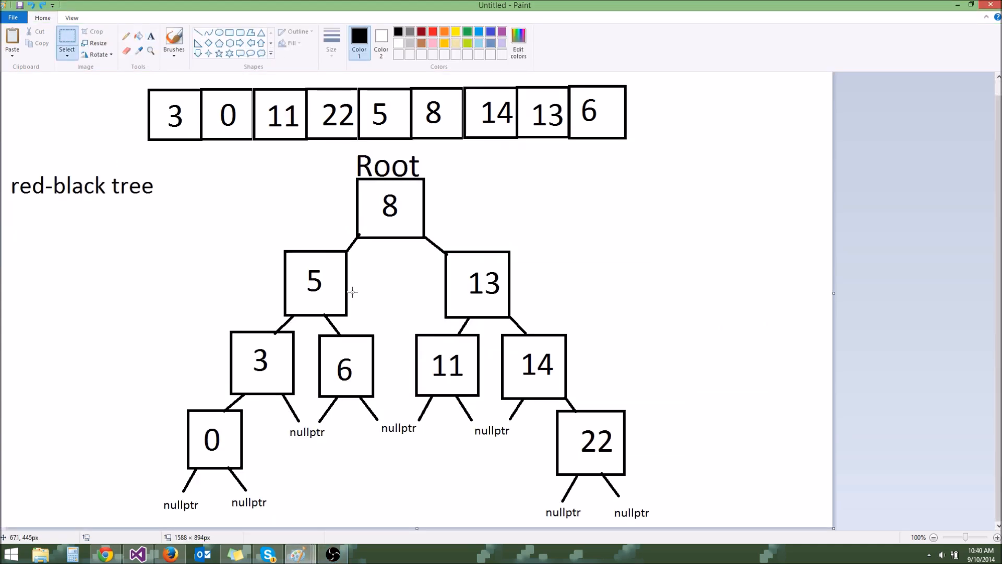
Draw diagonal ticks beside right-edge nodes 8, 13, 14, 22 and past the right nullptr.
{"action": "left_click_drag", "start_coordinate": [632, 211], "coordinate": [601, 306]}
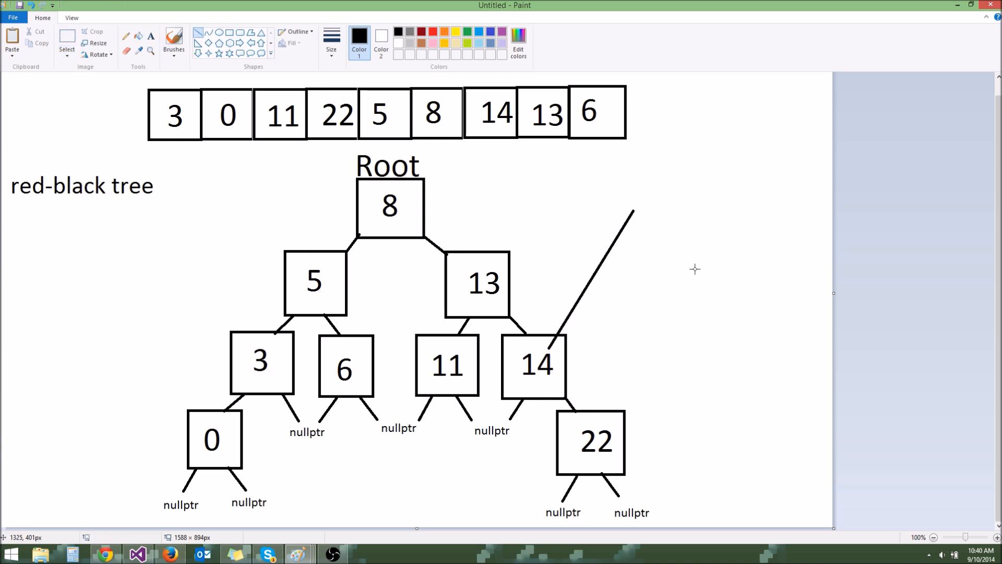
{"action": "mouse_move", "coordinate": [581, 363]}
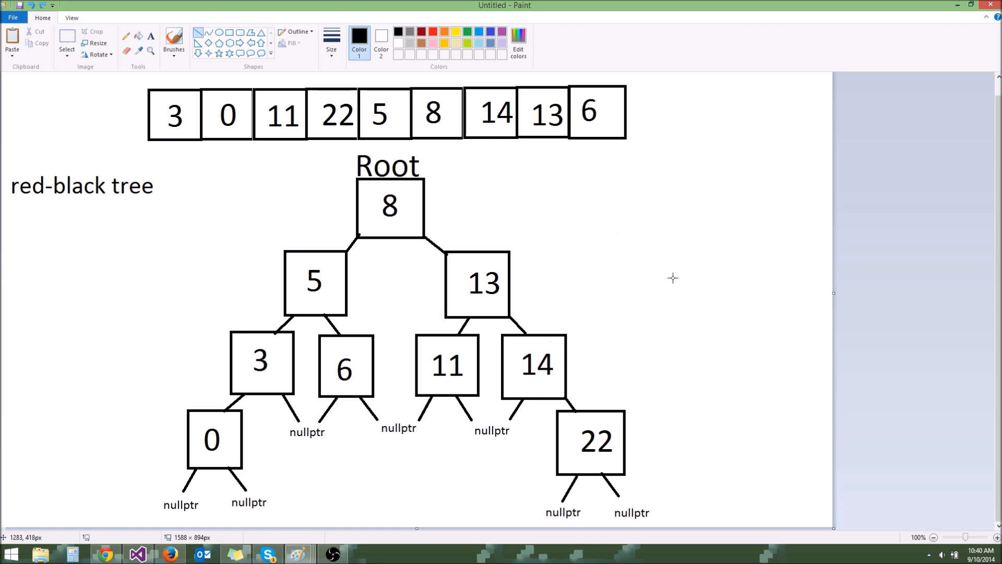
{"action": "mouse_move", "coordinate": [211, 471]}
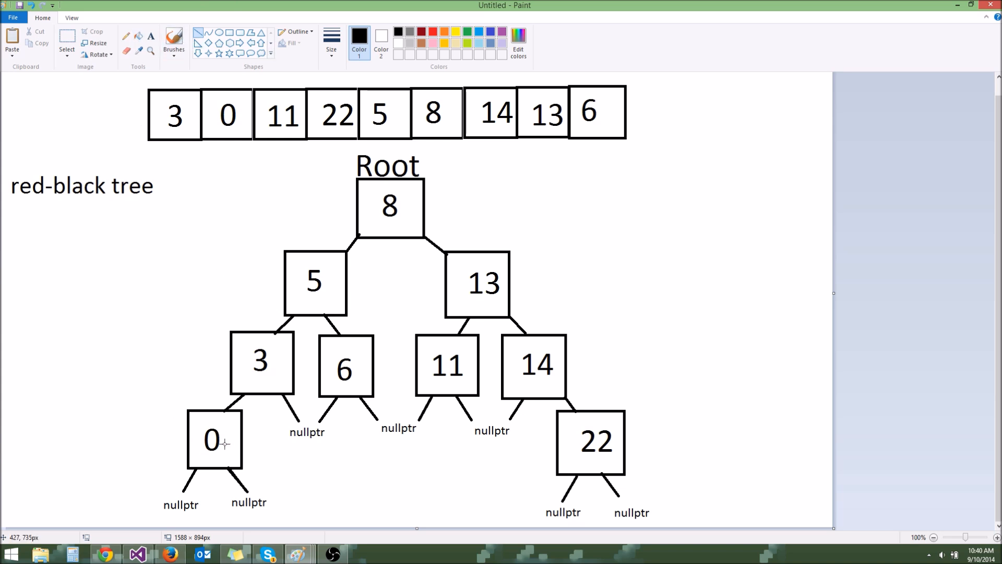
{"action": "mouse_move", "coordinate": [270, 392]}
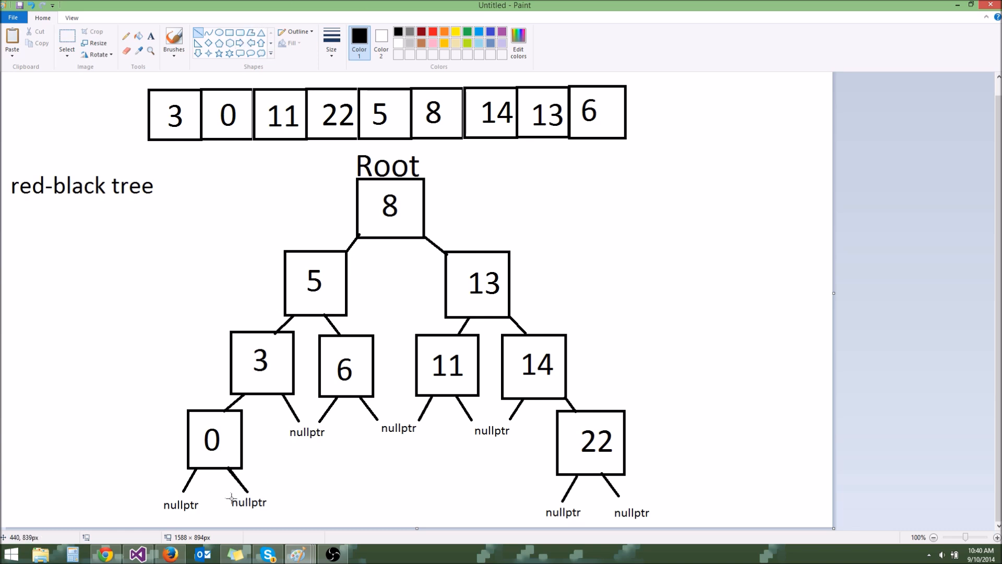
{"action": "mouse_move", "coordinate": [463, 340]}
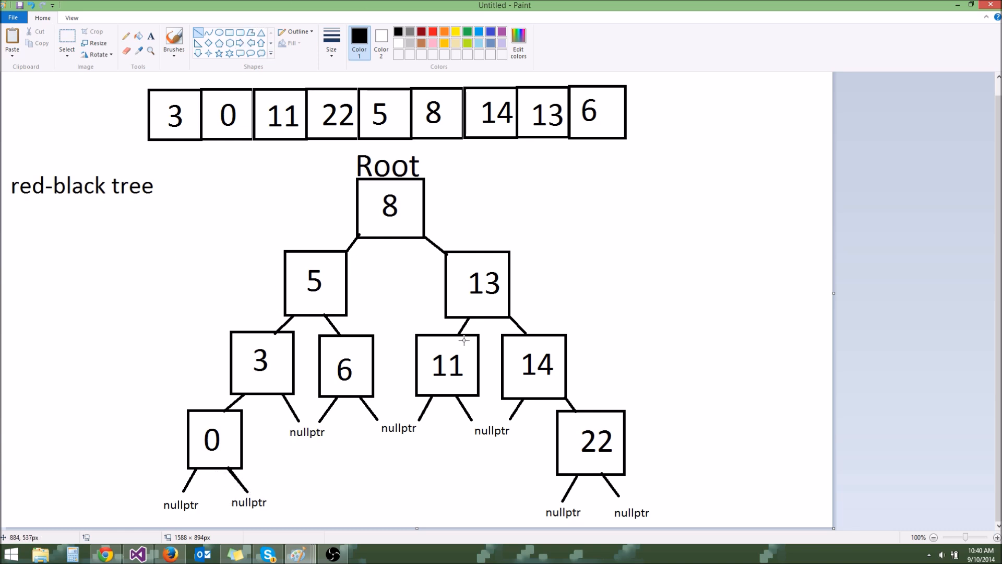
{"action": "mouse_move", "coordinate": [252, 501]}
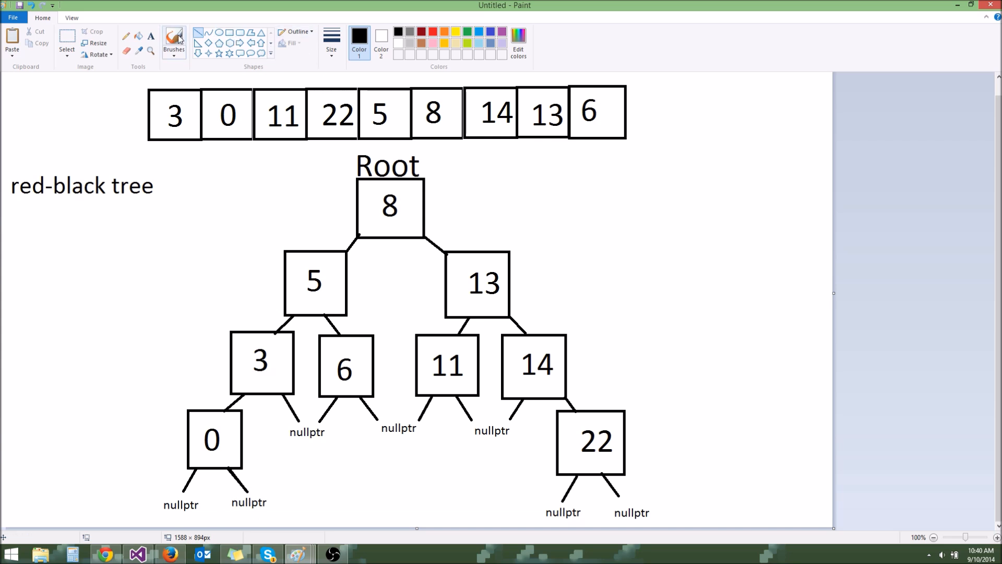
{"action": "left_click", "coordinate": [151, 37]}
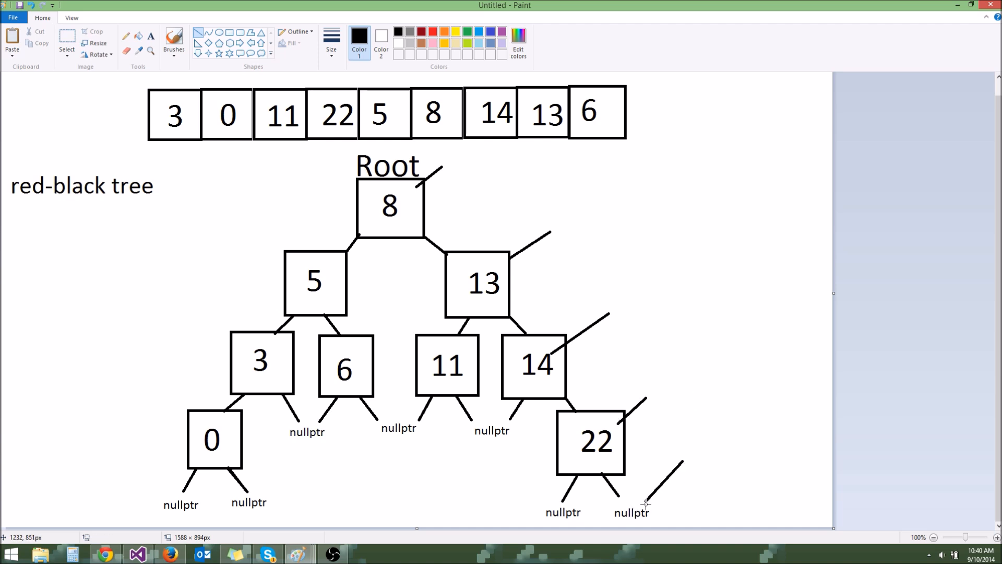
{"action": "mouse_move", "coordinate": [641, 507]}
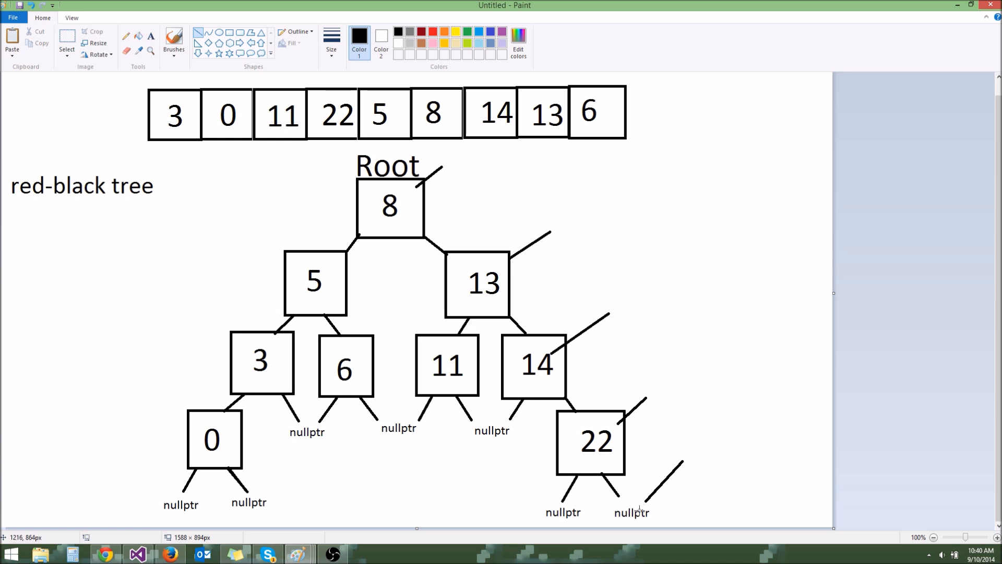
{"action": "left_click_drag", "start_coordinate": [437, 165], "coordinate": [686, 451]}
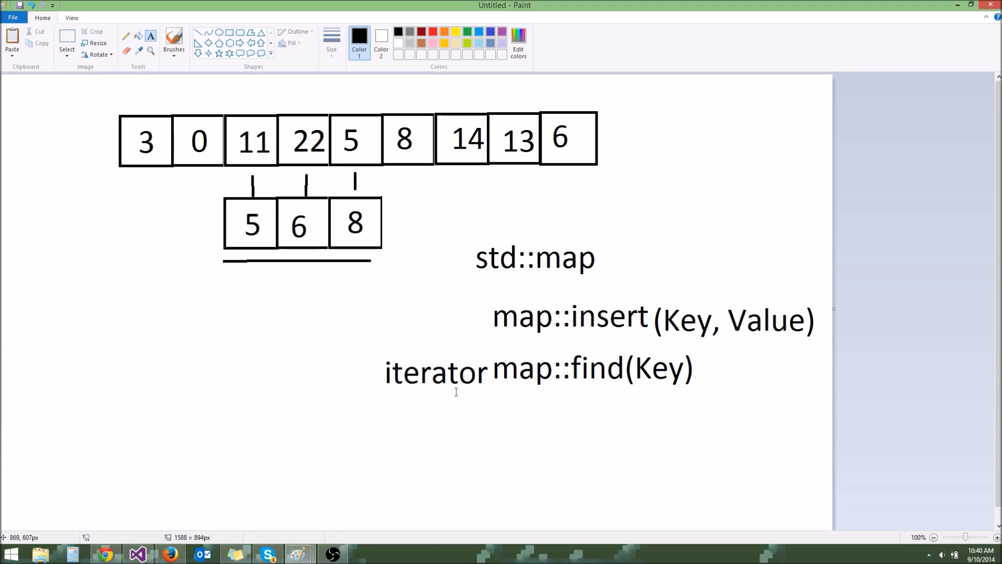
{"action": "mouse_move", "coordinate": [500, 413]}
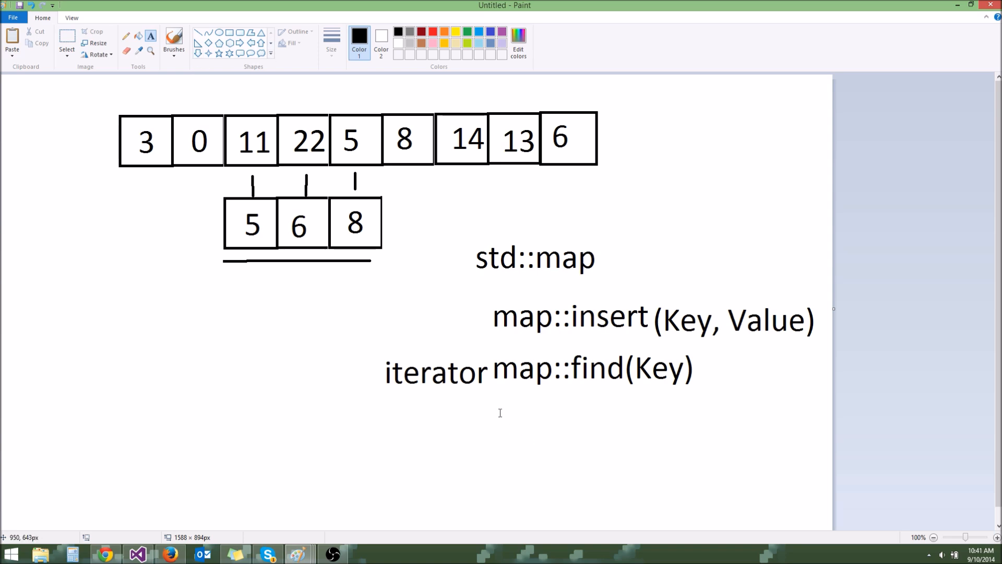
Write map::end(); and map::begin(); lines under the map::find note.
{"action": "type", "text": "map"}
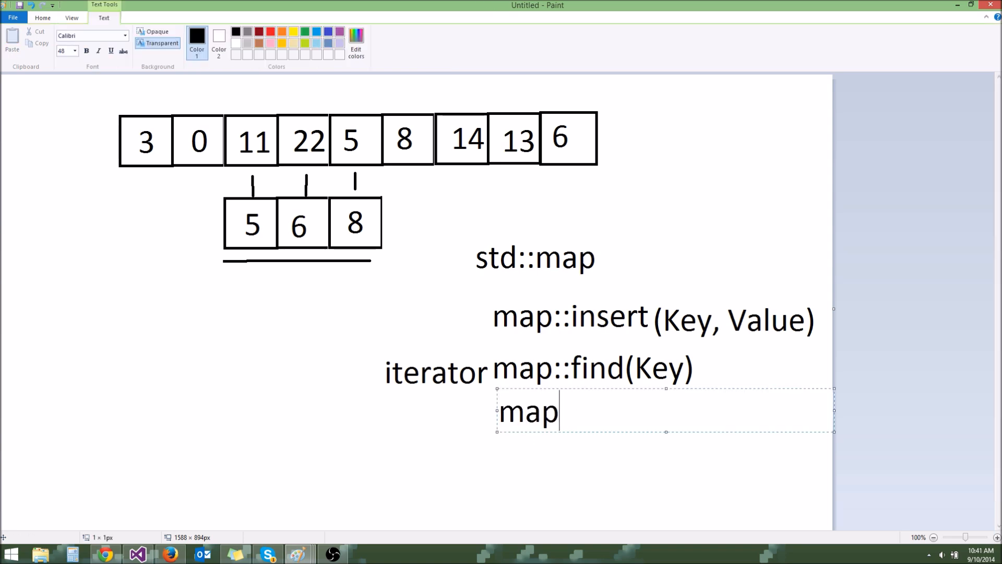
{"action": "type", "text": "::end();"}
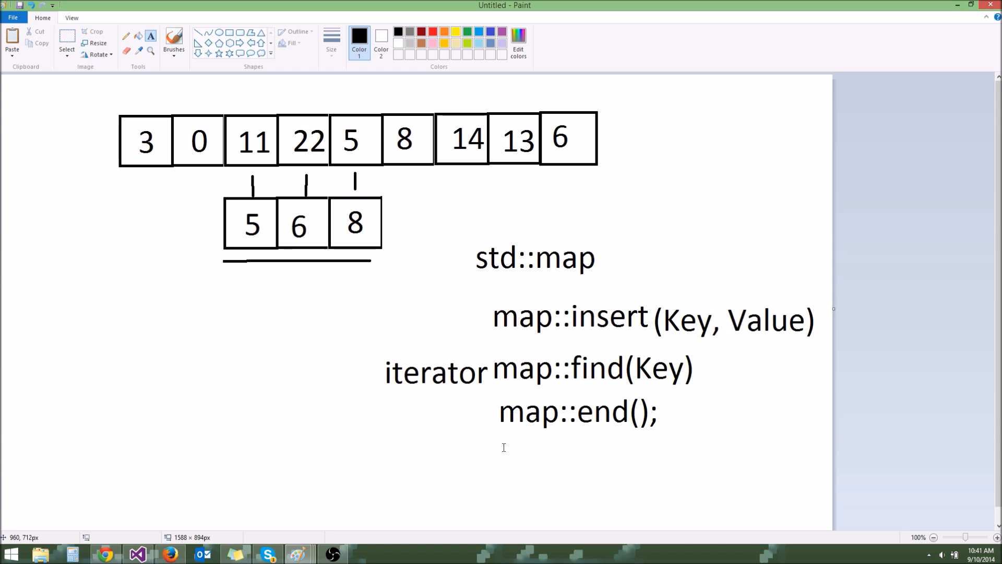
{"action": "type", "text": "map::"}
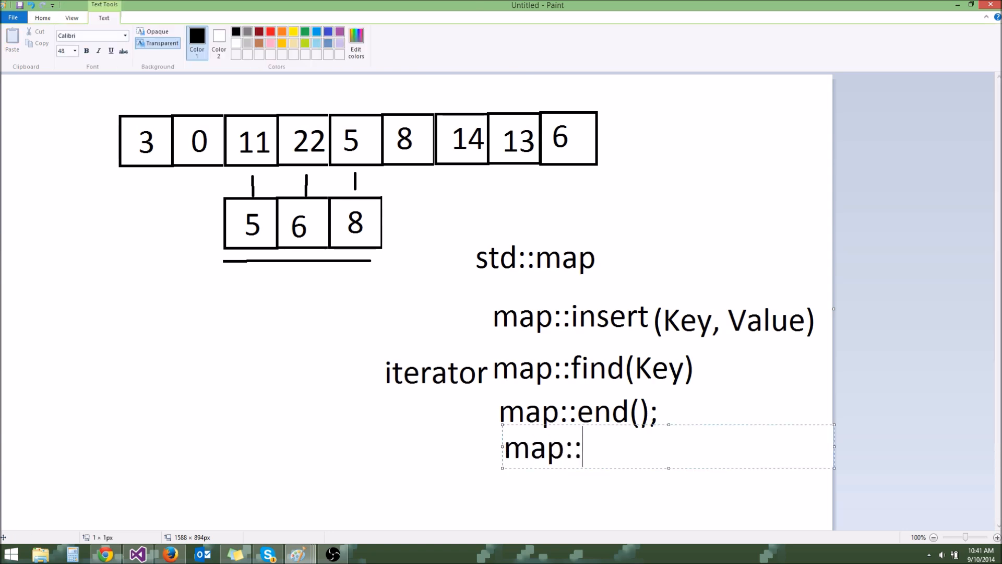
{"action": "type", "text": "begin"}
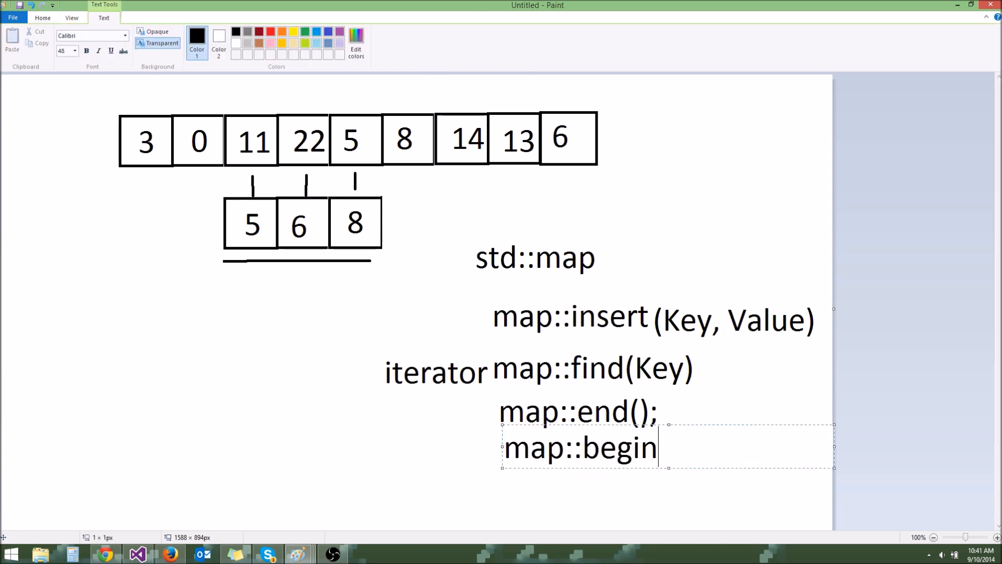
{"action": "type", "text": "();"}
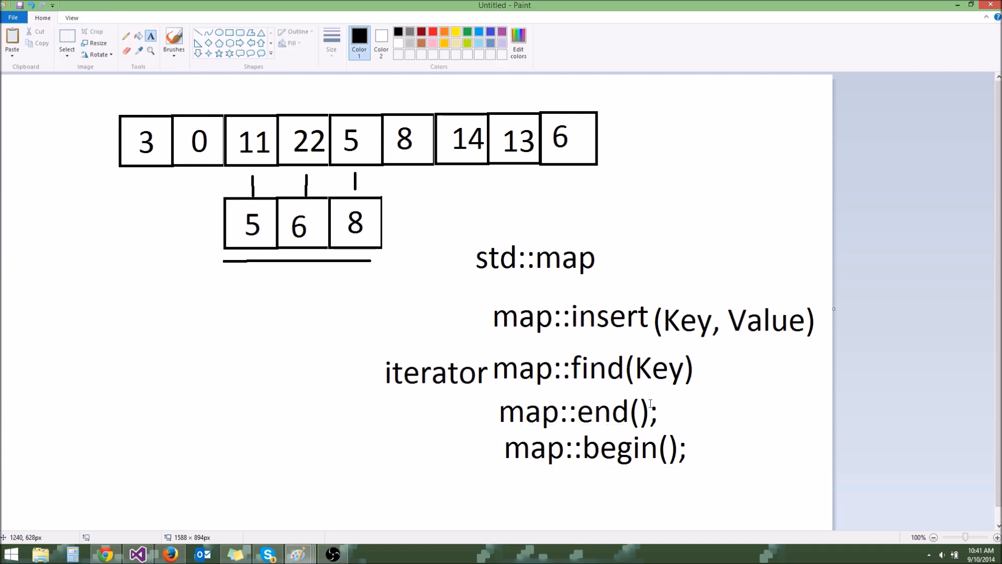
{"action": "mouse_move", "coordinate": [648, 358]}
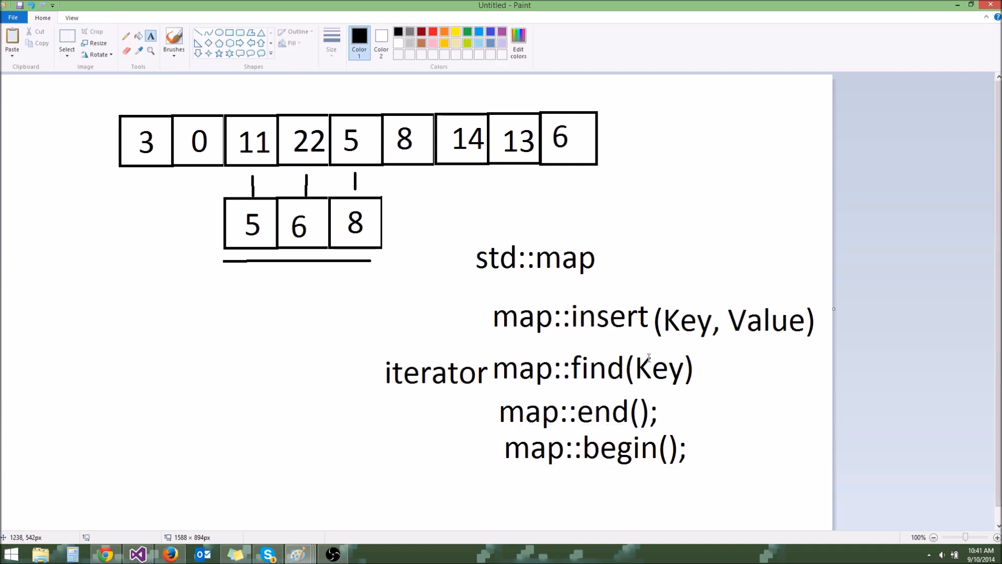
{"action": "mouse_move", "coordinate": [561, 413]}
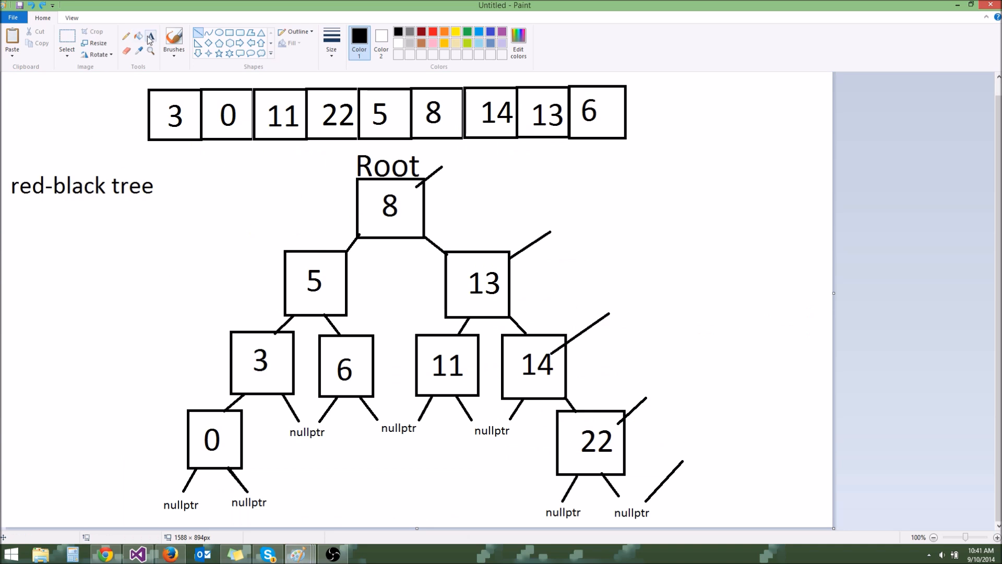
{"action": "left_click", "coordinate": [150, 36]}
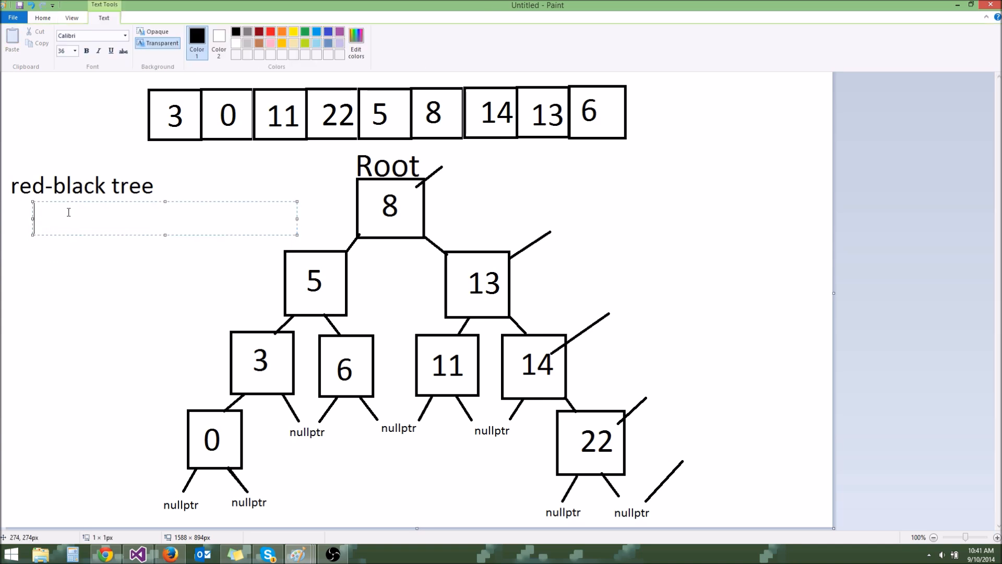
{"action": "left_click", "coordinate": [578, 190]}
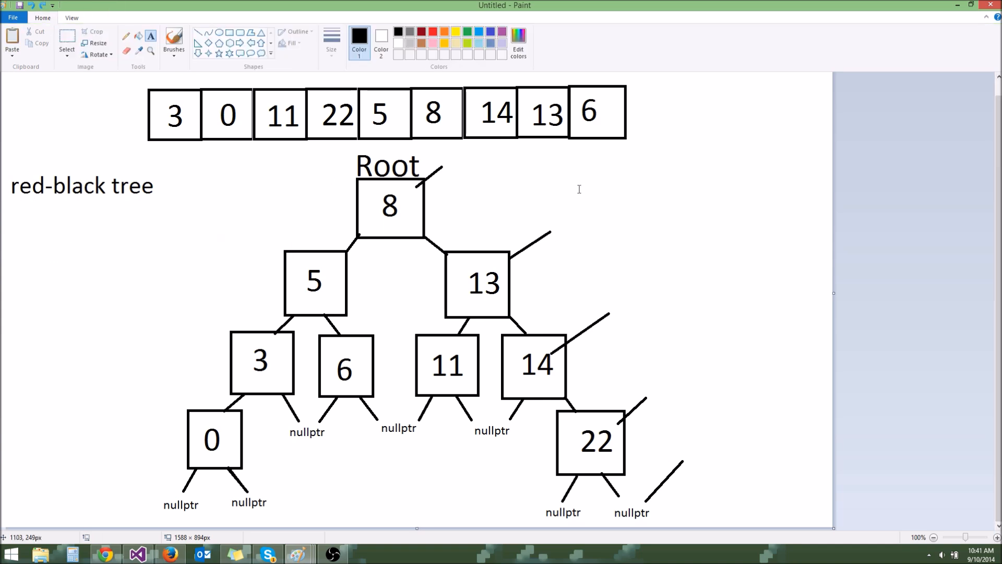
{"action": "mouse_move", "coordinate": [477, 193]}
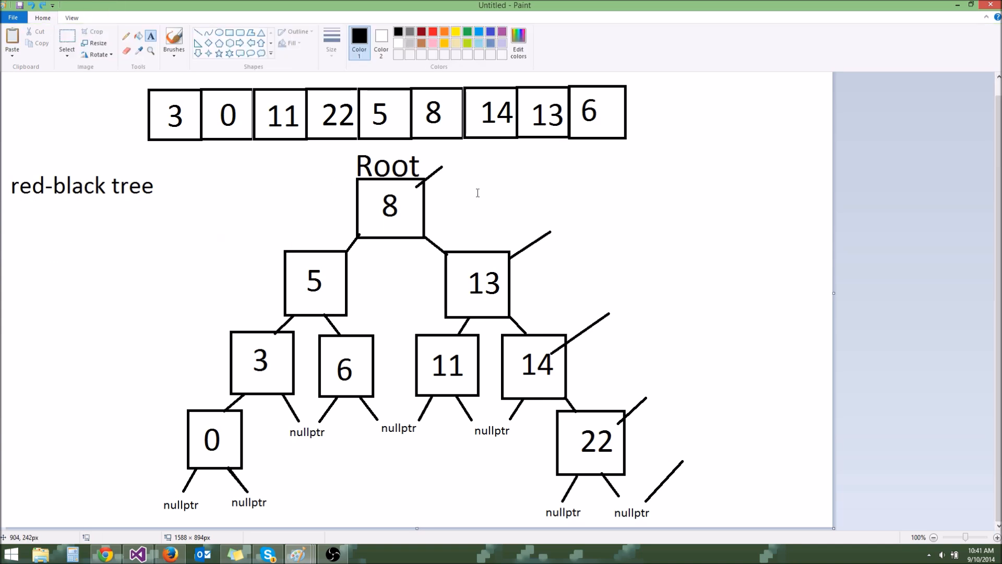